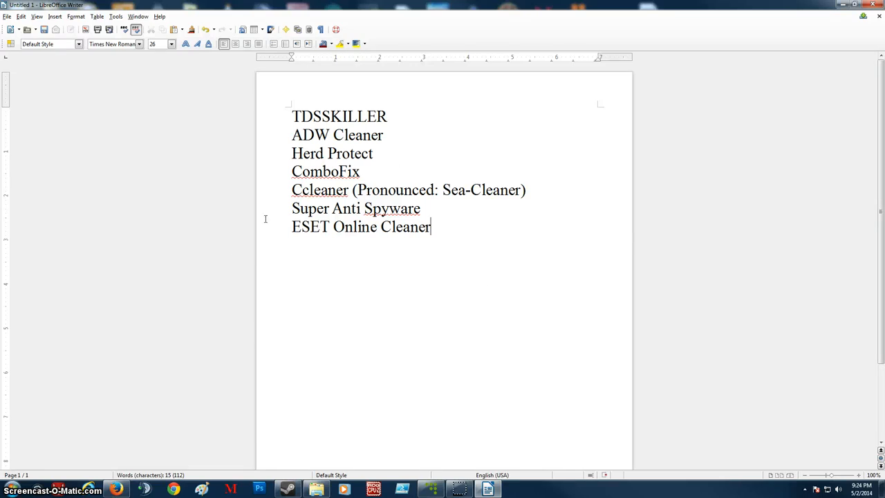
mouse_move(568, 216)
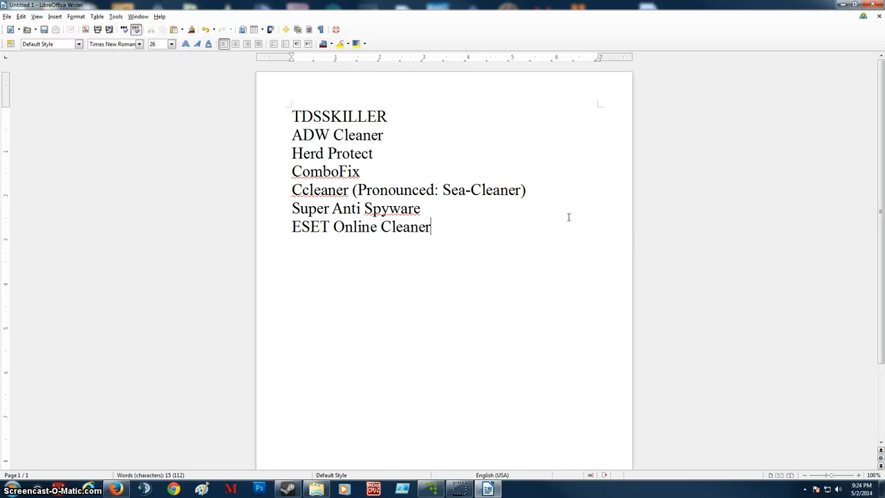
mouse_move(354, 208)
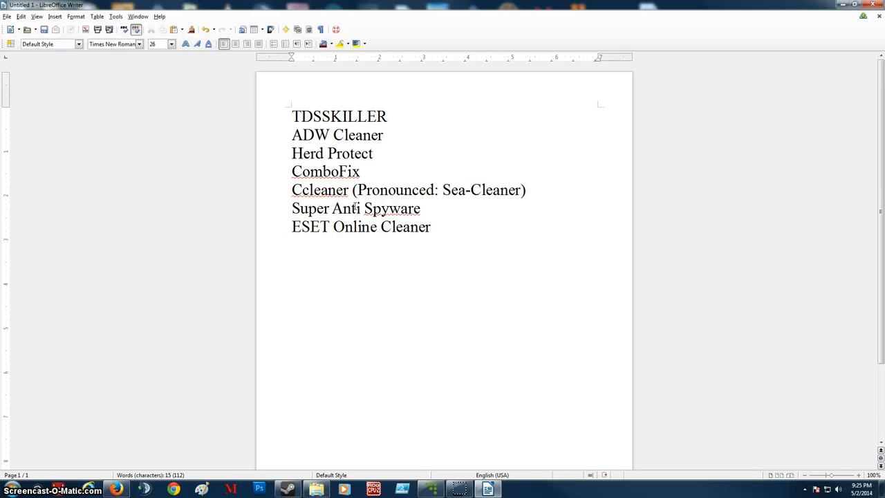
- Select and deselect the list of tools several times
click(430, 226)
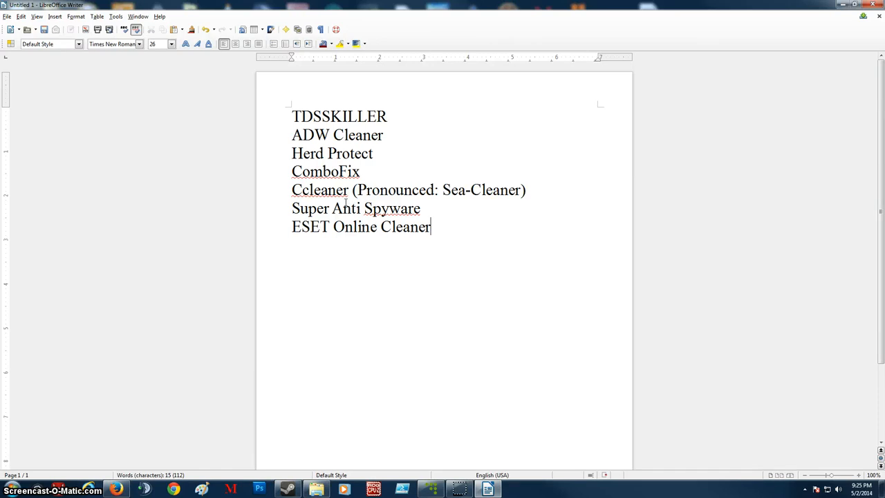
mouse_move(460, 226)
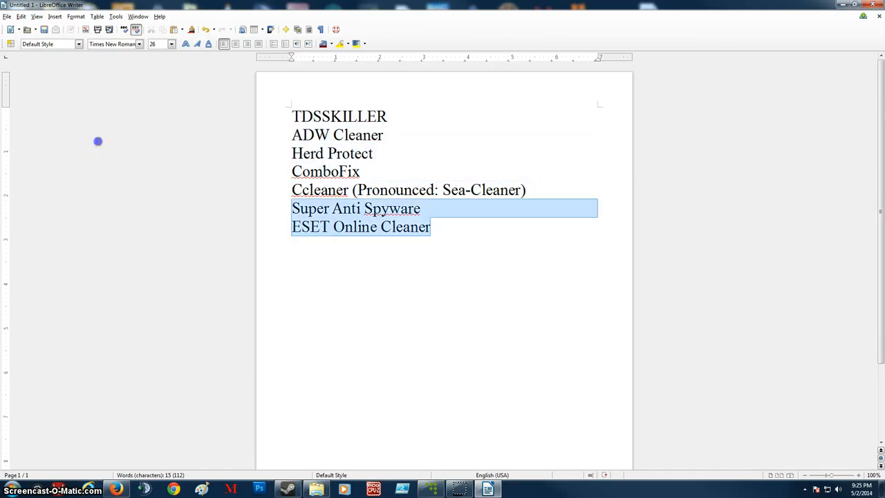
click(431, 226)
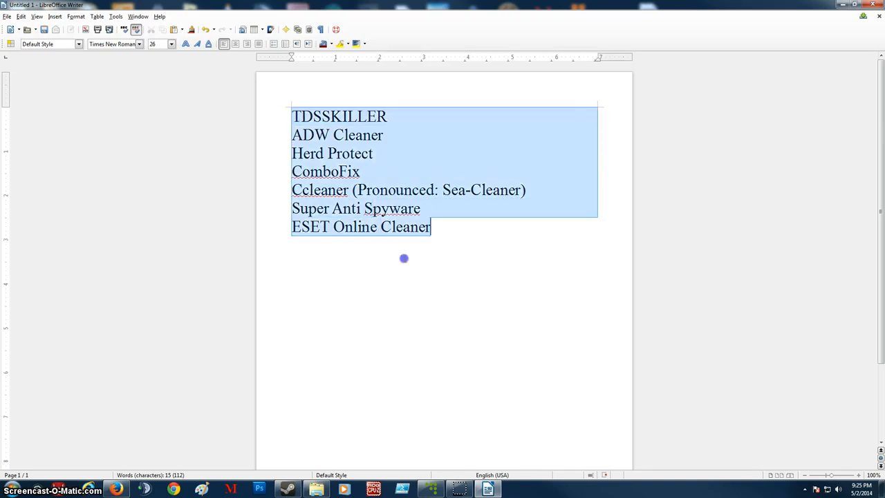
click(475, 230)
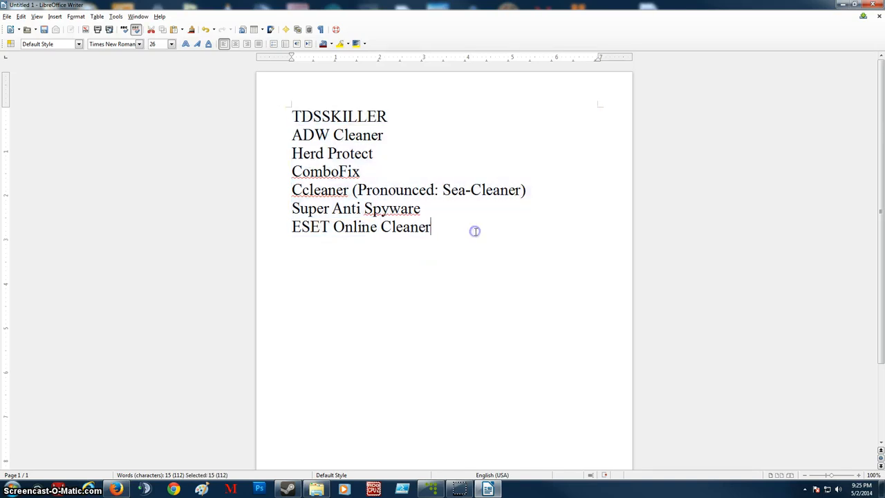
click(475, 230)
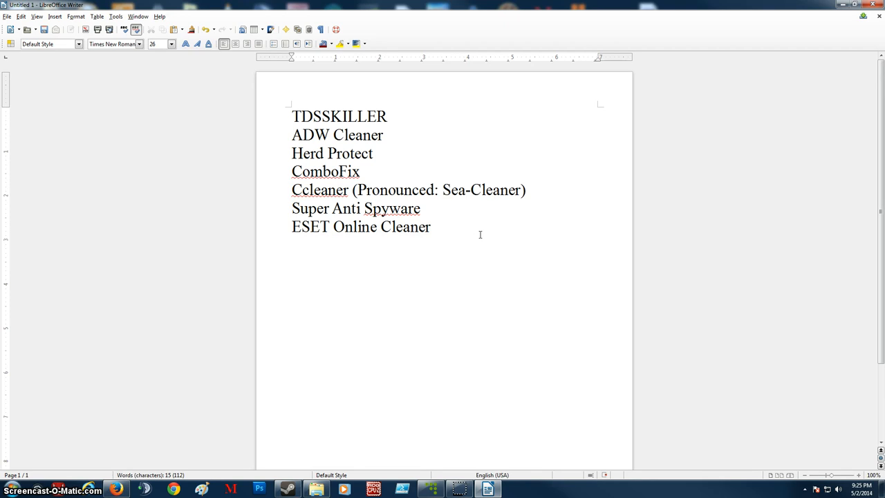
click(430, 226)
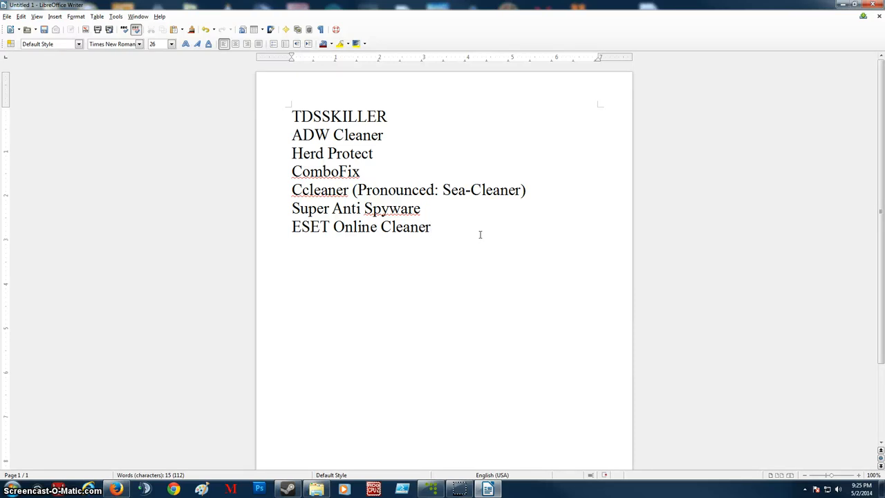
click(430, 226)
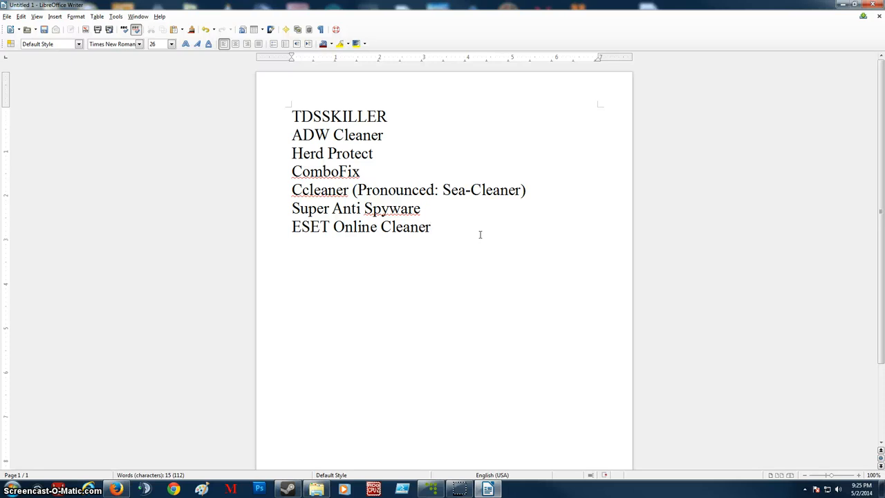
mouse_move(510, 266)
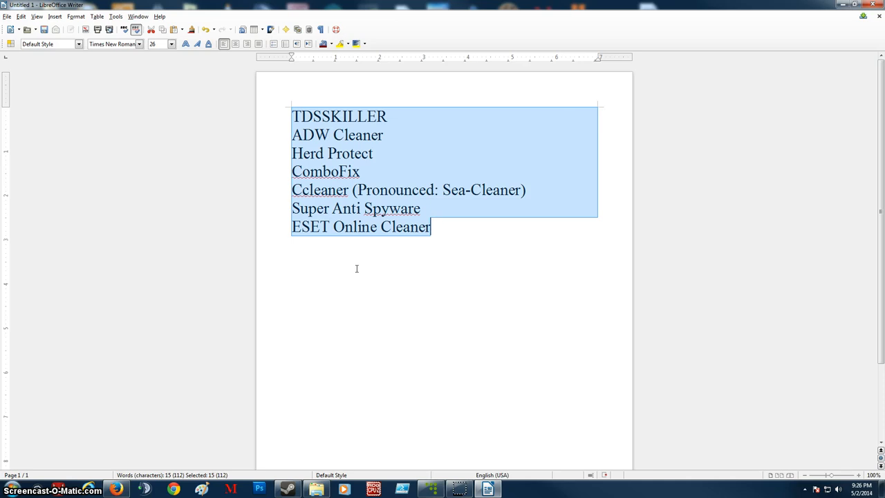
mouse_move(406, 163)
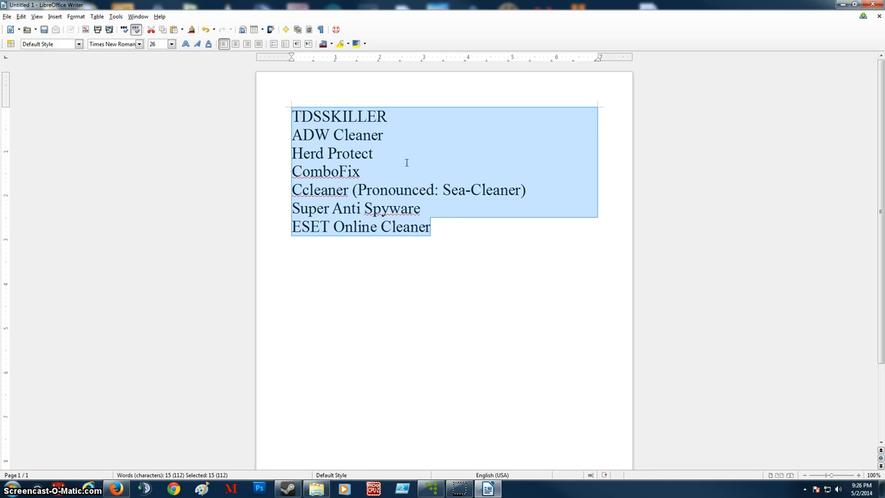
mouse_move(367, 199)
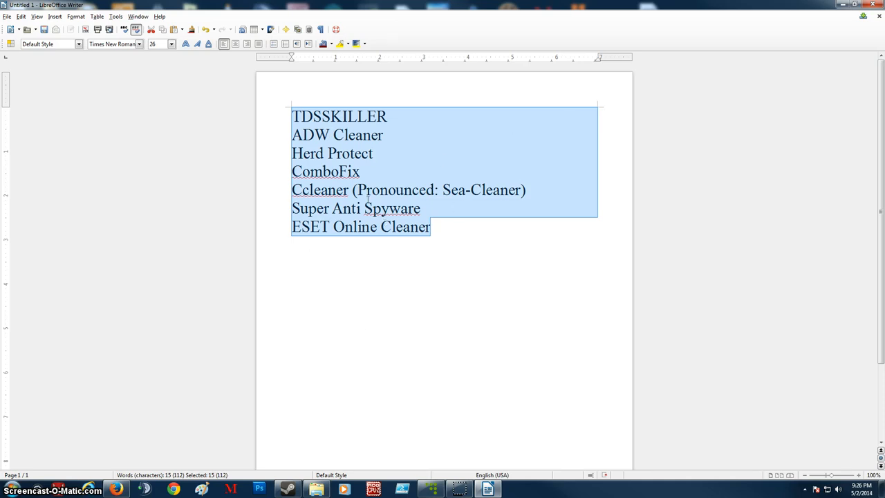
click(506, 278)
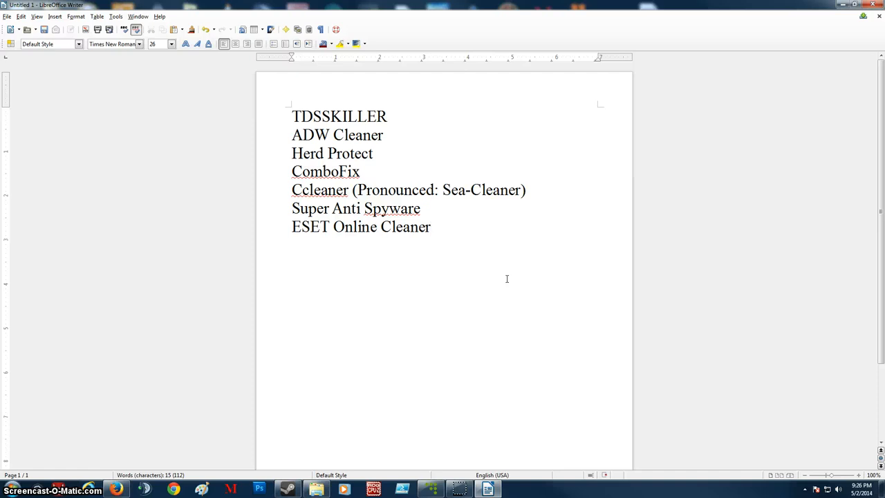
click(431, 227)
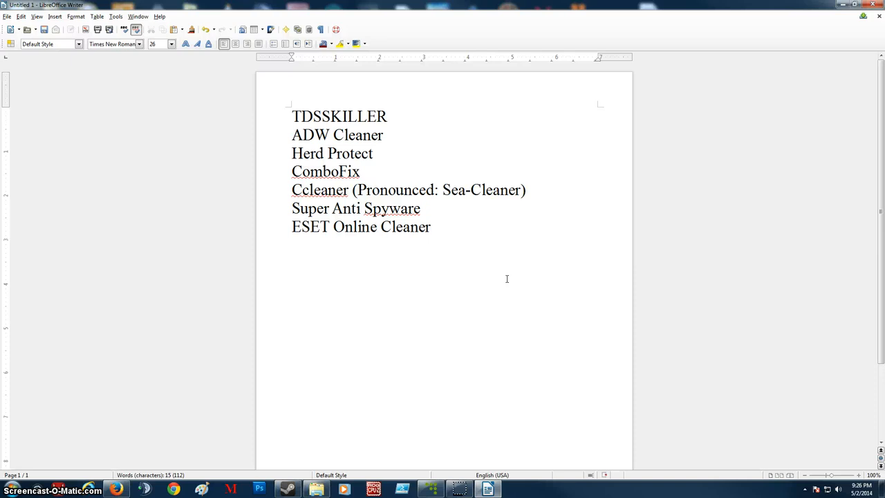
triple_click(355, 208)
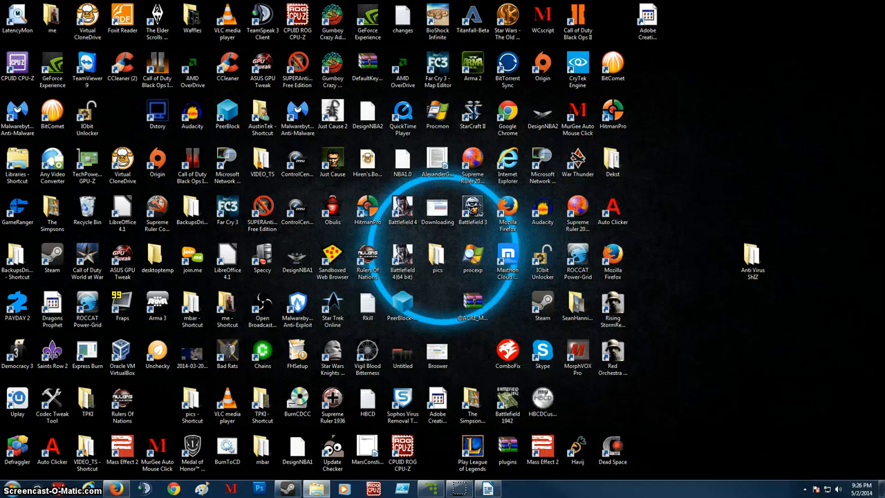
- Search the Start menu for 'ccleaner' and launch CCleaner
click(11, 489)
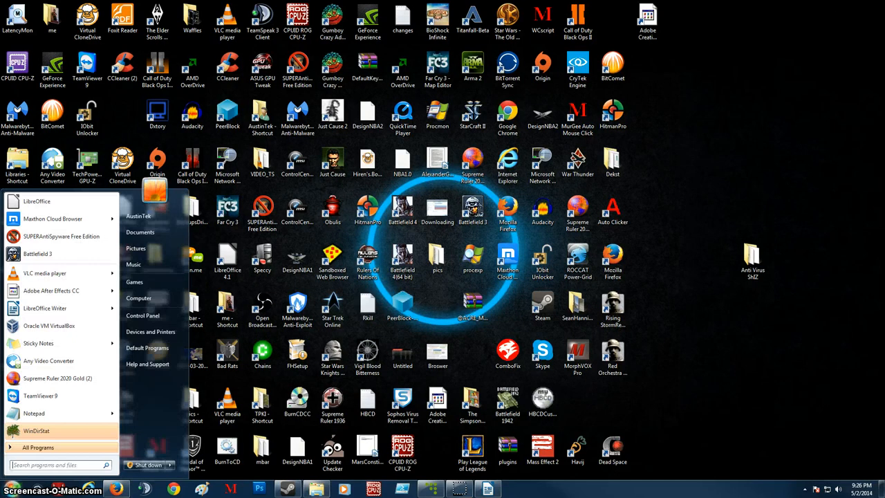
text(cc)
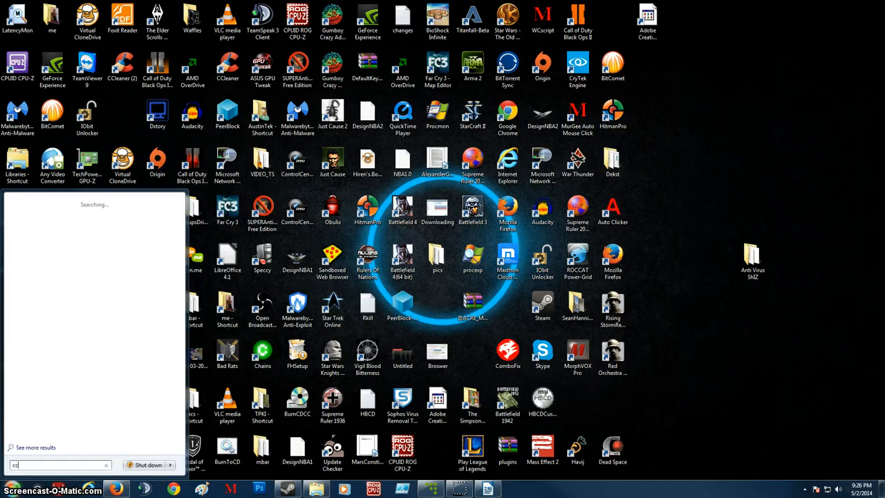
text(cleaner)
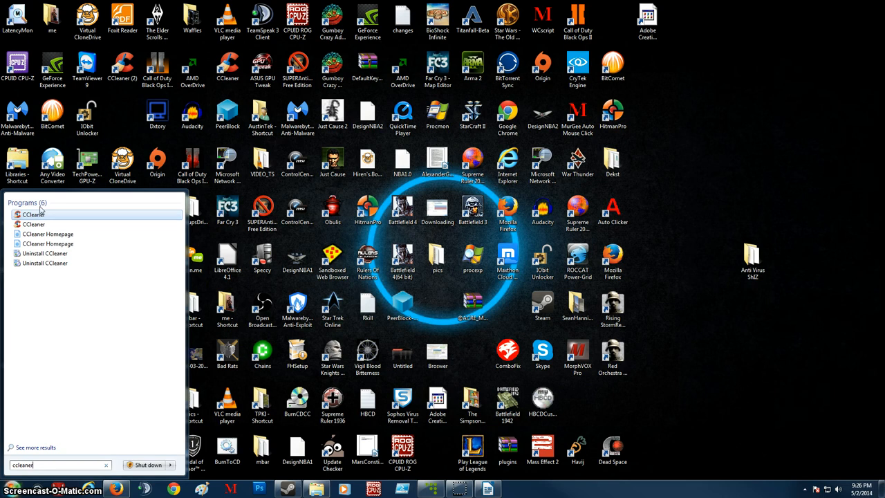
click(33, 213)
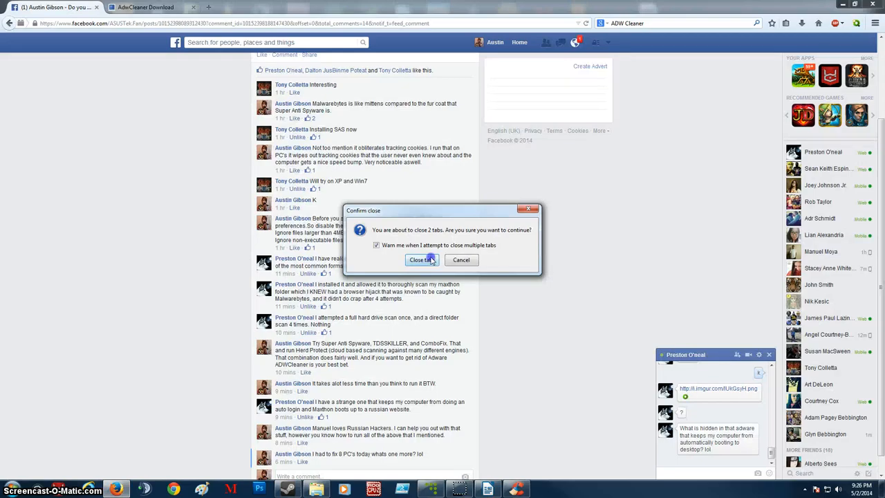
- Close Firefox's two tabs and run CCleaner's cleaner, removing 638 MB of junk
click(417, 259)
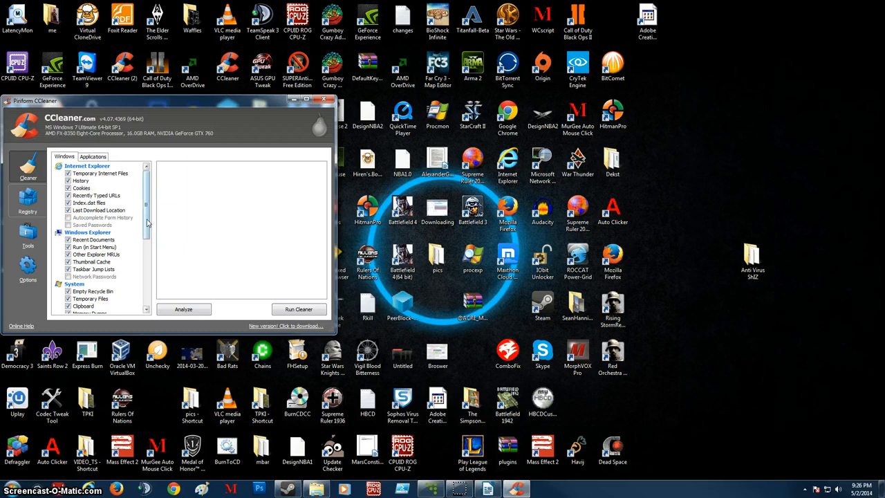
scroll(down, 3)
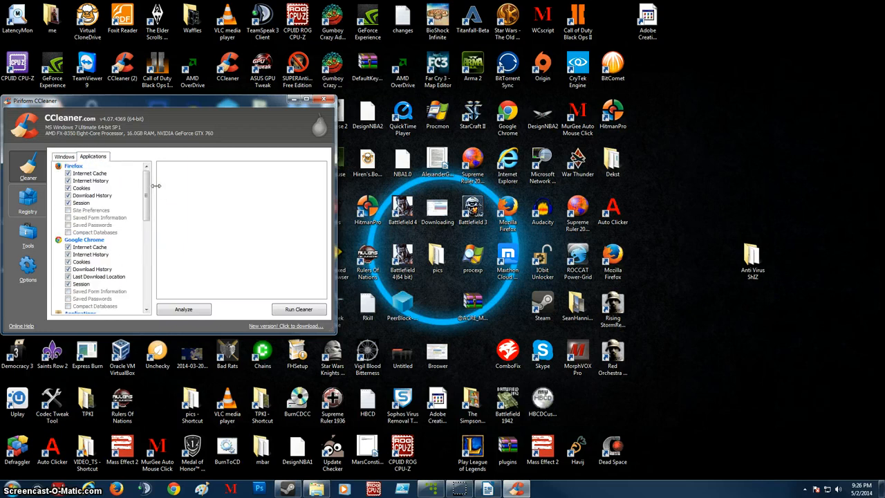
scroll(down, 3)
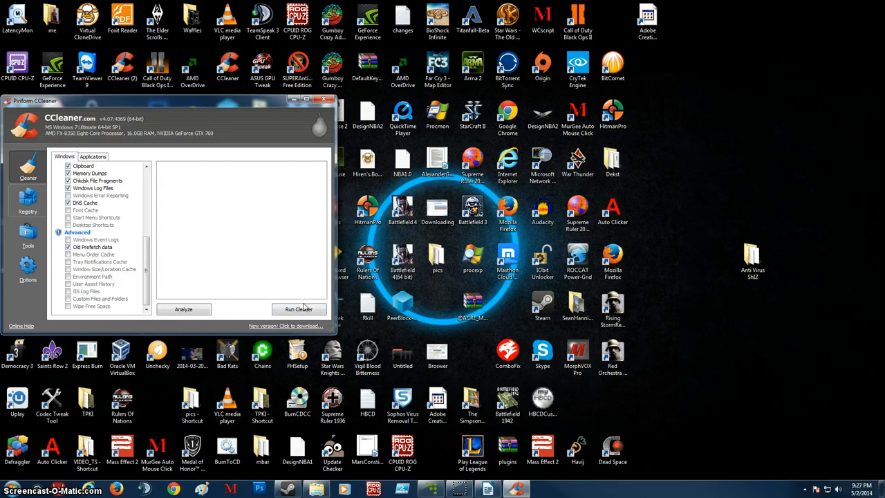
click(298, 309)
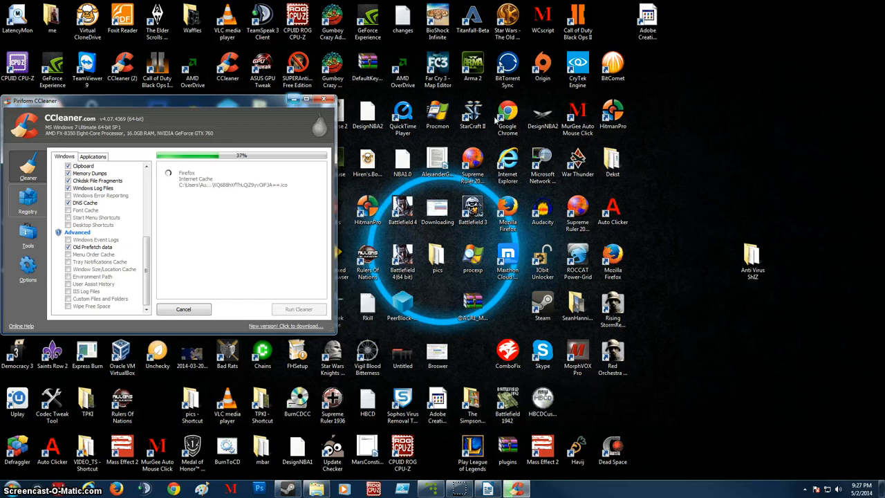
click(299, 309)
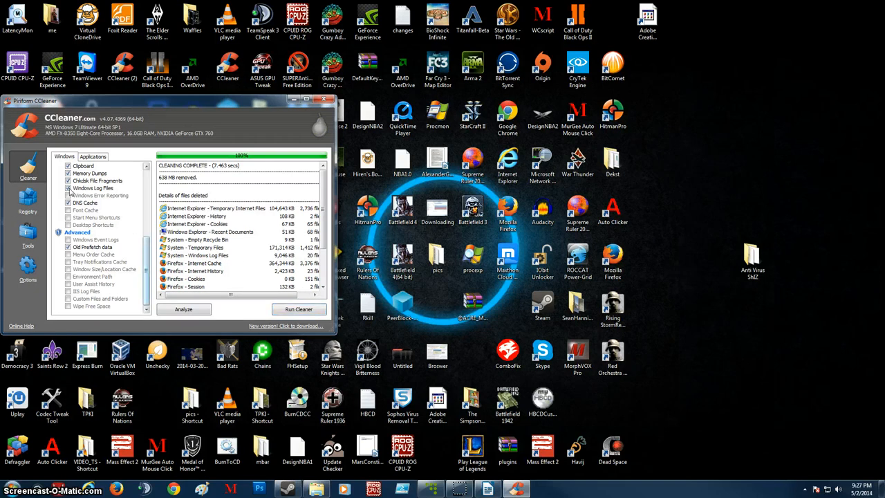
- Glance at CCleaner's Registry section, close CCleaner, and type 'ADW'
click(28, 200)
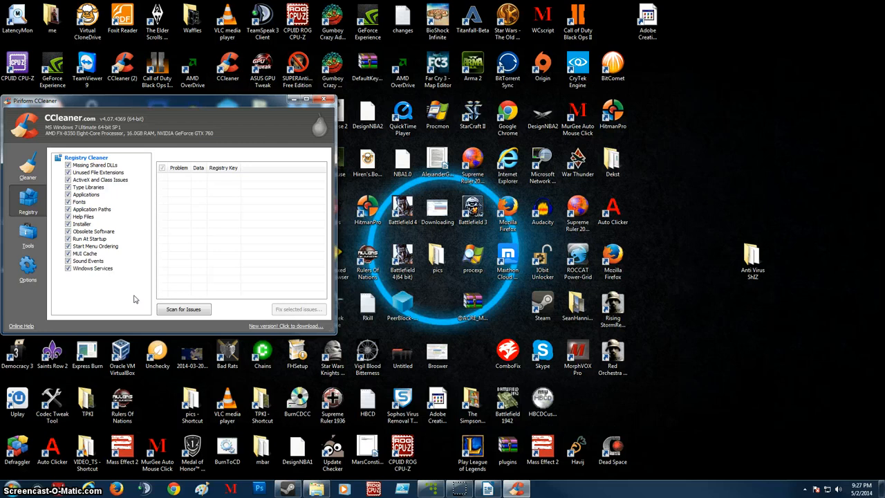
mouse_move(328, 118)
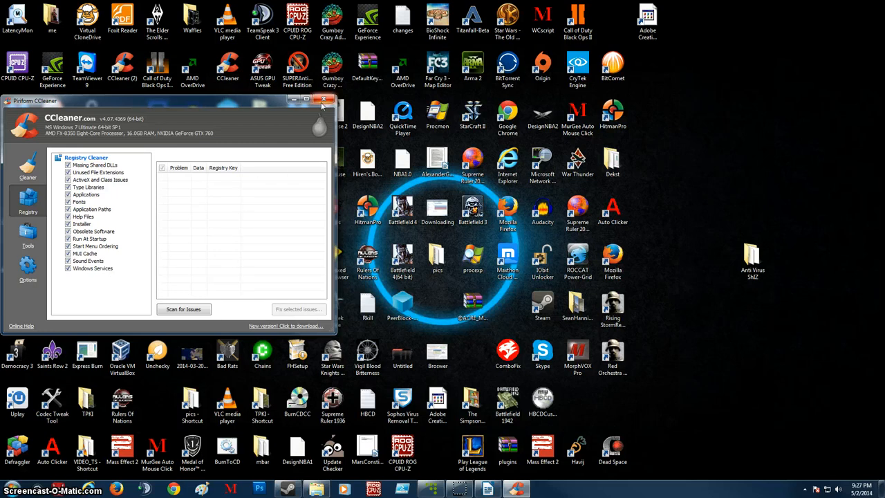
click(324, 101)
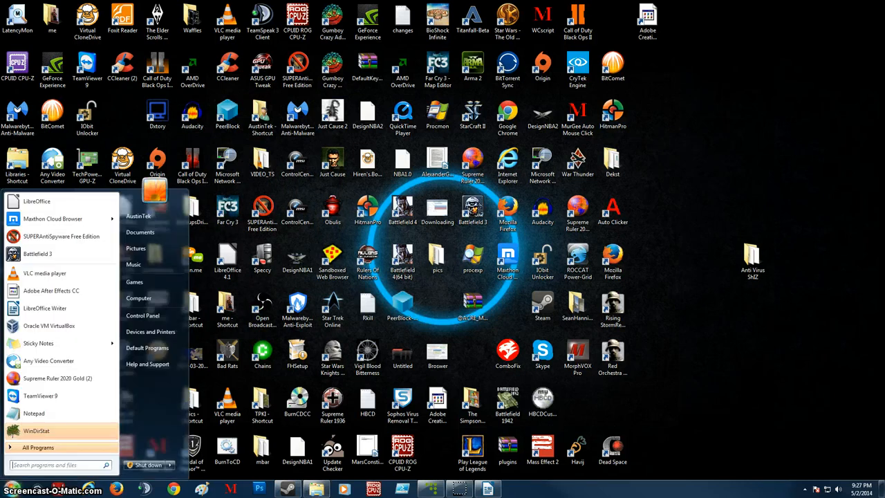
text(ADW)
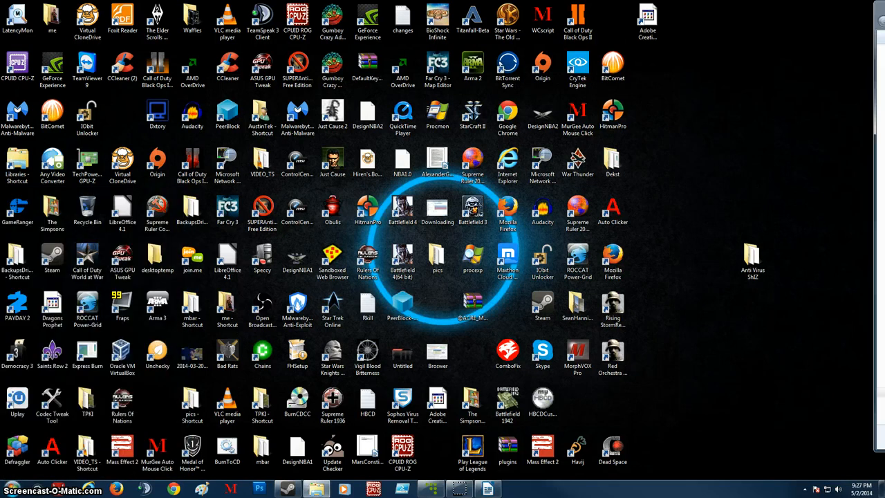
- Open Firefox, search Google for 'ADW C', and open Bleeping Computer's AdwCleaner page
double_click(751, 259)
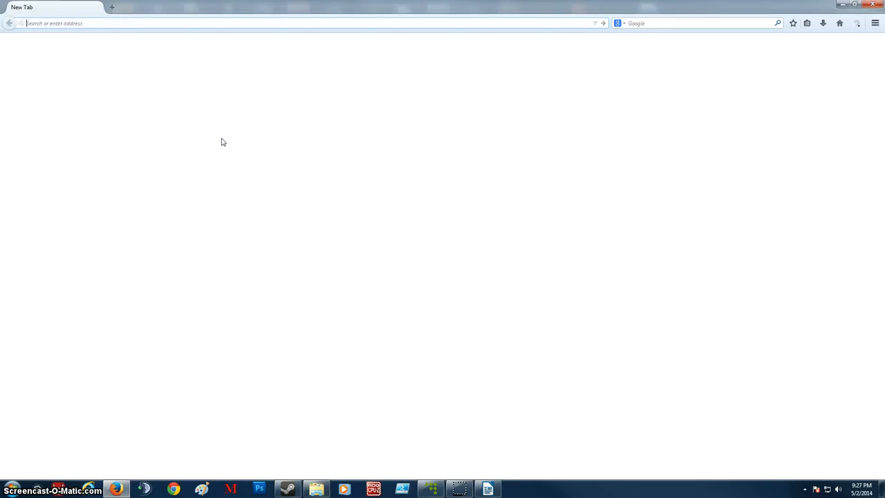
text(ADW C)
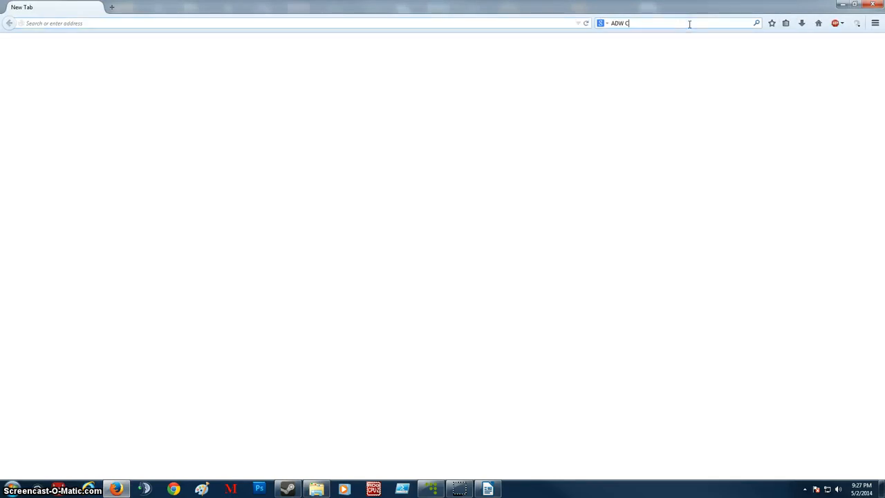
key(Return)
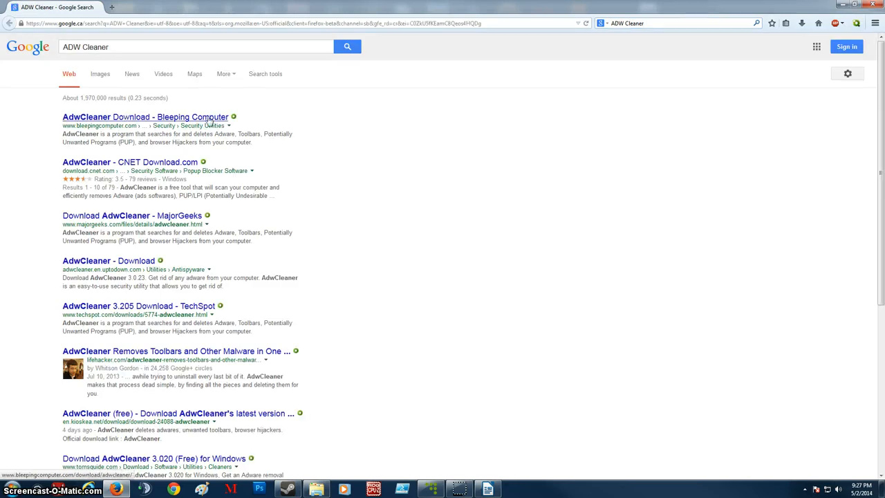
click(145, 116)
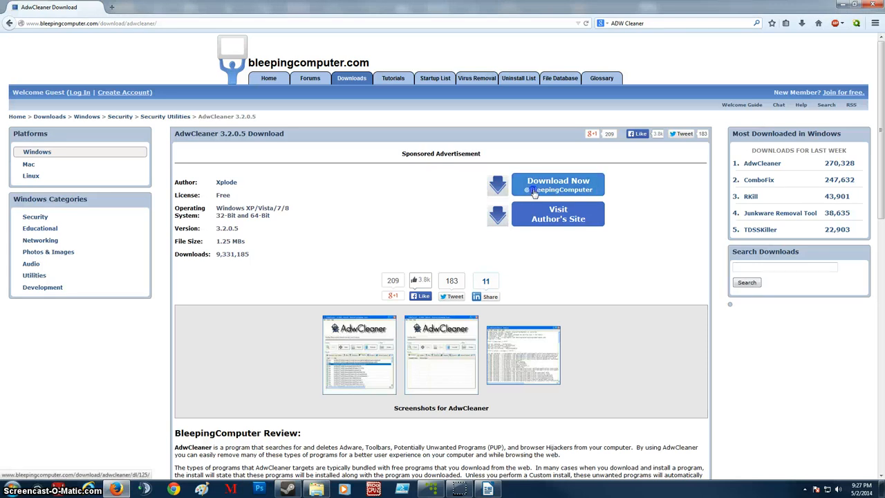
- Download AdwCleaner.exe from Bleeping Computer and save the file
click(557, 185)
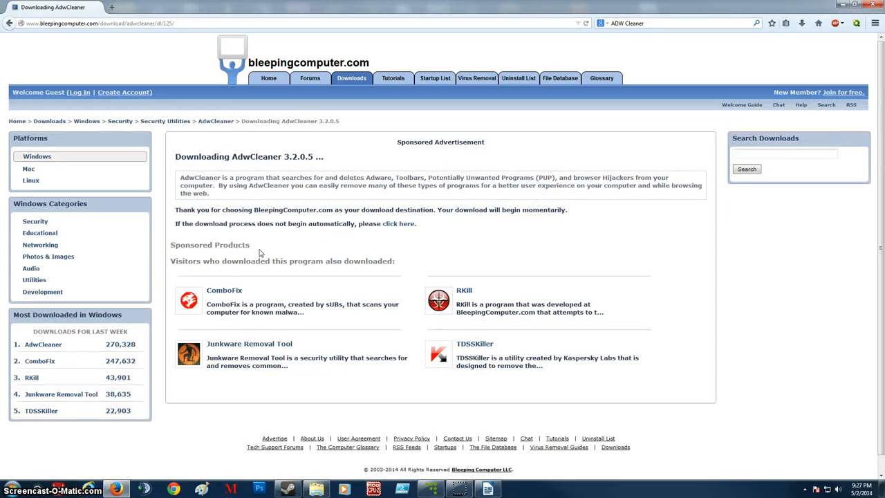
click(398, 223)
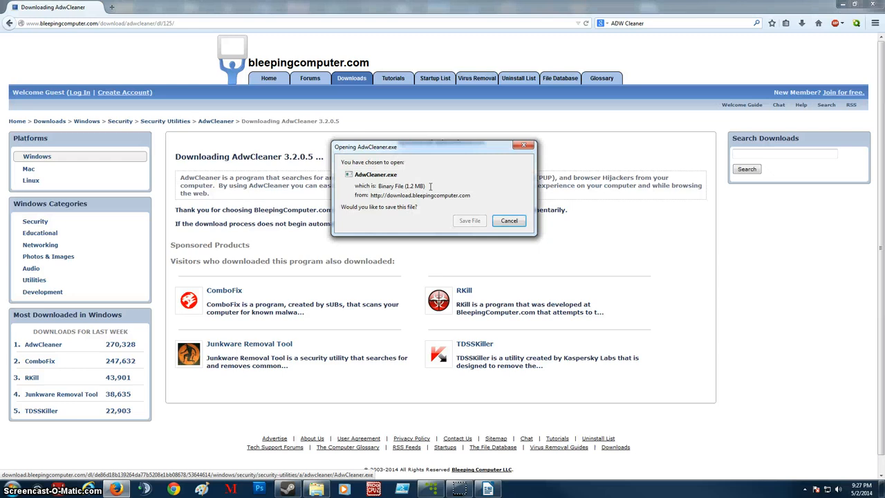
click(468, 220)
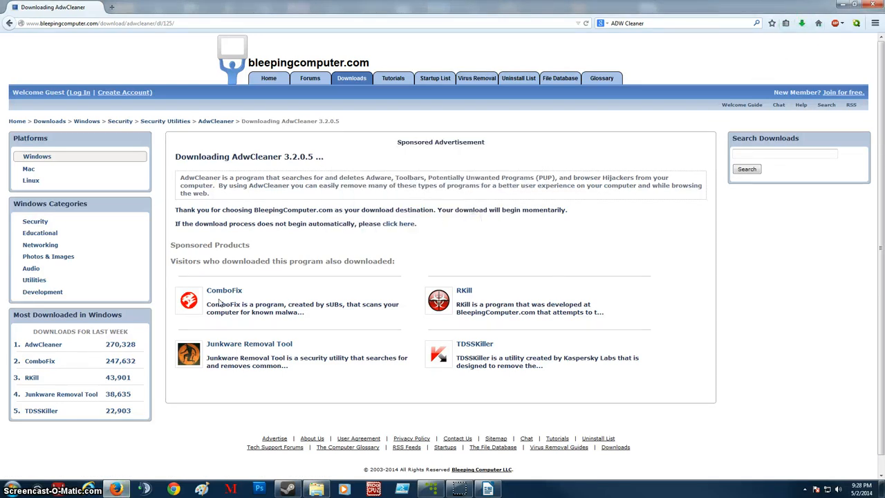
mouse_move(243, 297)
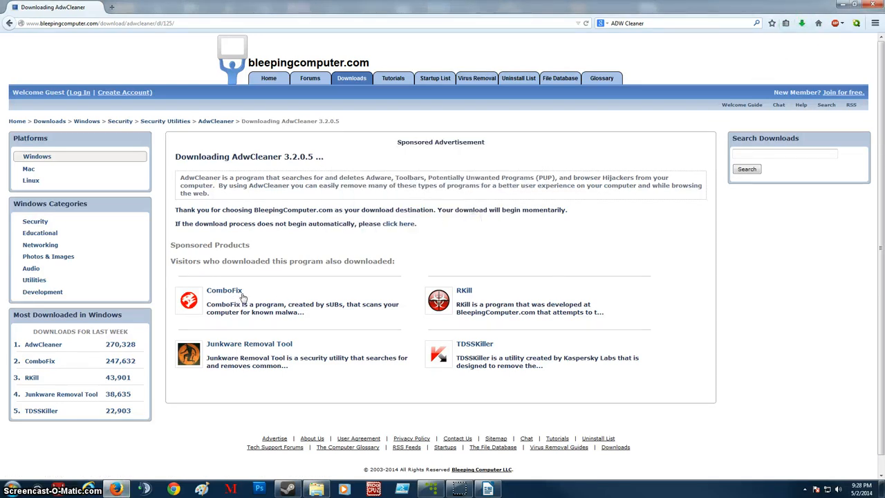
mouse_move(273, 287)
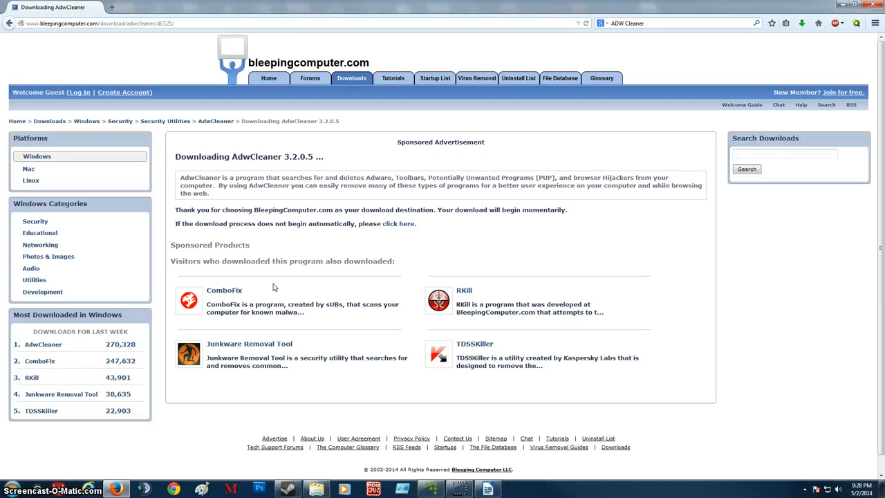
mouse_move(349, 317)
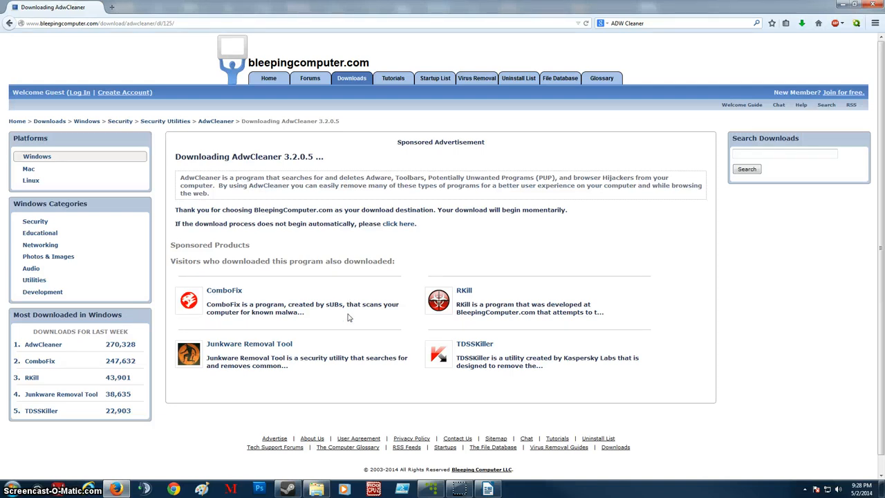
mouse_move(371, 291)
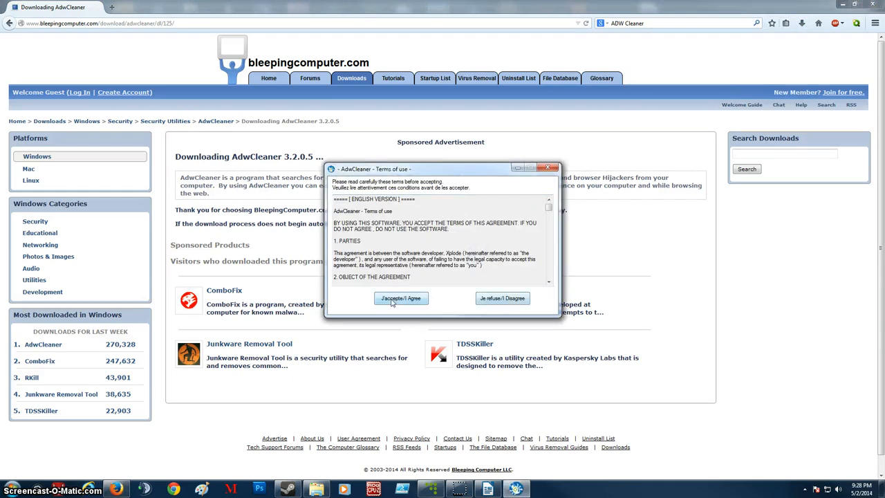
- Scroll through and accept the AdwCleaner v3.205 terms of use
scroll(down, 3)
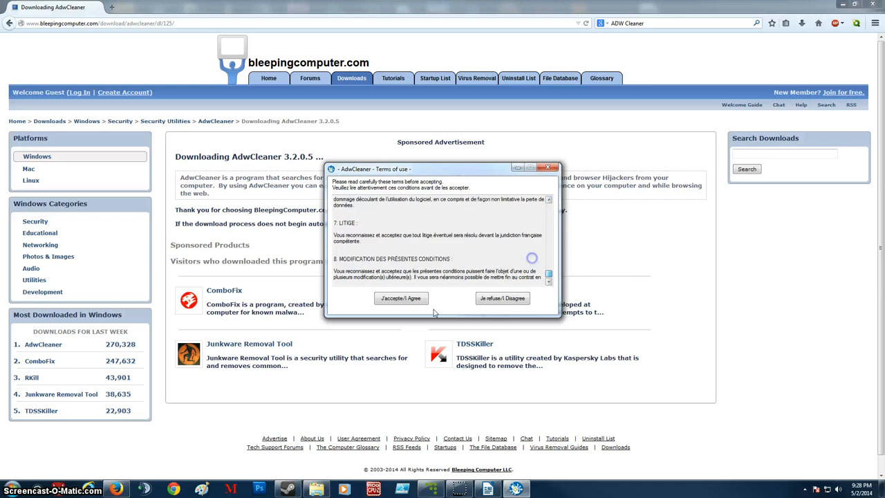
click(400, 298)
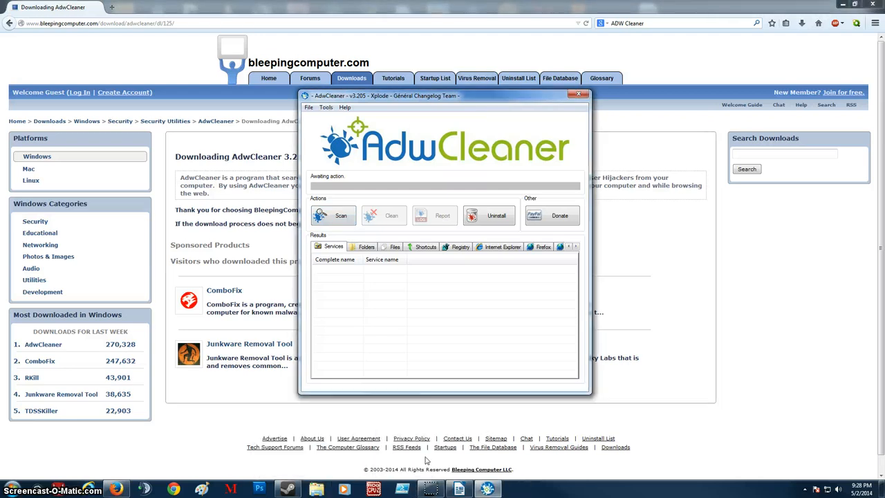
mouse_move(417, 319)
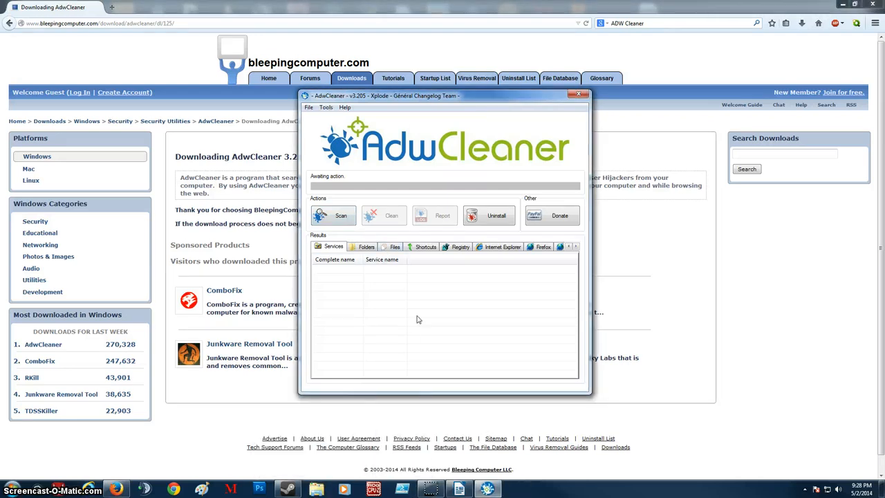
- Browse AdwCleaner's empty Folders, Files and Registry result tabs, then close it
click(365, 246)
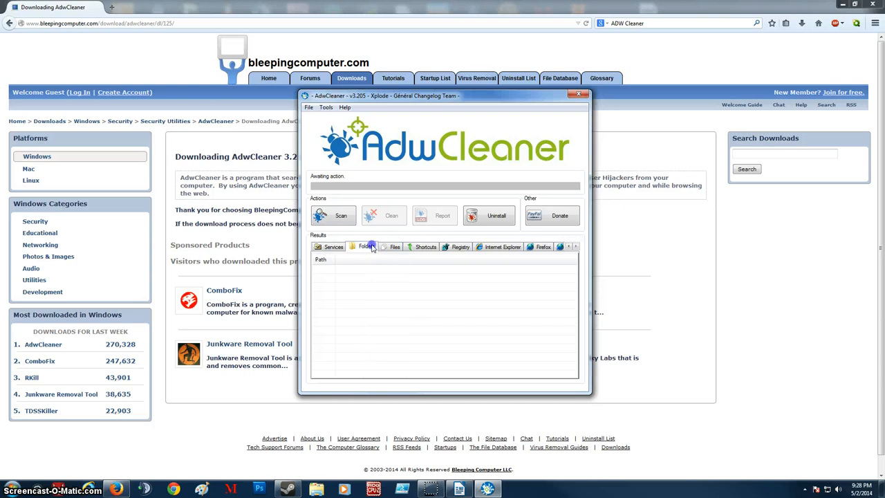
click(460, 246)
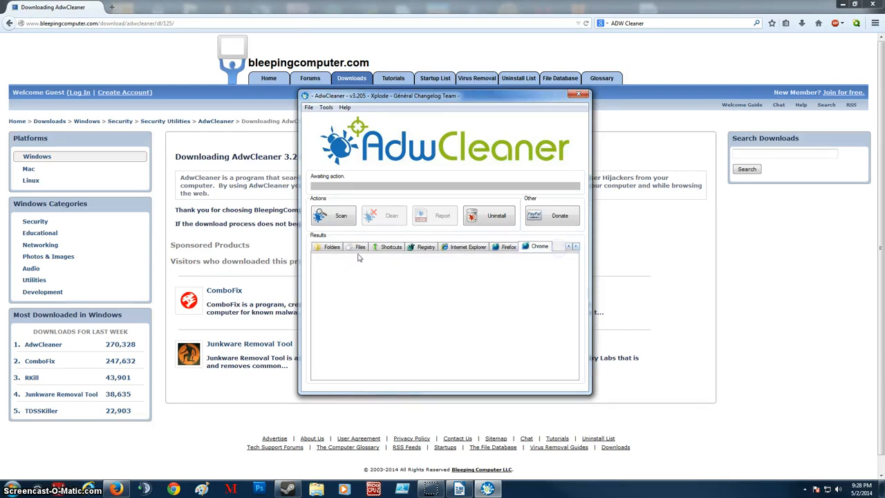
click(360, 246)
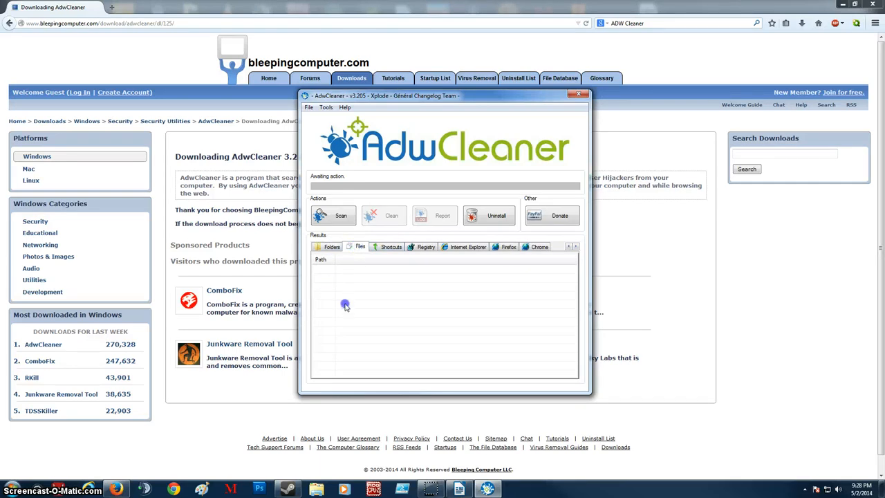
mouse_move(468, 191)
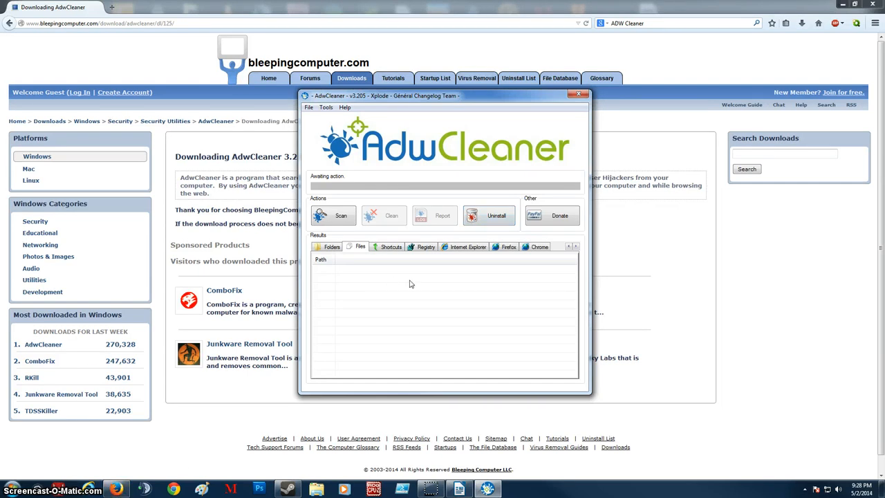
mouse_move(431, 270)
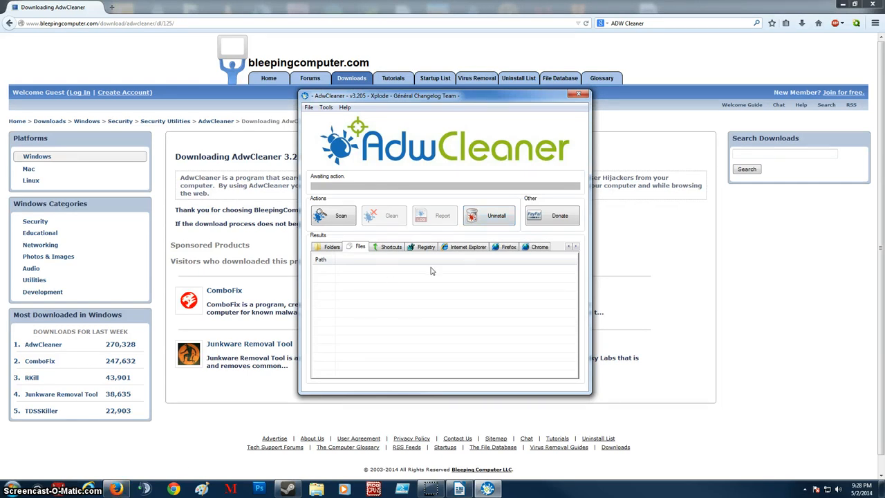
click(426, 247)
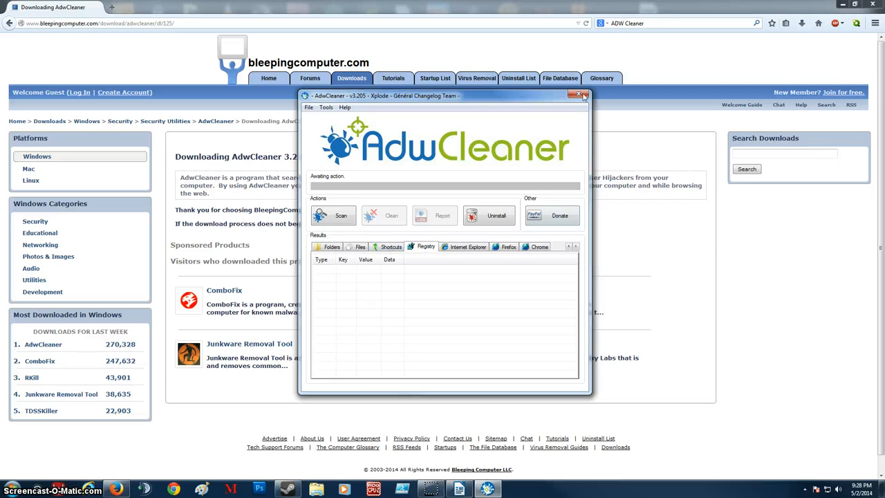
mouse_move(390, 224)
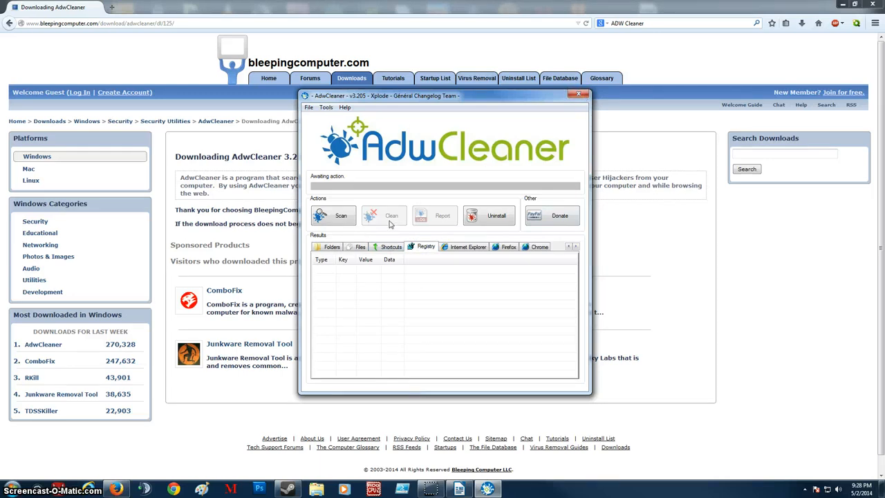
click(578, 94)
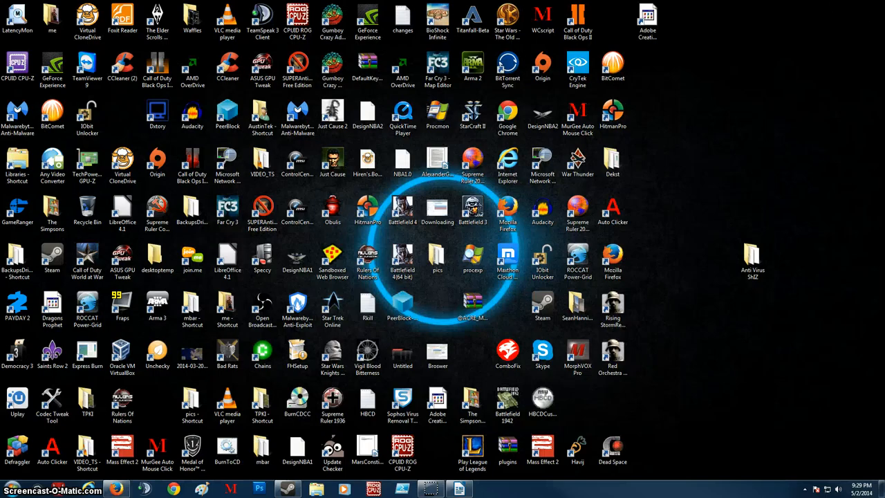
- Open Anti Virus ShIZ > tdsskiller > TDSSKiller and run TDSSKiller, opening tdsskiller(1).zip
double_click(751, 259)
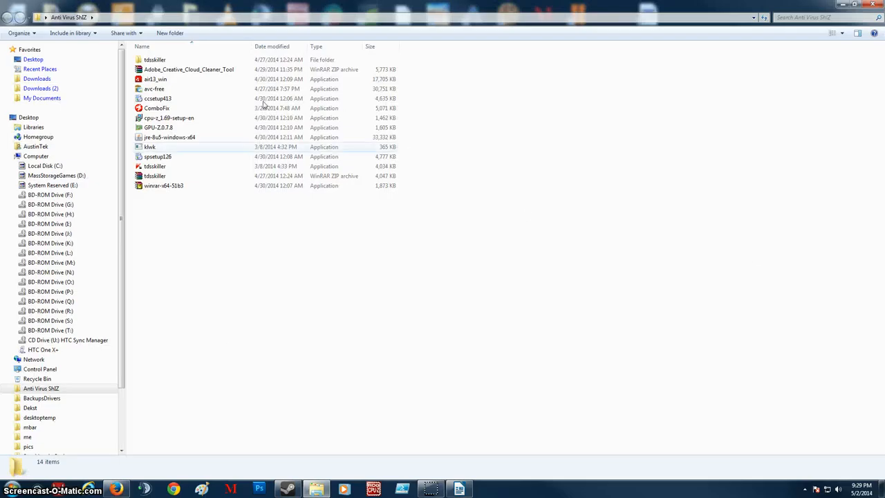
double_click(154, 60)
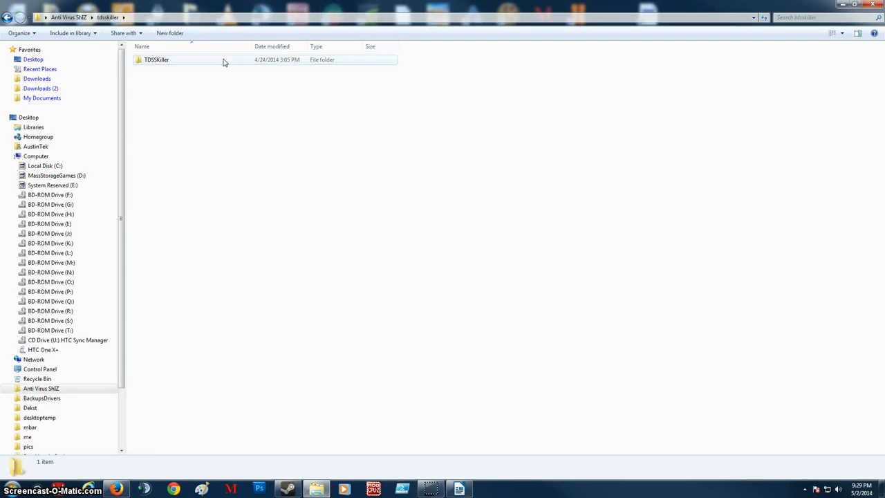
double_click(156, 59)
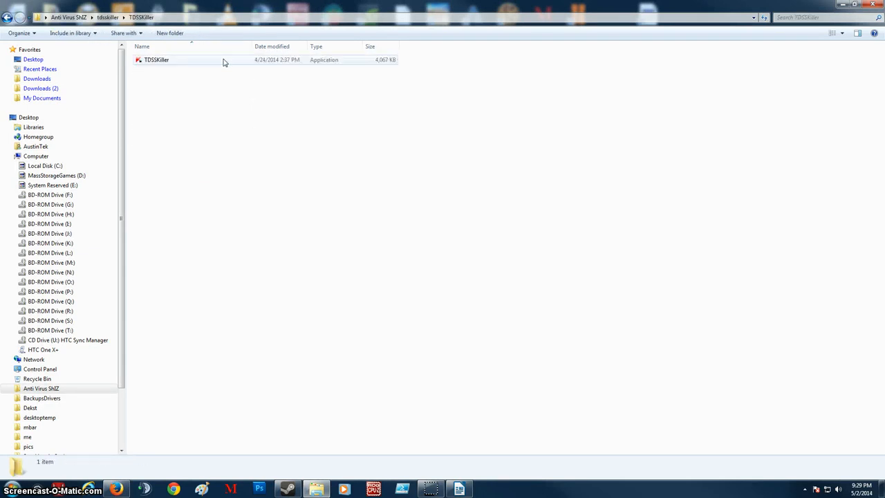
mouse_move(252, 127)
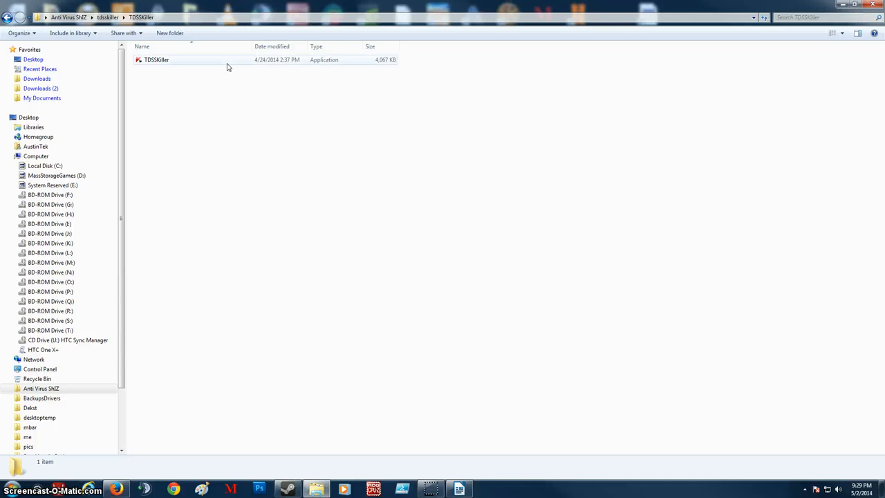
double_click(156, 60)
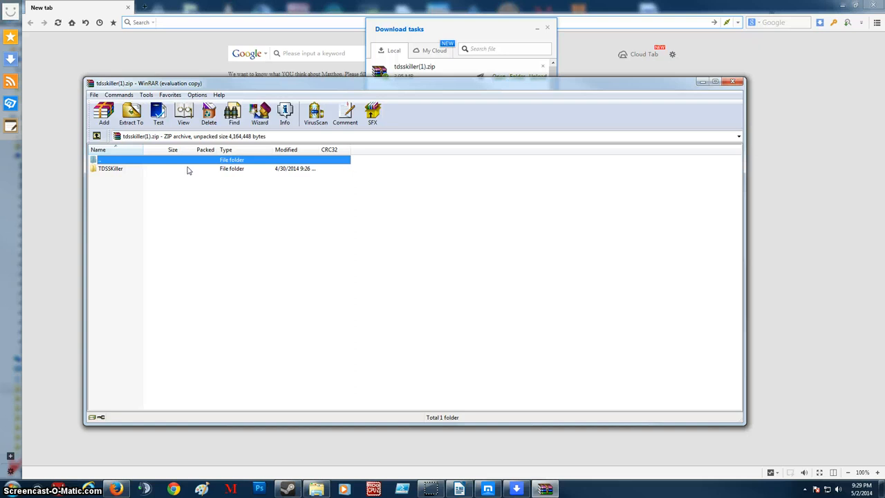
- Extract TDSSKiller from tdsskiller(1).zip into Anti Virus ShIZ, then close WinRAR
click(131, 112)
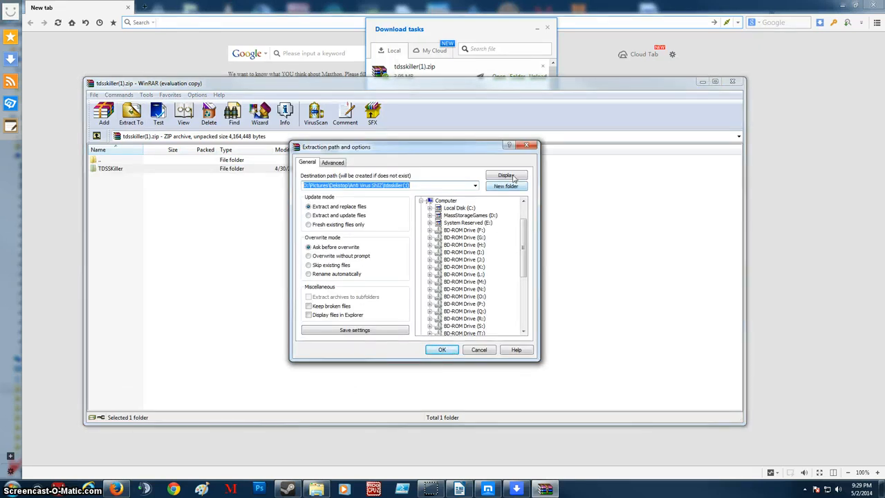
click(441, 349)
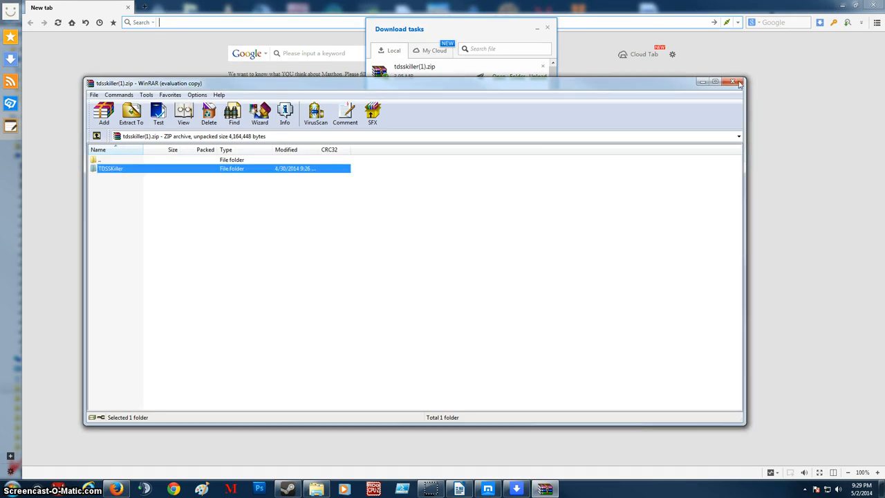
click(734, 81)
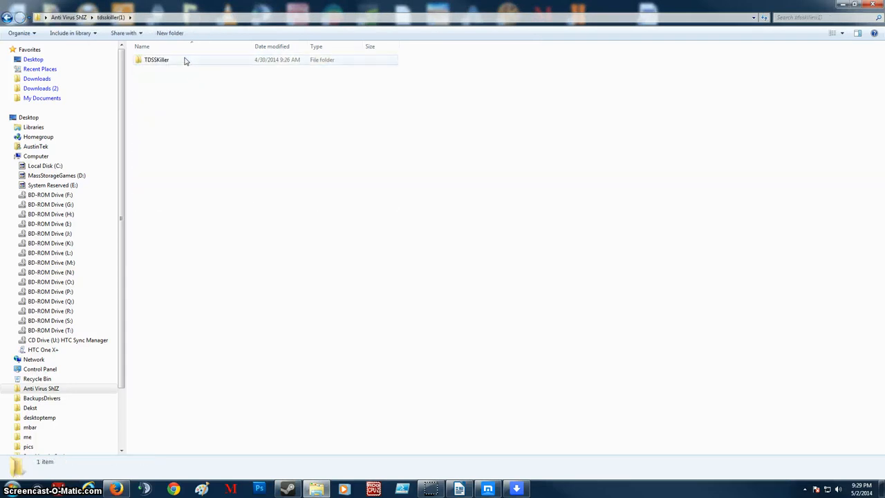
- Run TDSSKiller without rebooting, scan 474 objects finding no threats, and close it
double_click(156, 59)
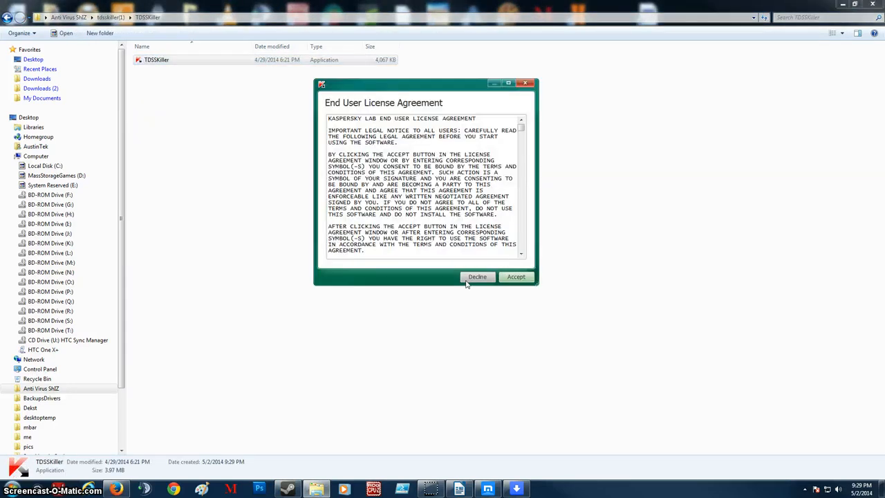
click(516, 276)
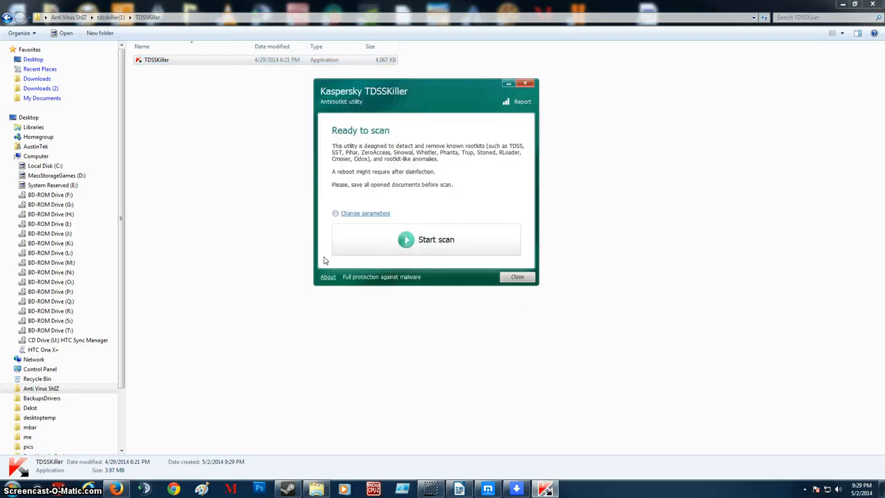
click(365, 213)
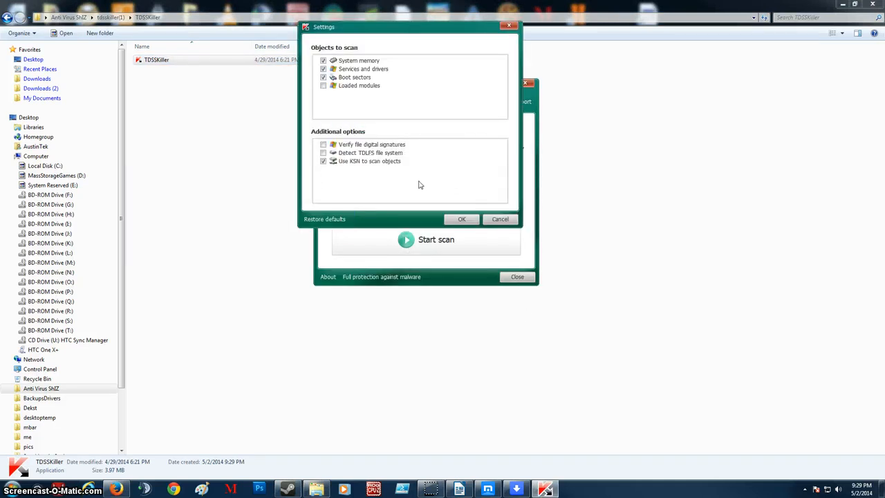
mouse_move(490, 148)
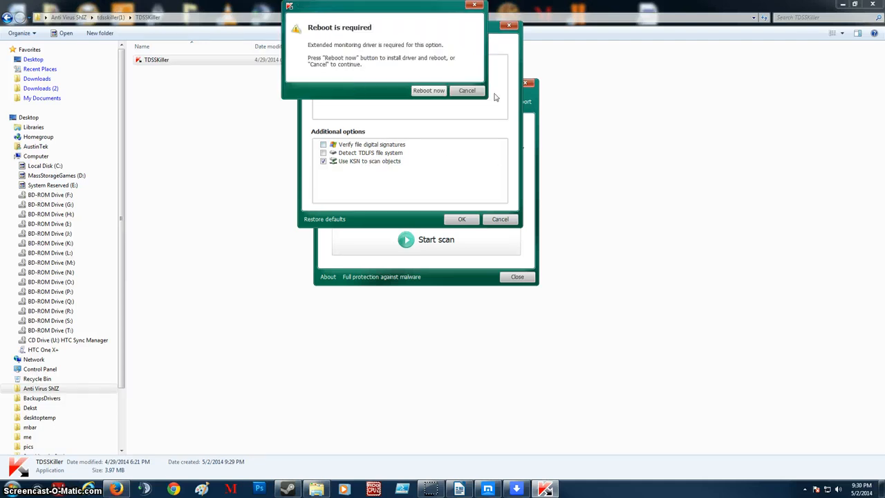
click(466, 91)
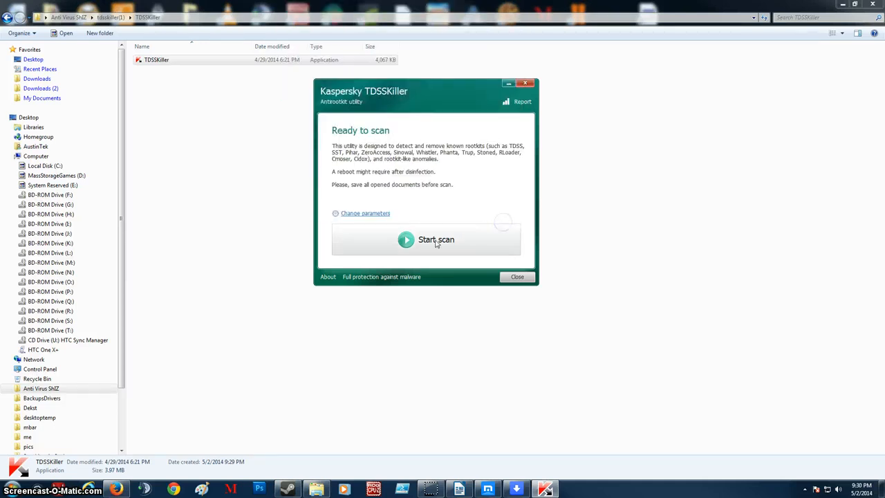
click(436, 239)
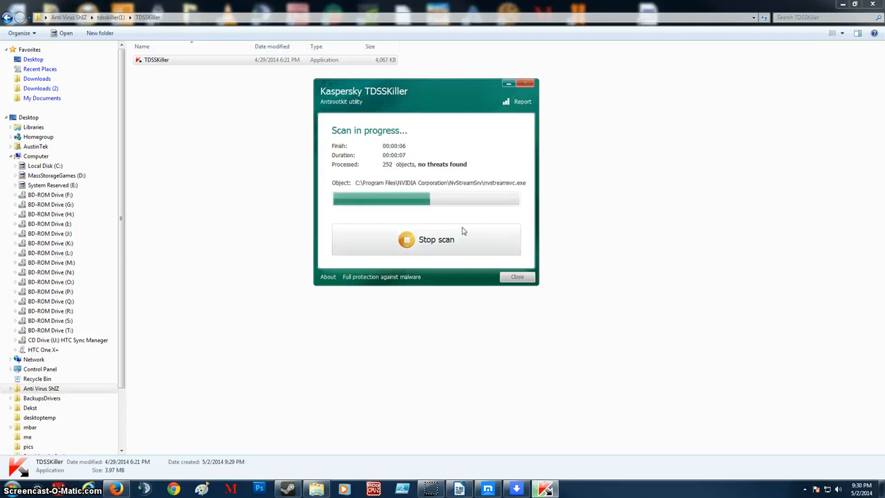
mouse_move(588, 308)
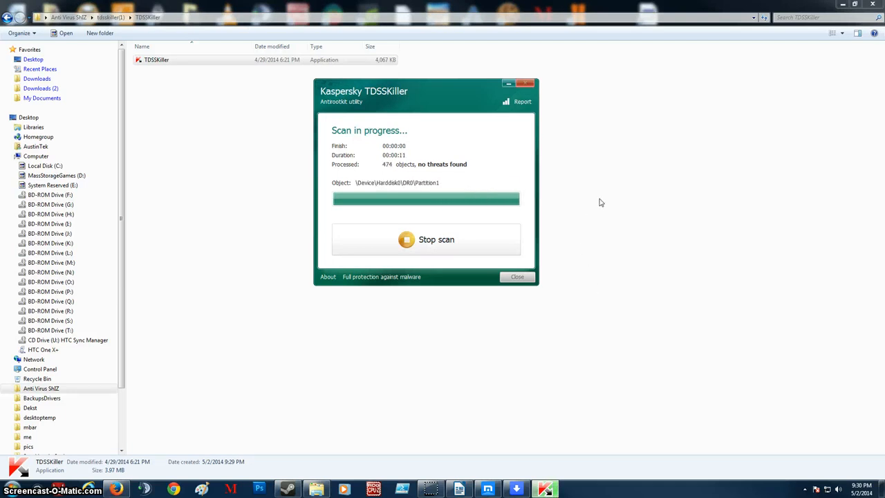
mouse_move(555, 259)
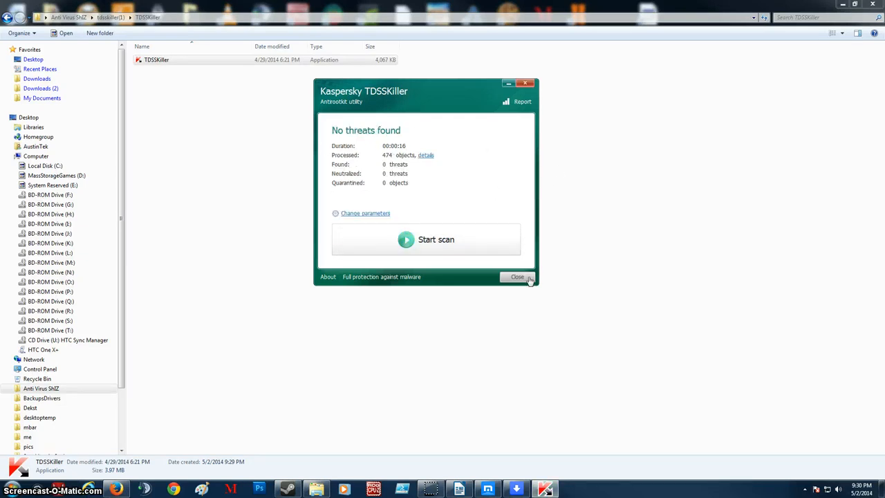
click(517, 276)
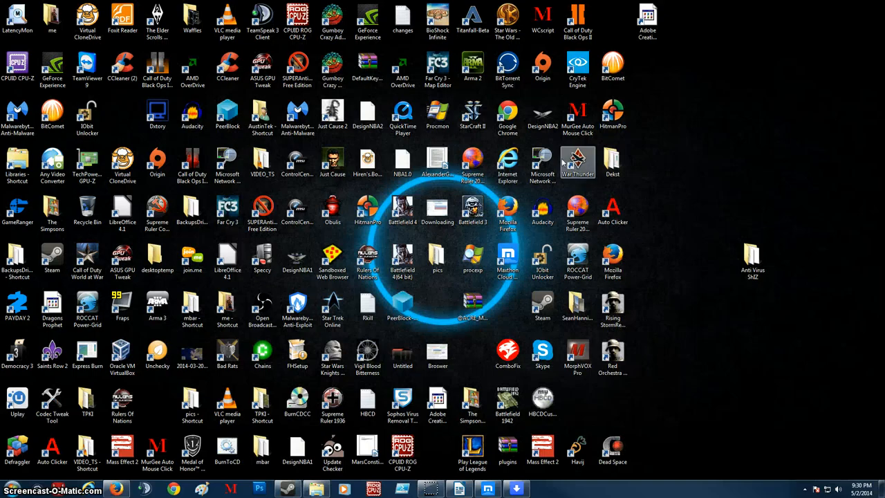
mouse_move(117, 489)
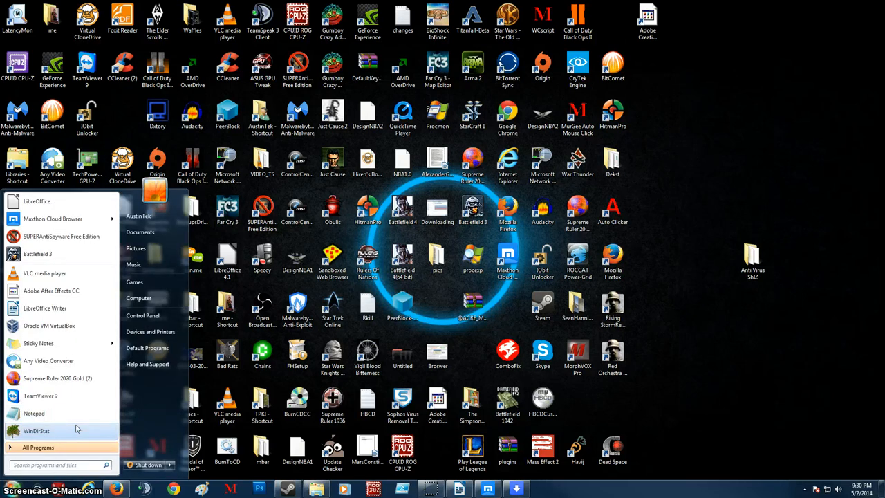
text(rki)
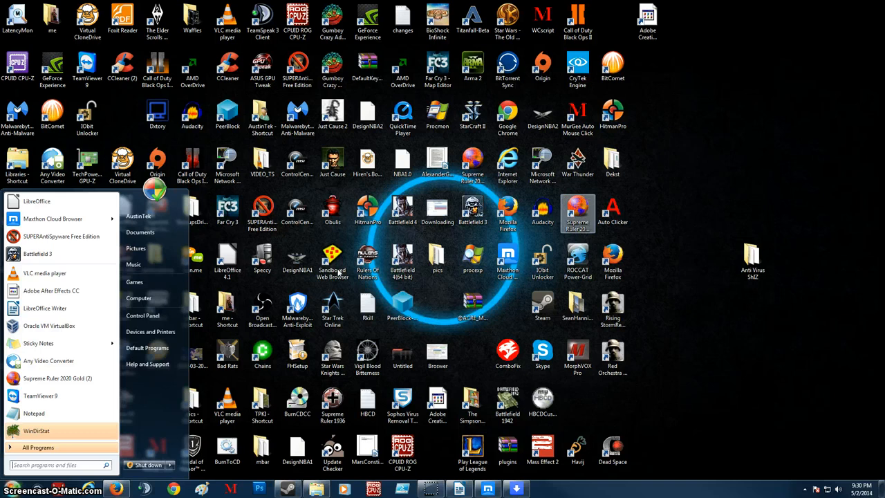
text(cm)
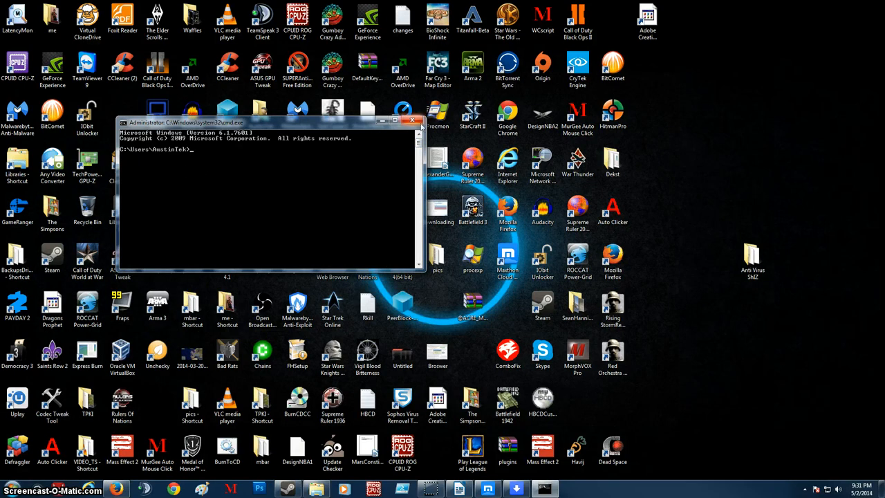
mouse_move(417, 121)
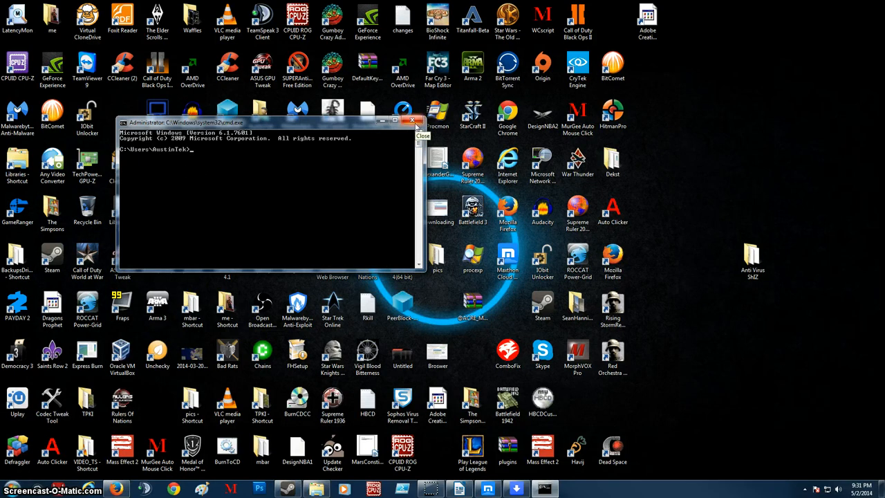
click(413, 121)
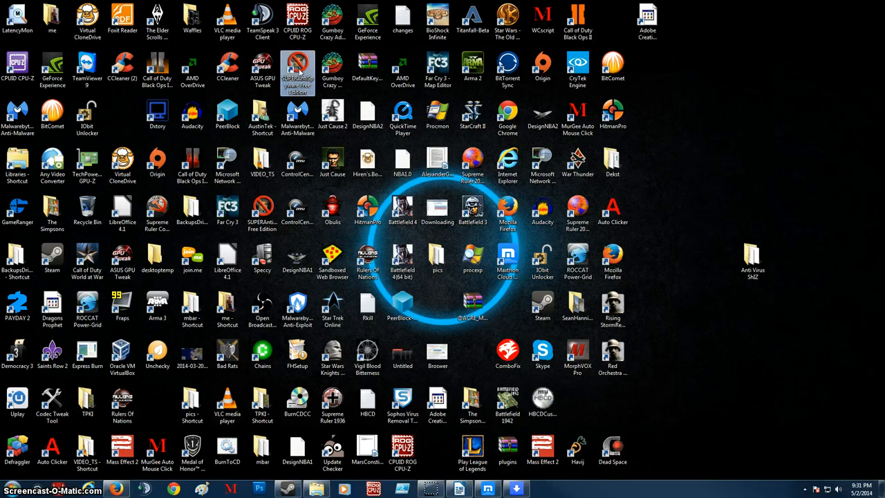
- Launch SUPERAntiSpyware, dismiss the reminder, and update definitions to database version 11206
double_click(297, 74)
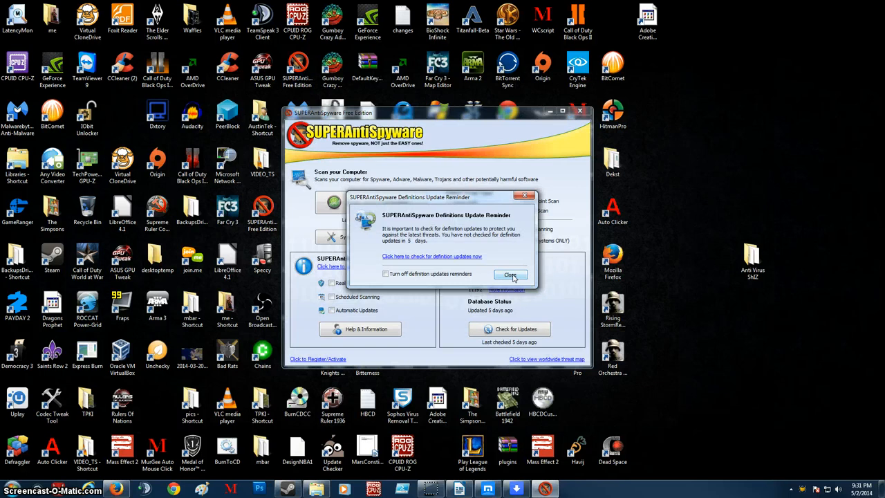
click(510, 274)
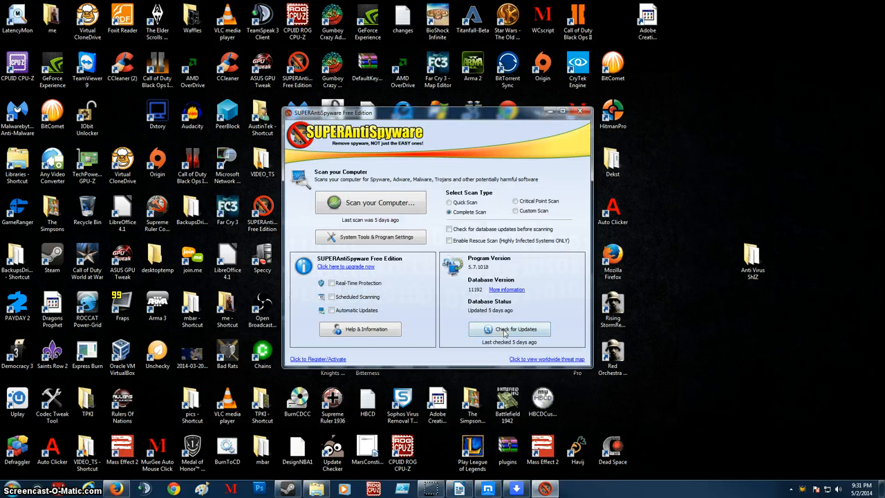
click(510, 328)
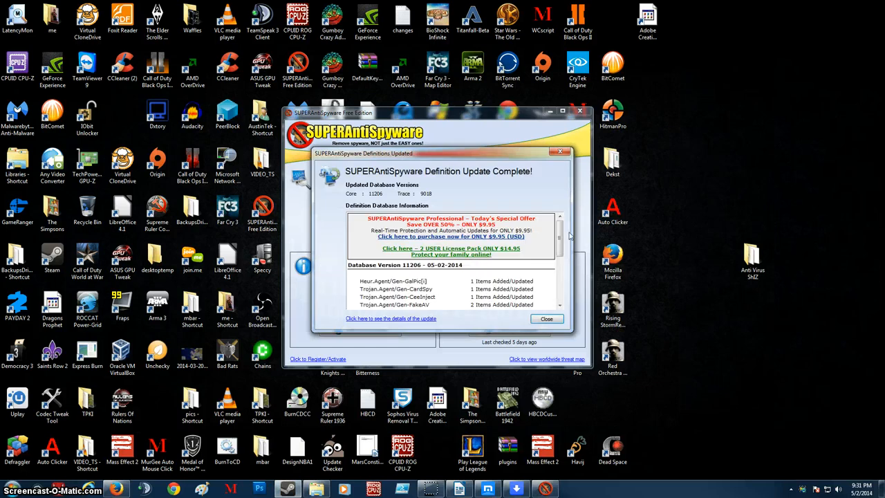
scroll(down, 3)
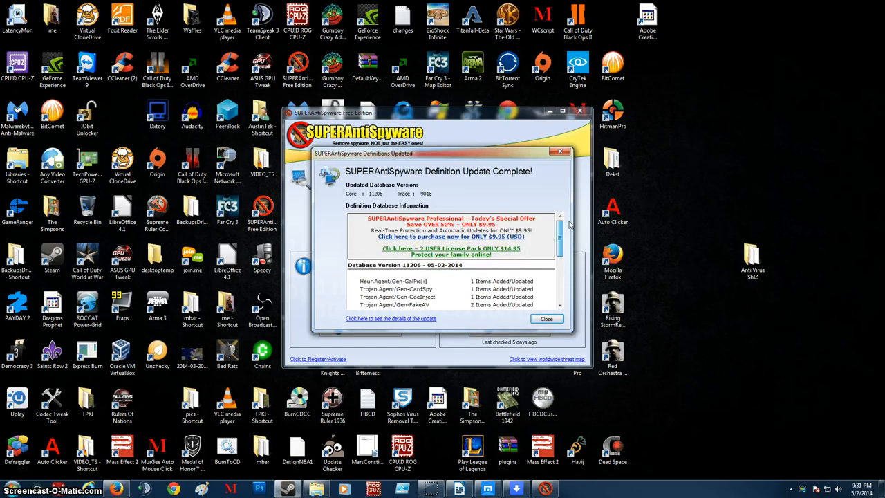
click(546, 318)
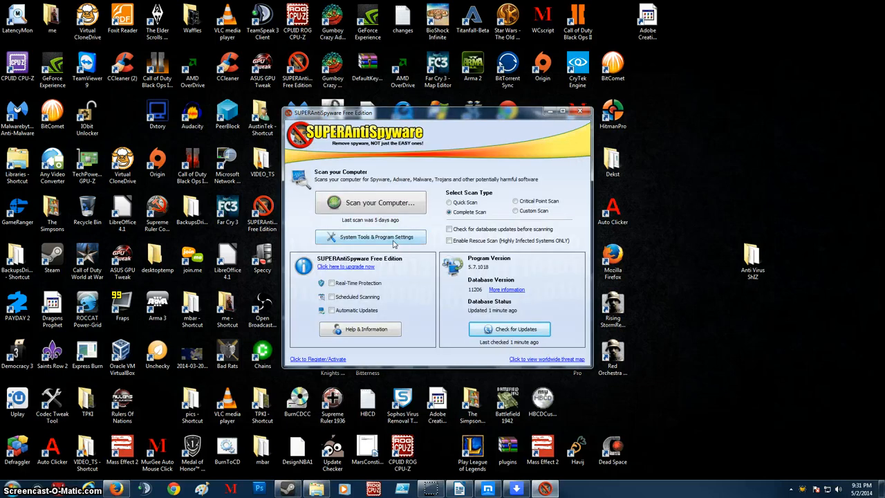
- In System Tools Repairs, tick Enable Task Manager, then answer No to performing it
click(376, 236)
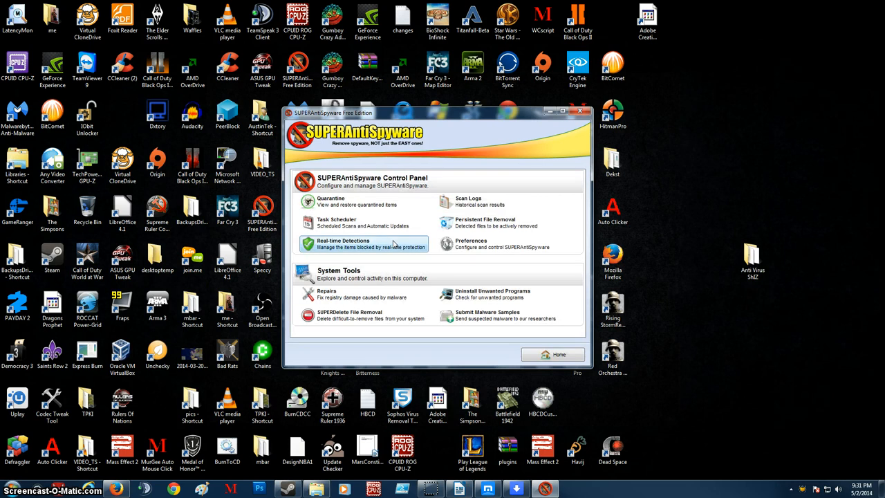
mouse_move(393, 235)
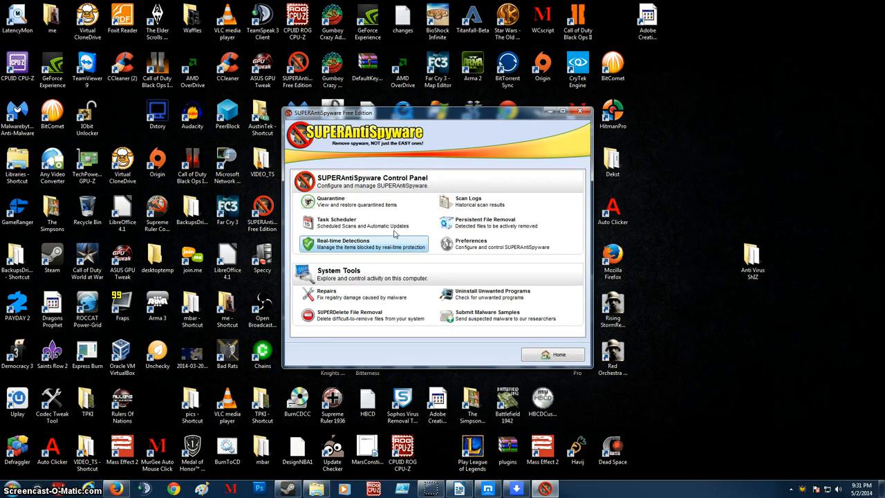
mouse_move(390, 294)
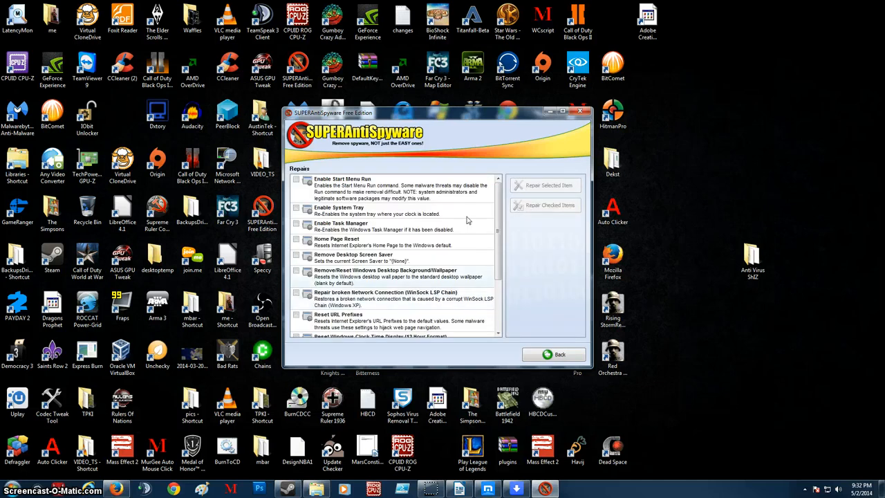
scroll(down, 3)
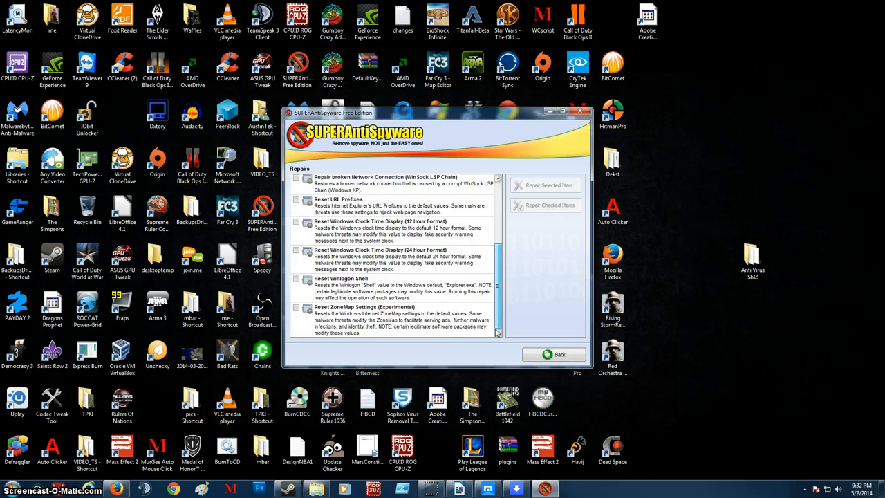
scroll(up, 3)
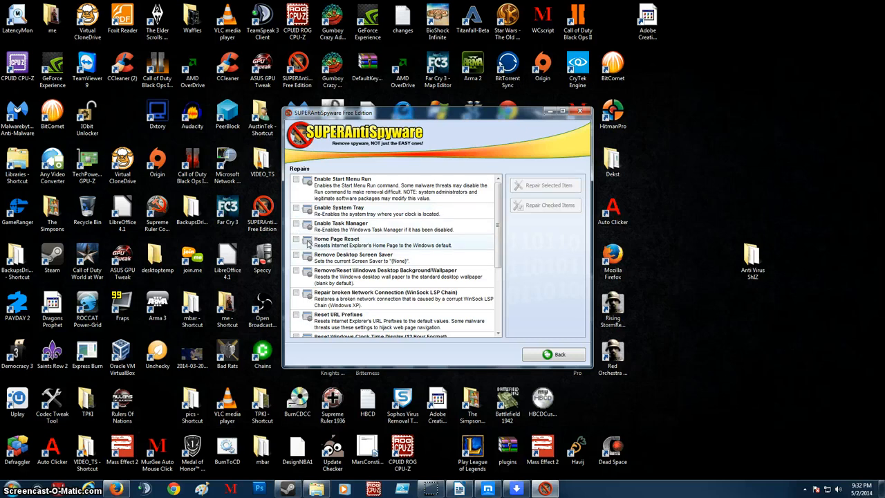
click(297, 223)
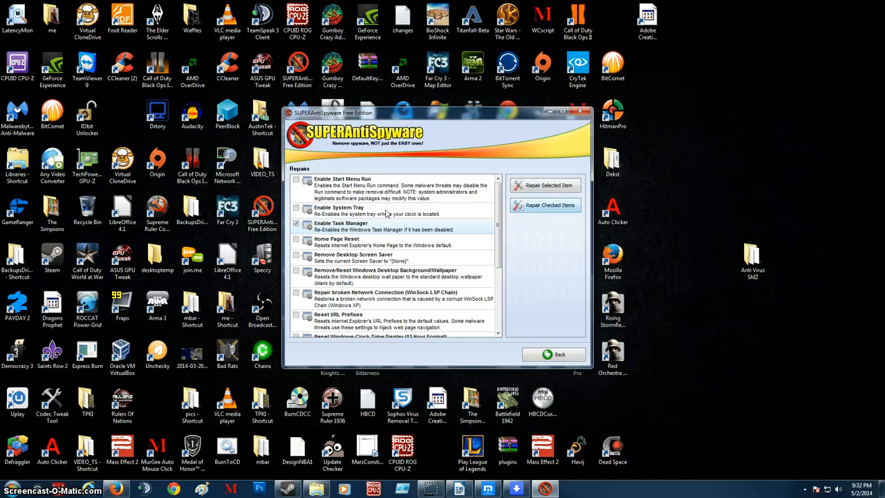
click(545, 185)
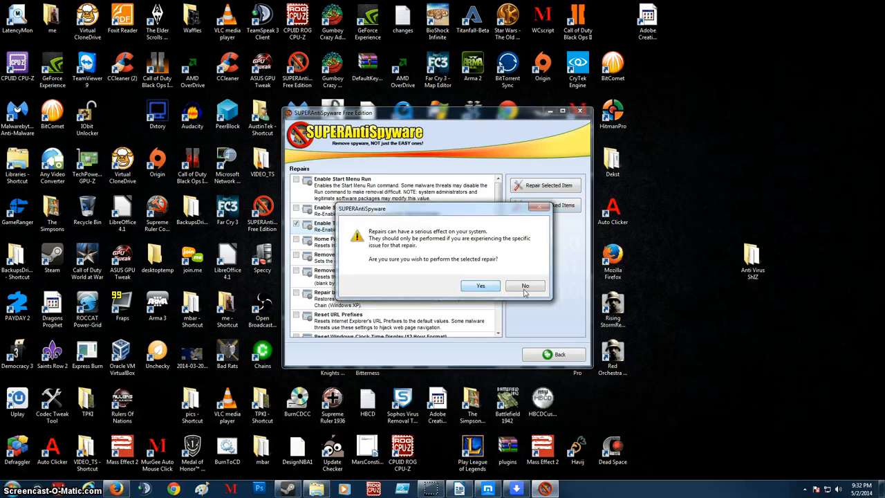
click(524, 285)
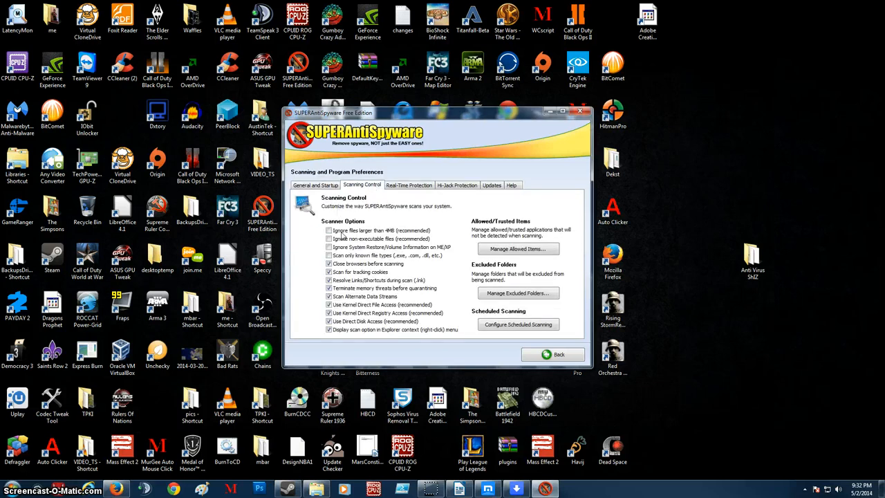
- Toggle the first Scanning Control options, like ignoring files over 4MB, on and back off
click(329, 238)
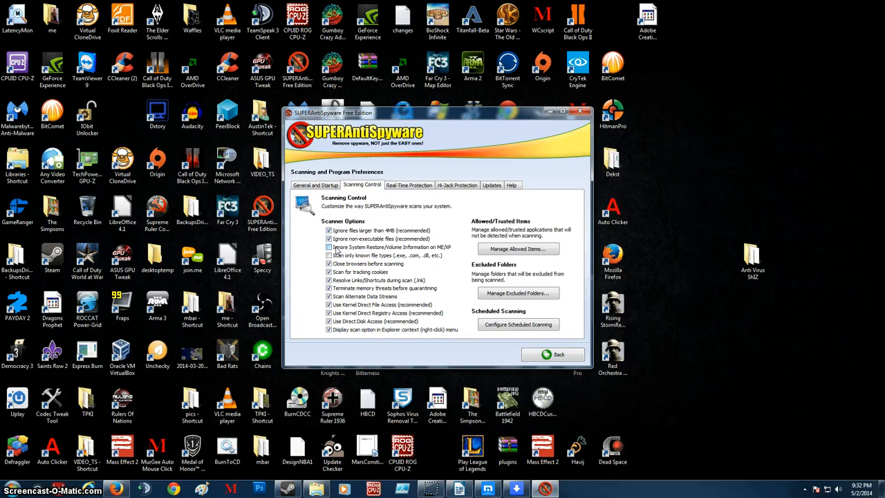
click(329, 255)
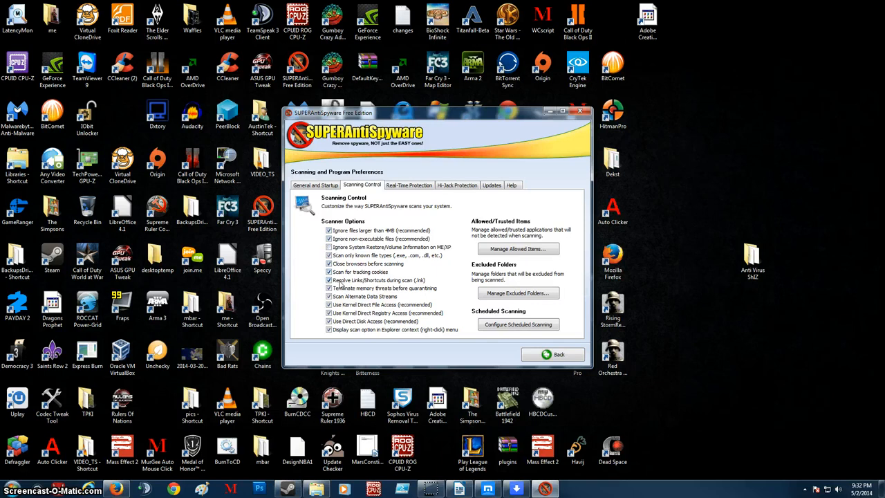
click(329, 287)
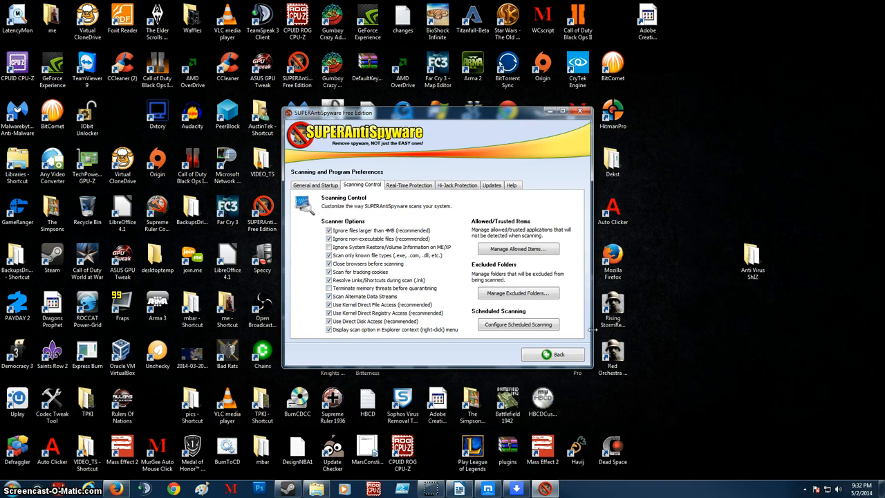
click(329, 230)
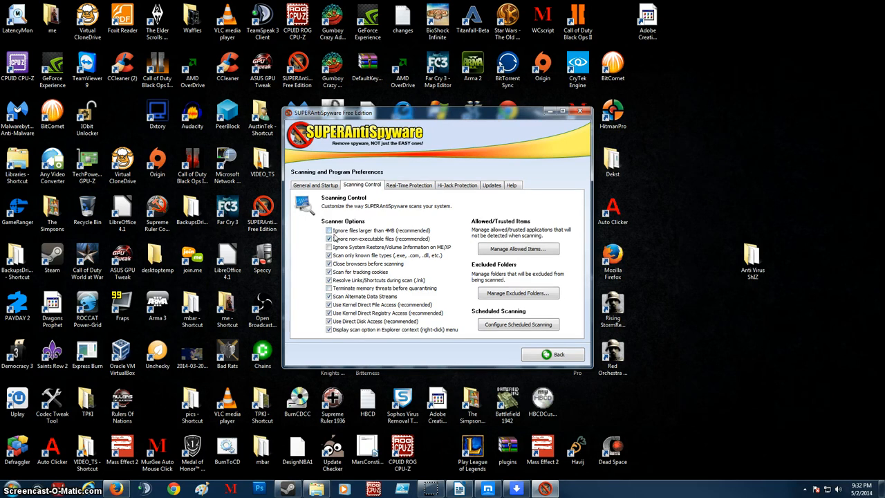
click(329, 238)
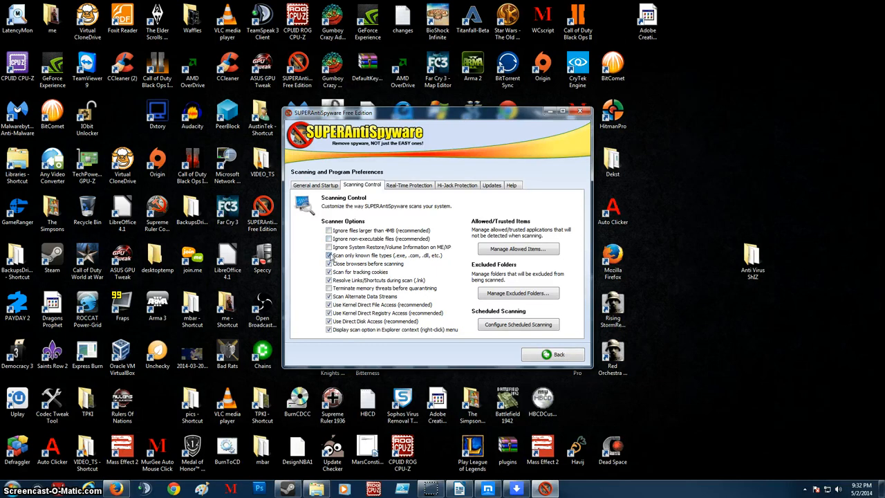
click(328, 256)
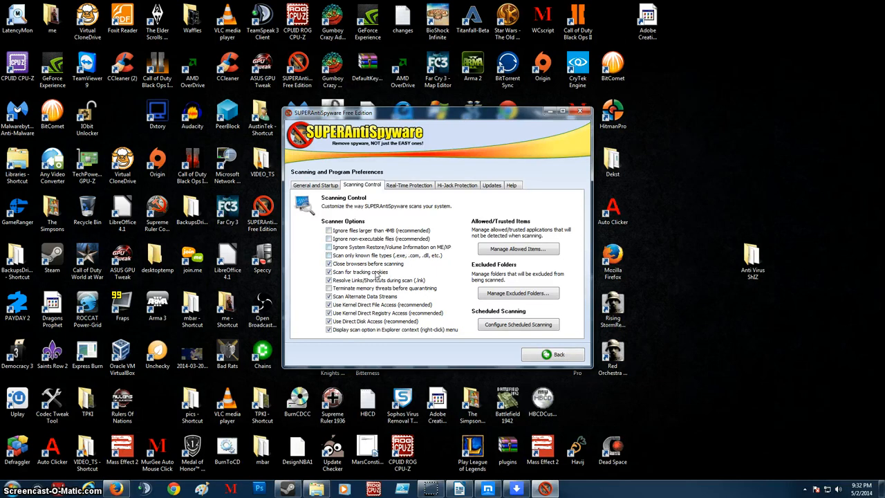
click(329, 288)
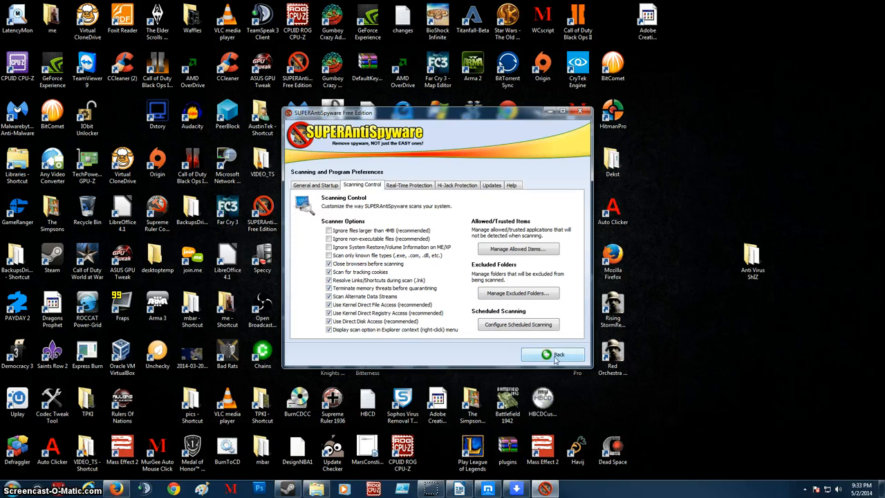
- View Submit Malware Samples and its file picker without choosing files, then go Home
click(552, 355)
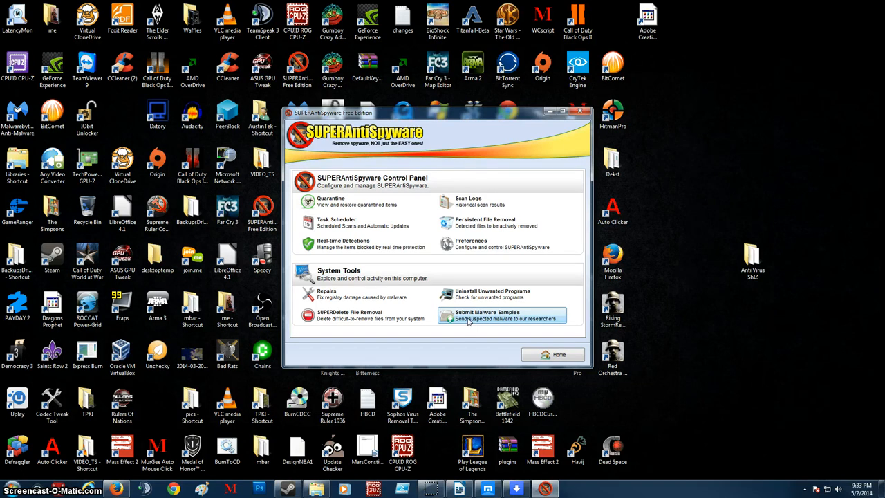
click(487, 314)
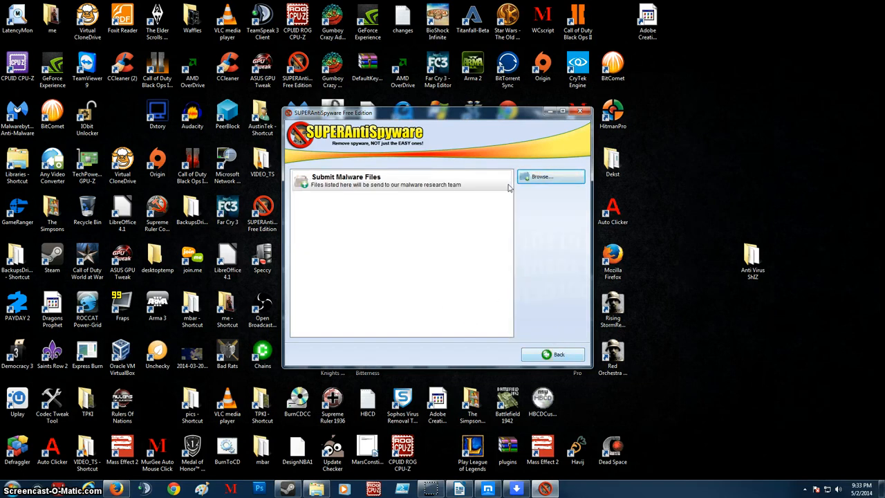
click(550, 177)
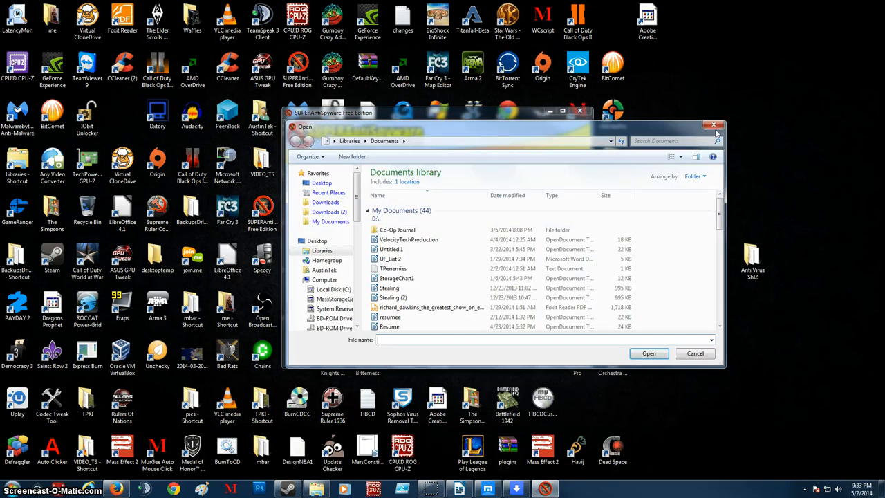
click(694, 353)
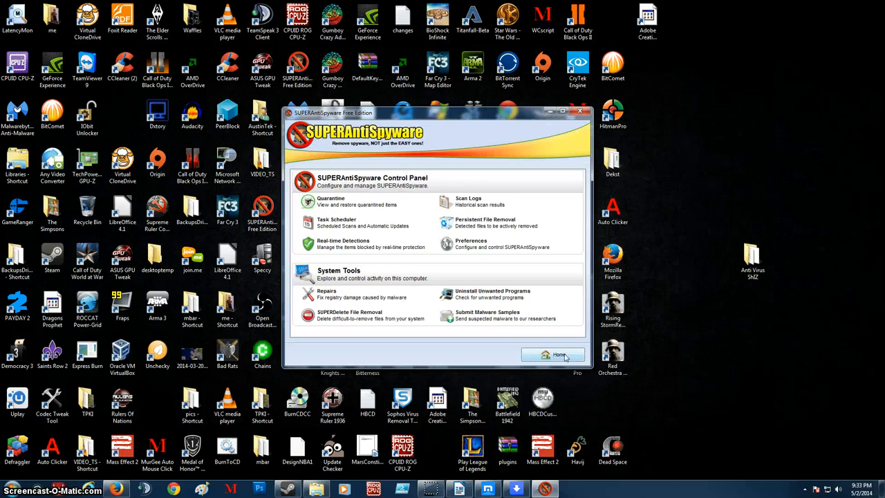
click(552, 355)
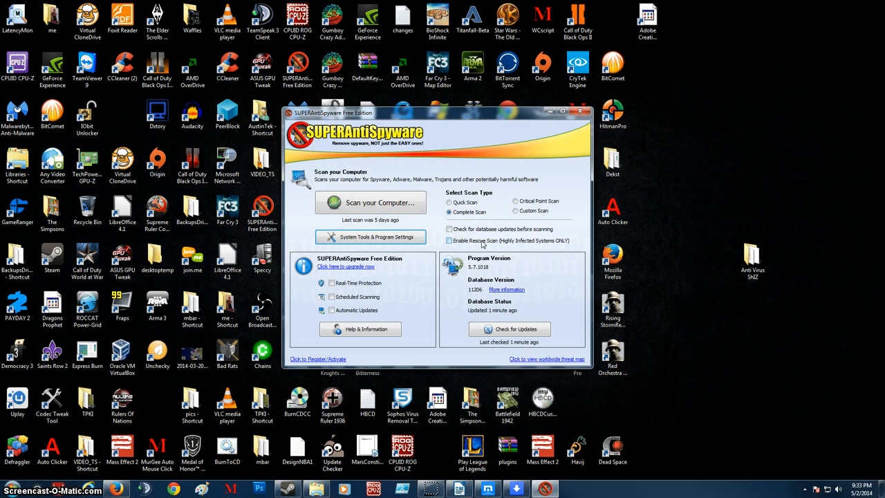
mouse_move(571, 246)
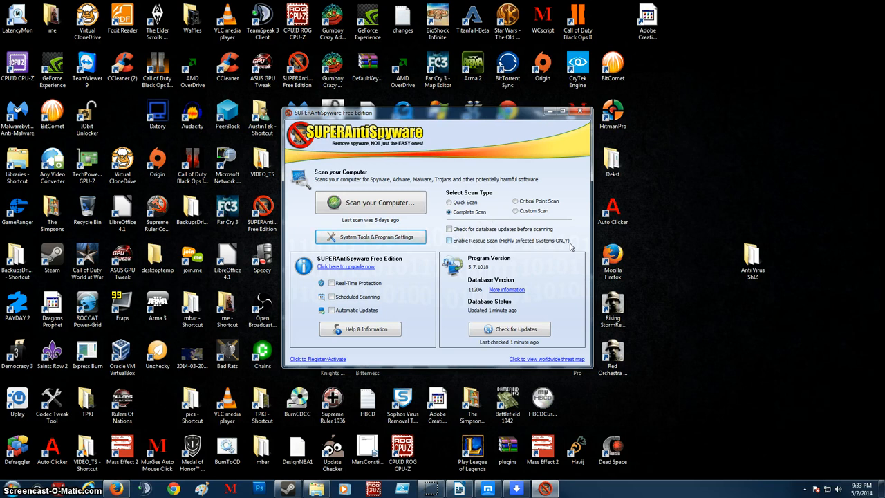
mouse_move(579, 266)
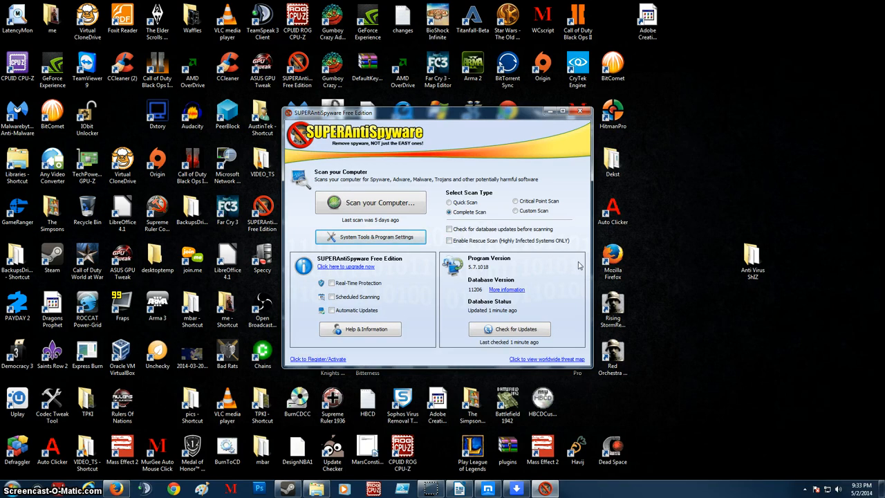
mouse_move(559, 265)
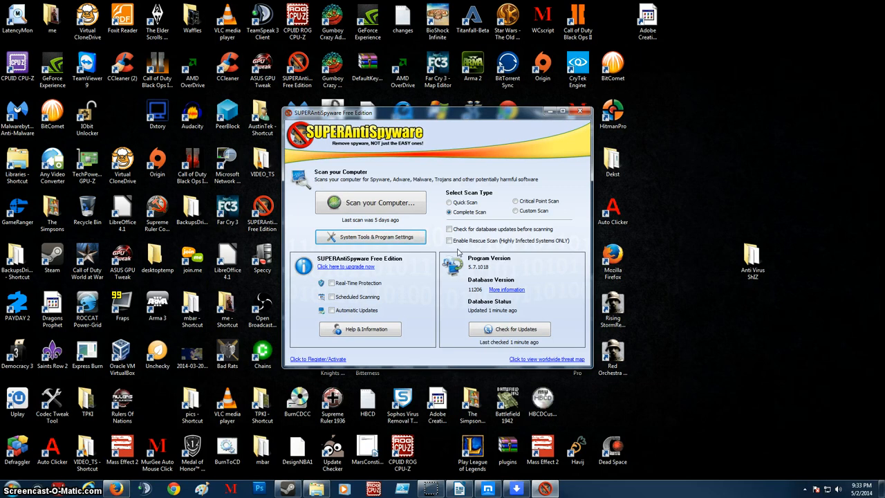
- Tick 'Enable Rescue Scan (Highly Infected Systems ONLY)' on the home screen
click(449, 241)
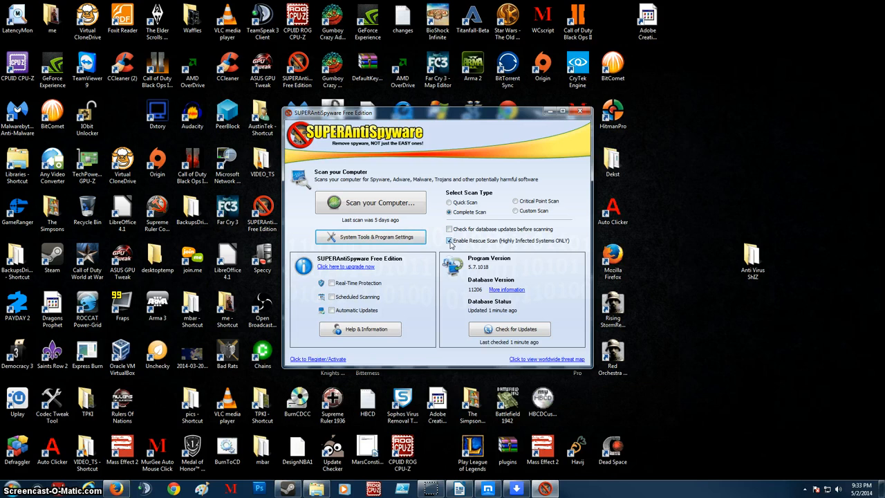
- Open the Complete Scan setup, toggle drive F: on and off, and review scan locations
click(370, 202)
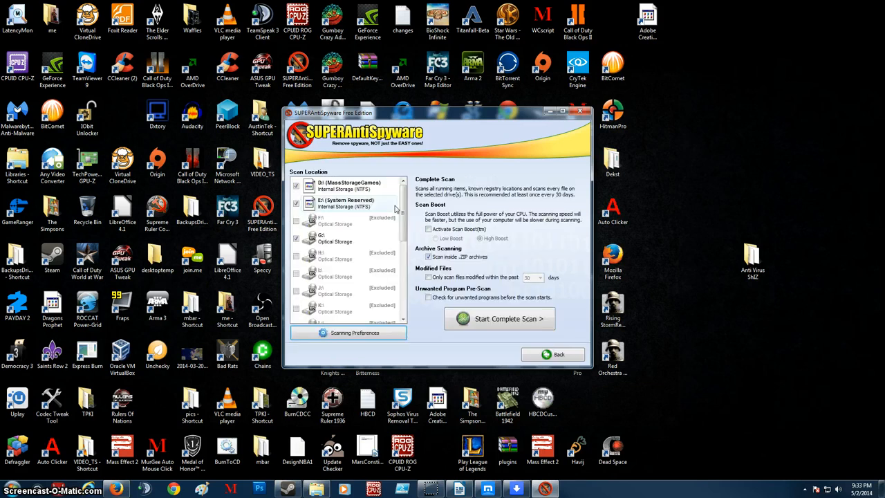
click(296, 220)
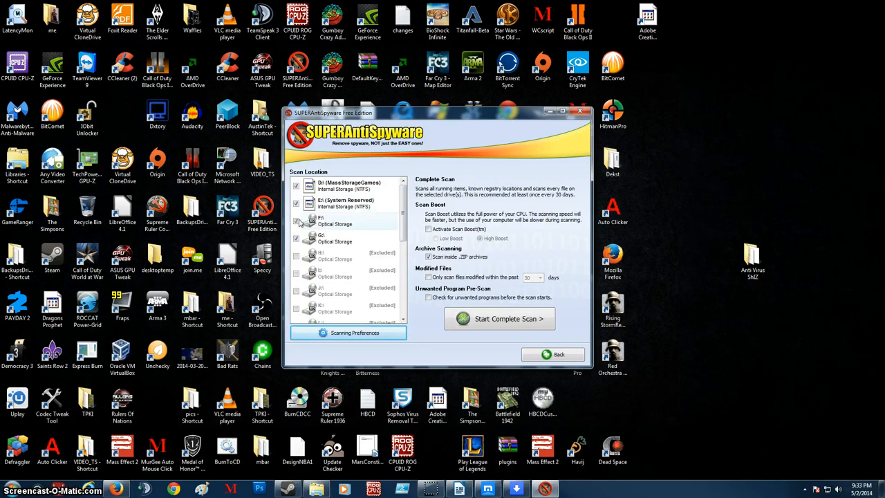
click(296, 258)
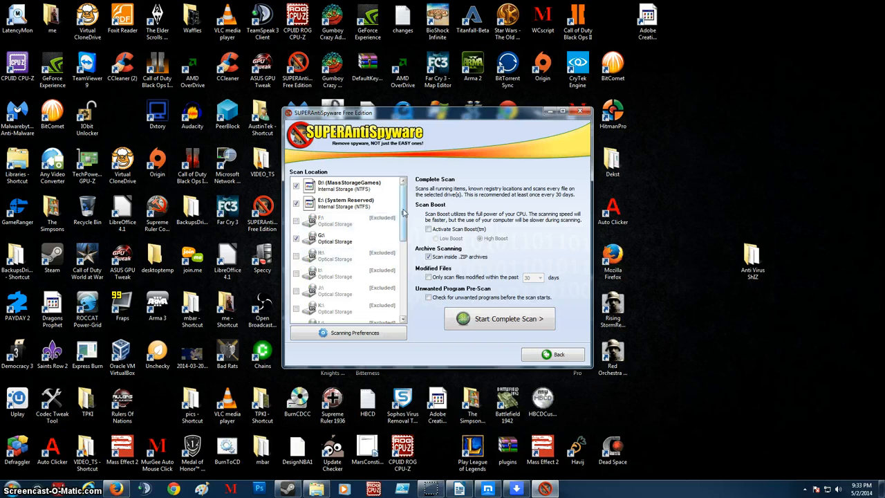
scroll(down, 3)
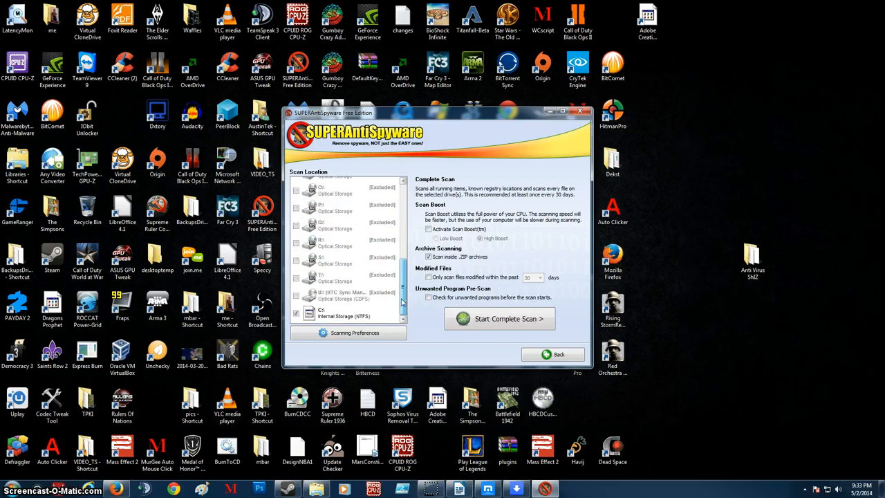
scroll(up, 3)
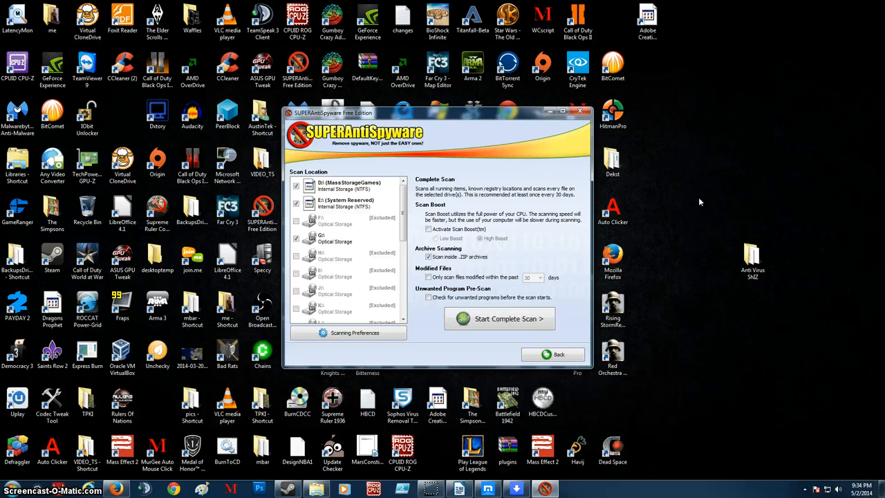
mouse_move(410, 214)
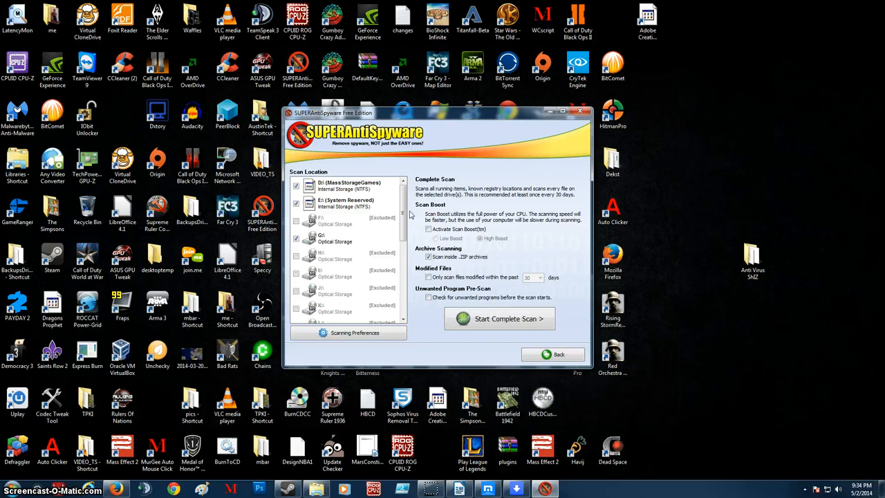
scroll(down, 3)
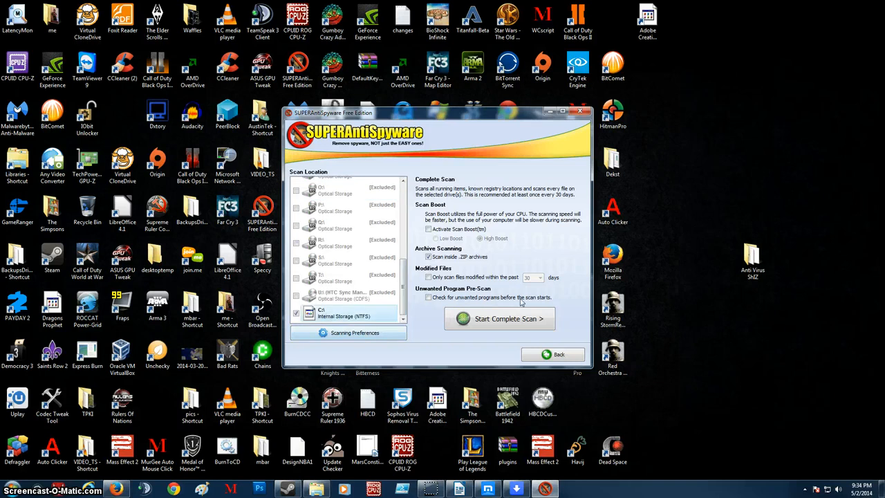
mouse_move(422, 222)
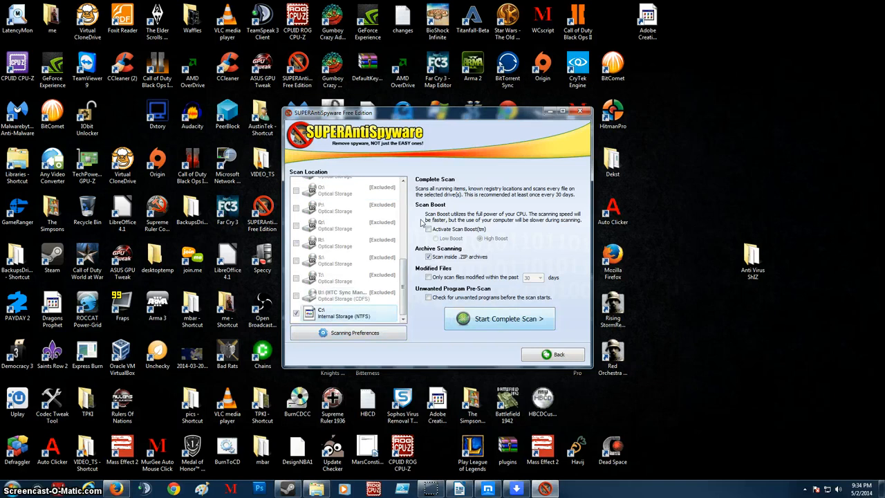
- Leave Scan Boost off and enable checking for unwanted programs before the scan
click(428, 228)
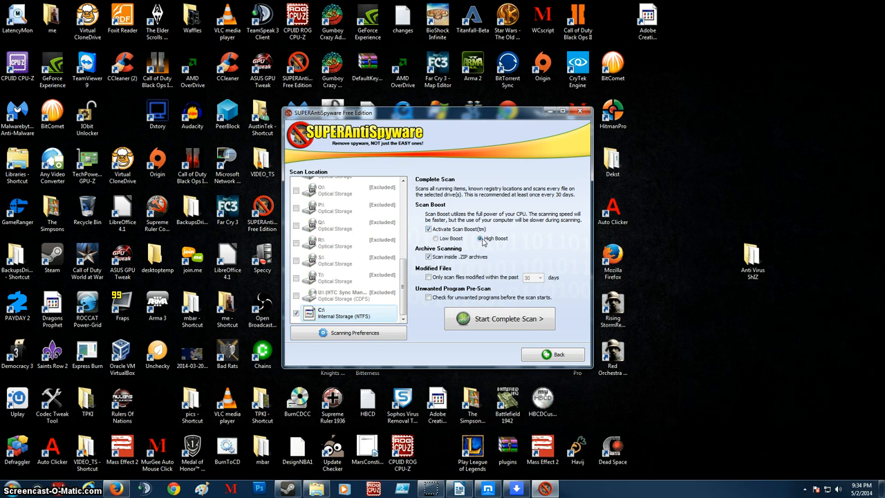
click(435, 237)
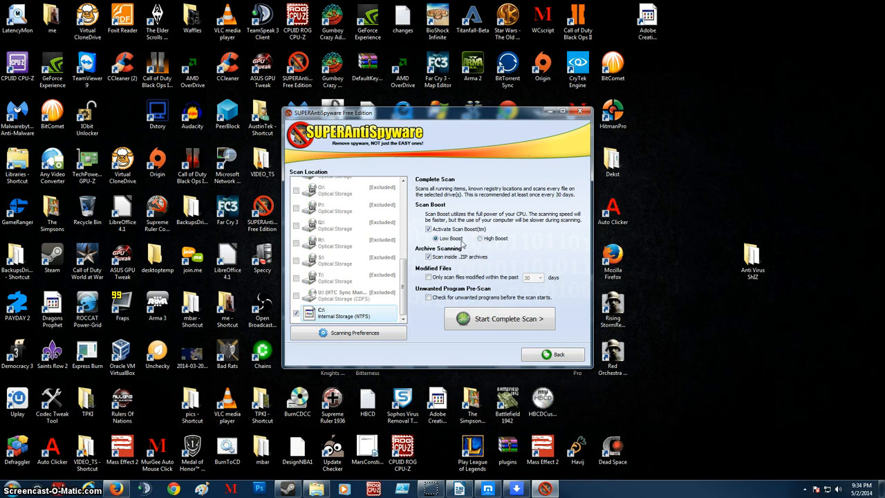
click(428, 229)
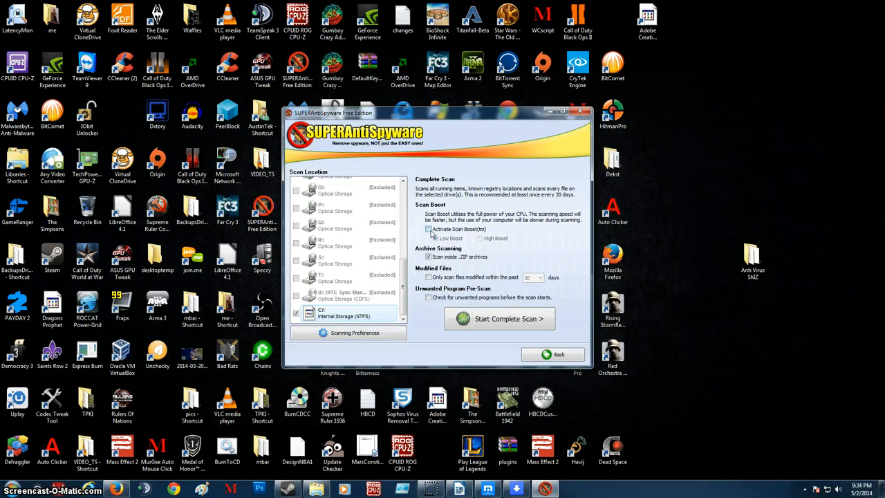
click(429, 228)
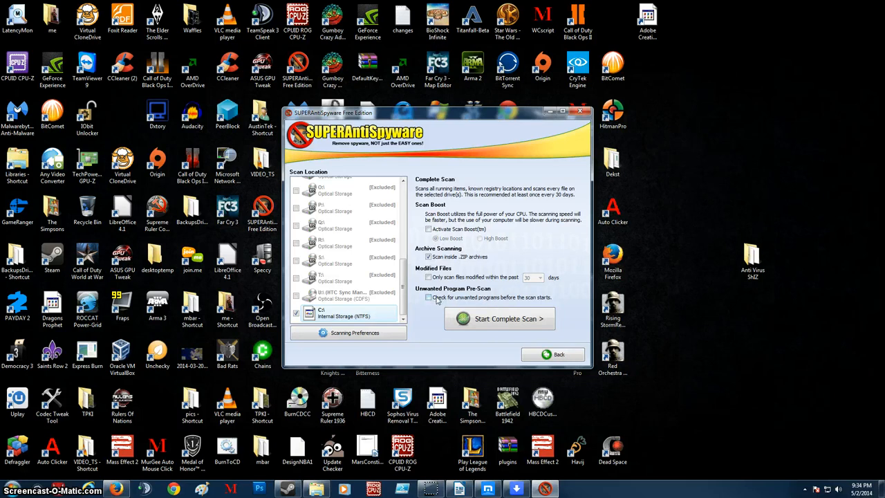
click(428, 297)
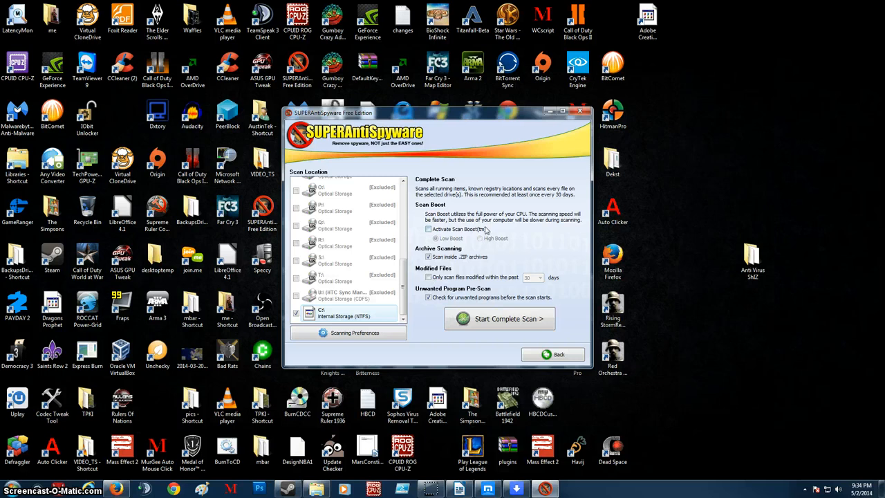
mouse_move(510, 221)
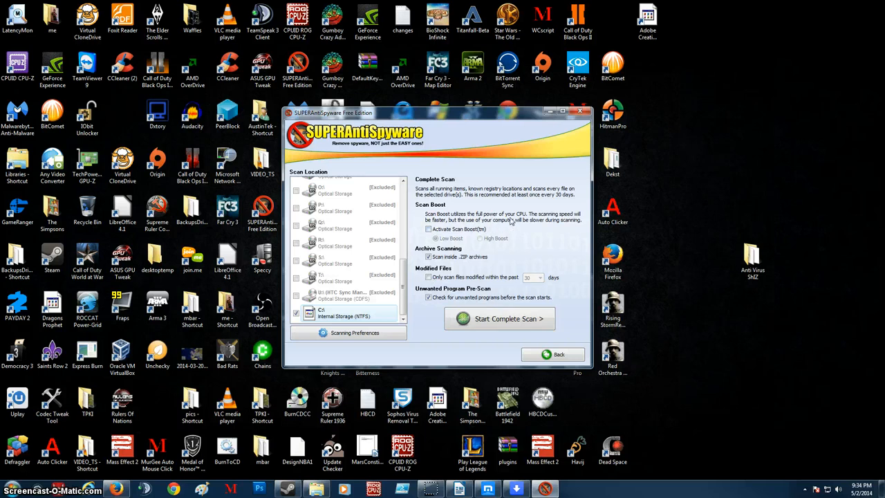
mouse_move(574, 268)
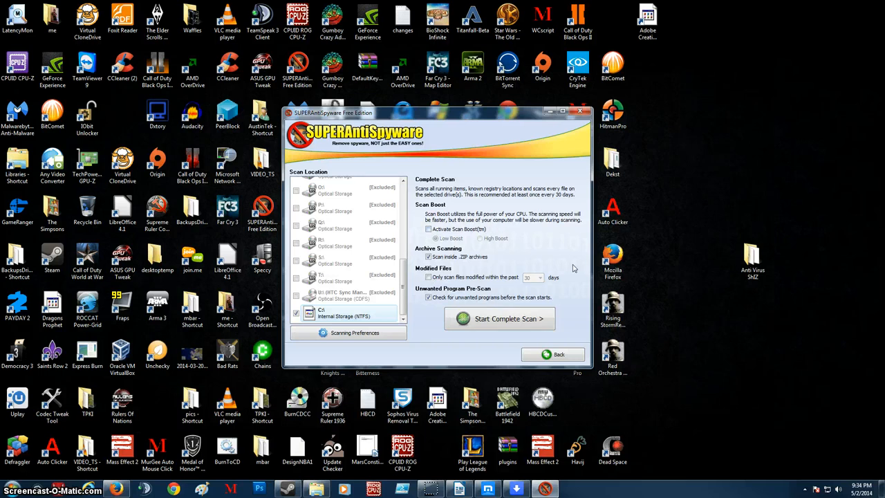
mouse_move(553, 341)
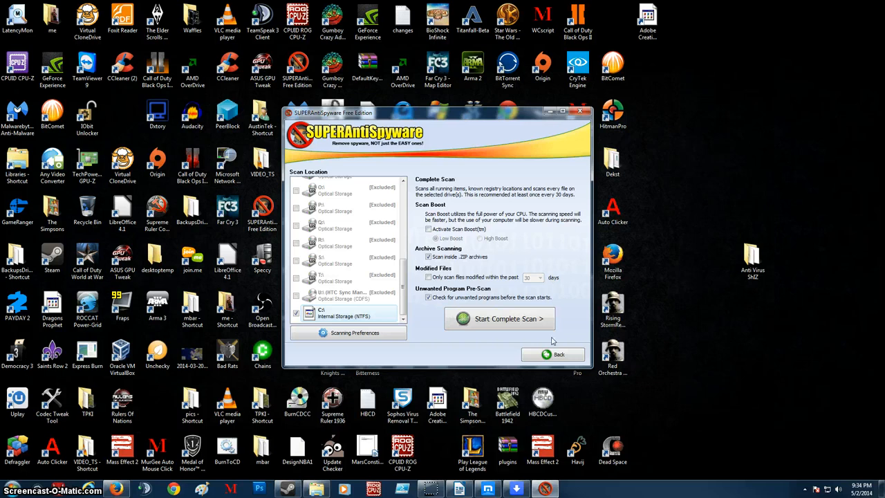
- Start the complete scan, skip the IObit unwanted programs, stop early, and close SUPERAntiSpyware
click(508, 319)
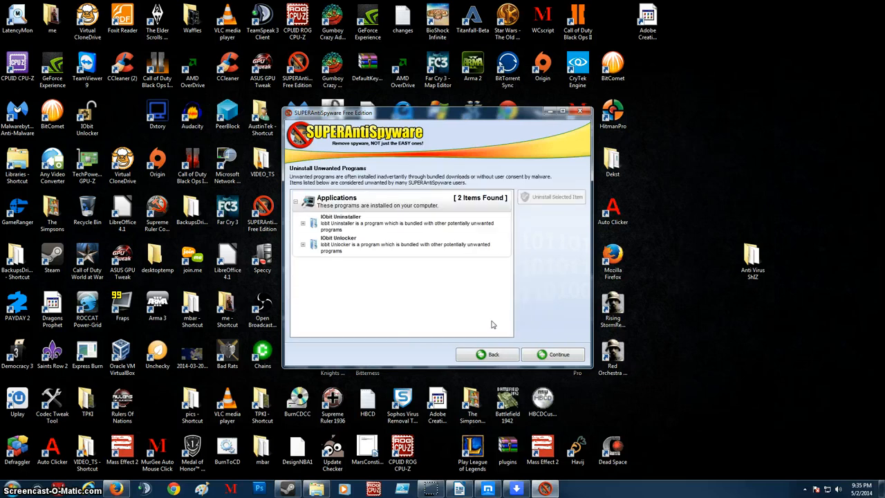
mouse_move(570, 292)
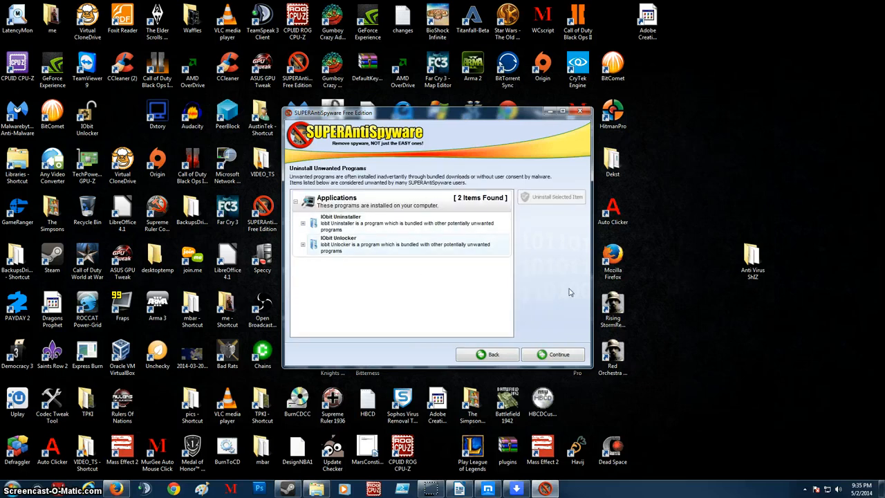
click(558, 354)
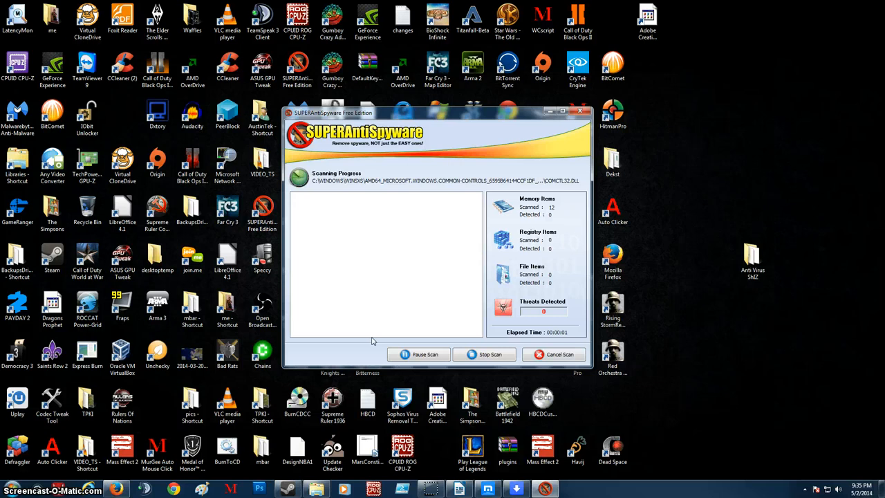
click(491, 354)
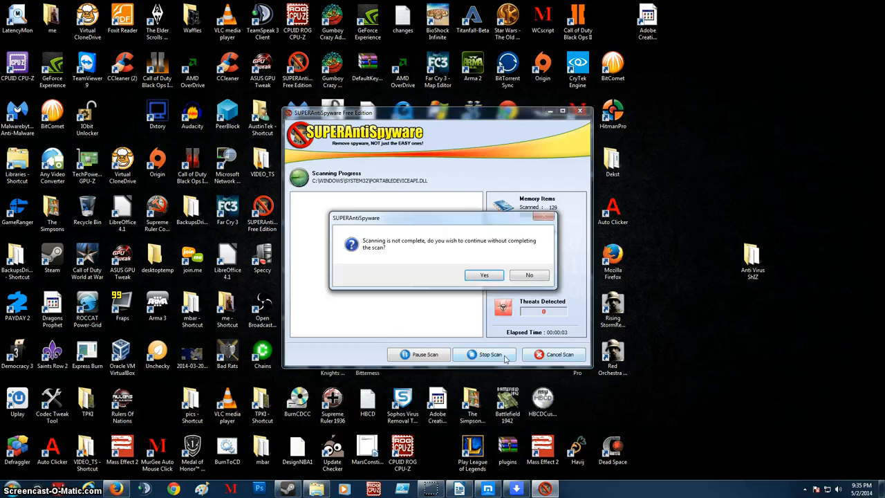
click(528, 274)
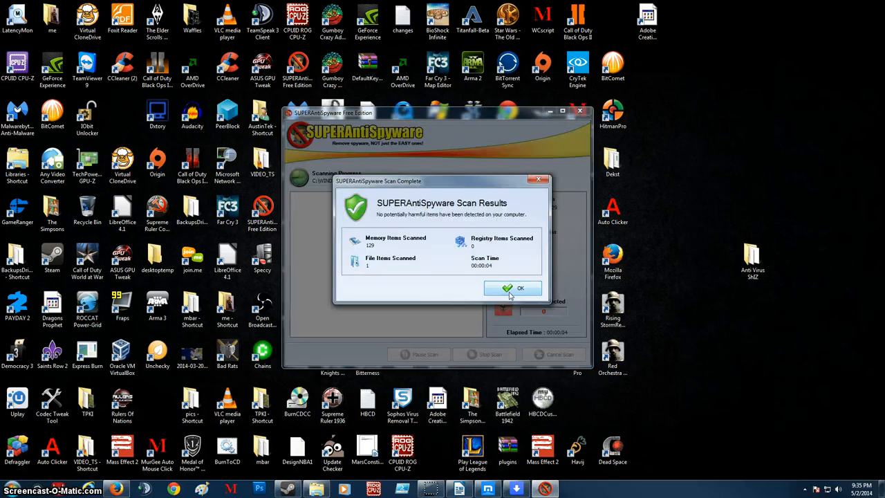
click(513, 288)
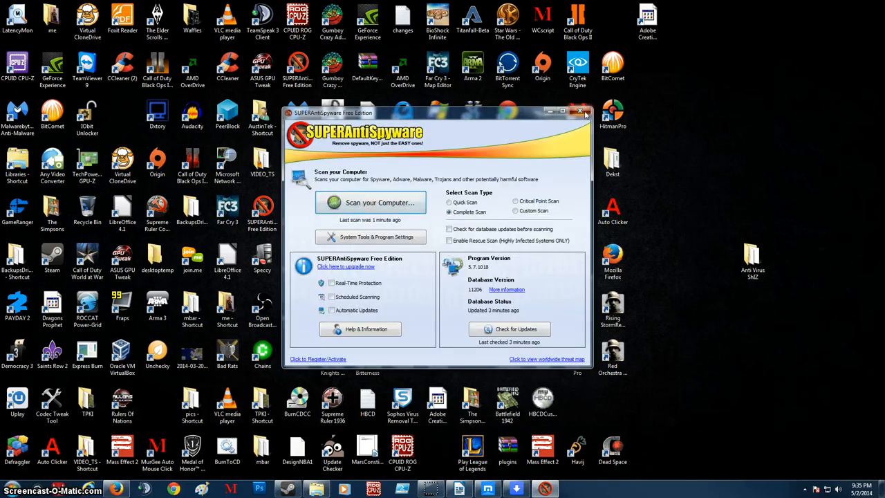
click(580, 112)
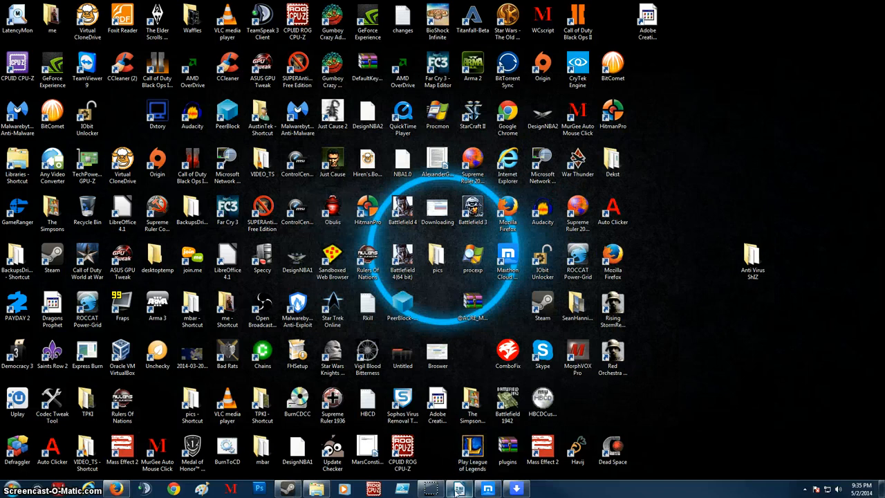
- Restore Writer and select the 'Super Anti Spyware' entry to make it bold
click(458, 489)
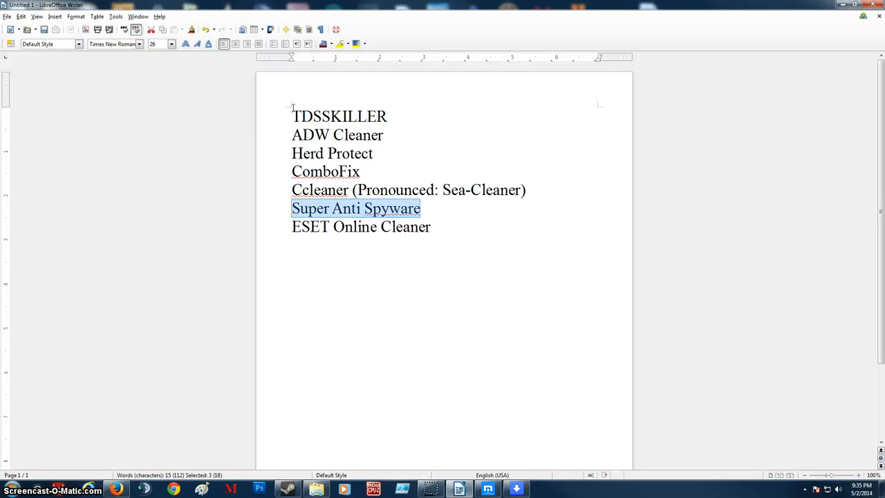
double_click(339, 116)
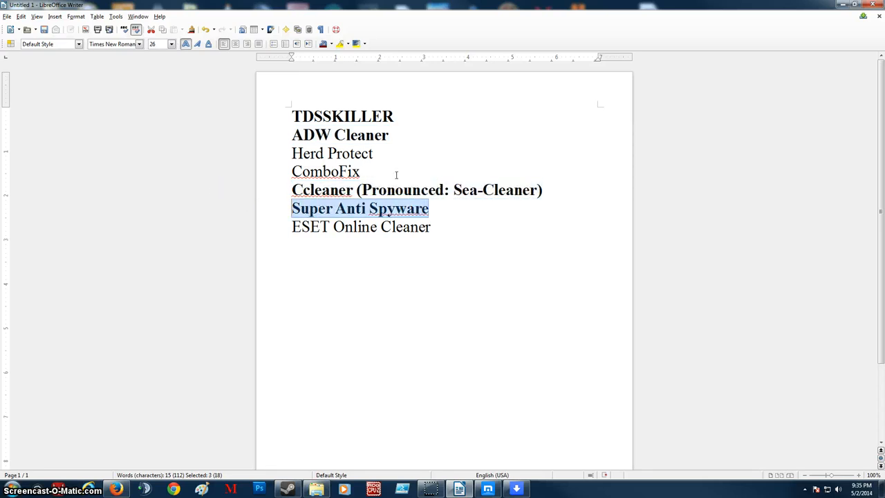
double_click(332, 153)
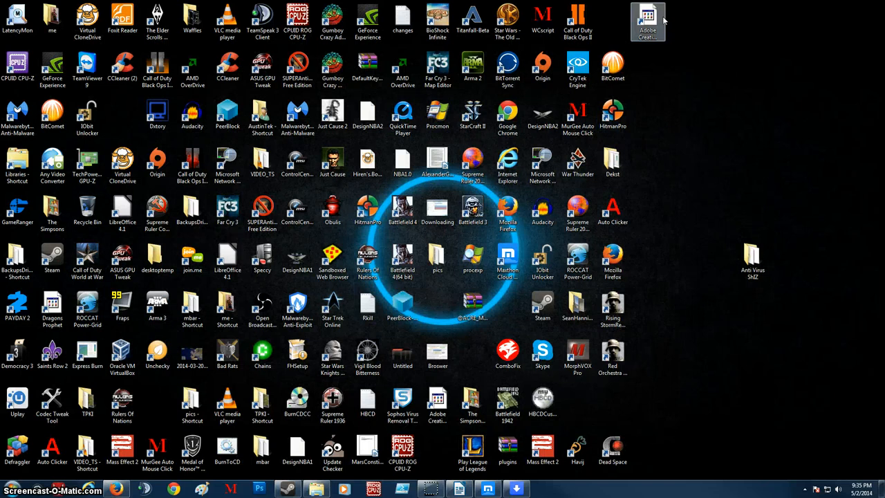
mouse_move(612, 22)
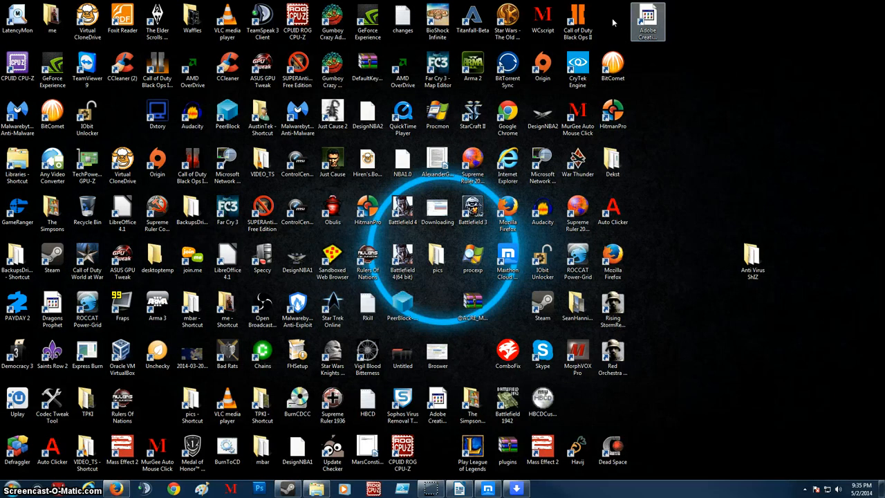
- Search 'her' to launch herdProtect Scanner, view its settings info, and start the scan
click(10, 489)
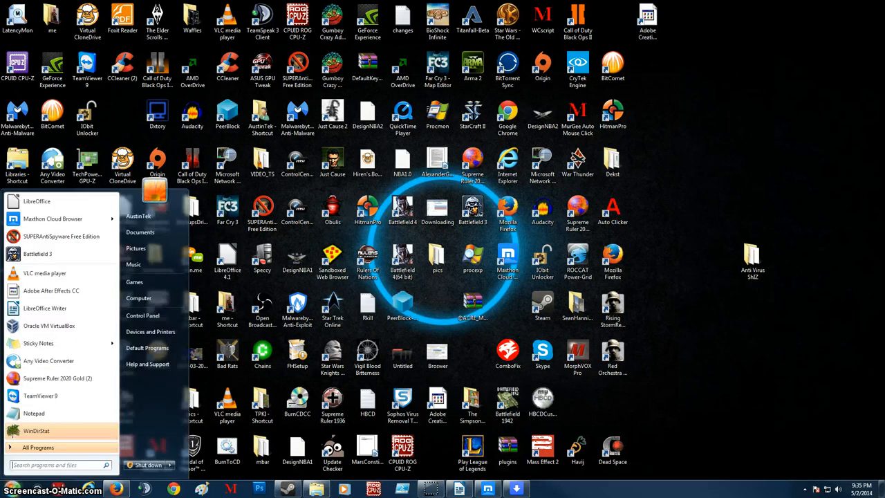
text(herd)
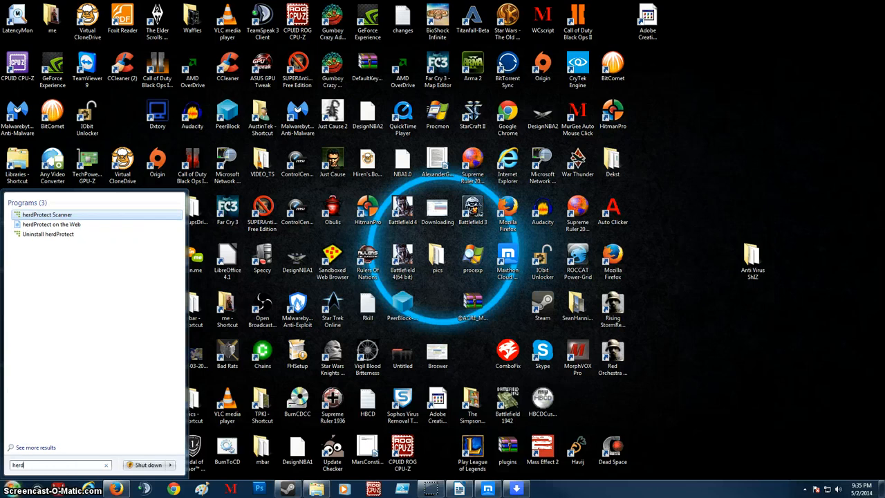
click(47, 214)
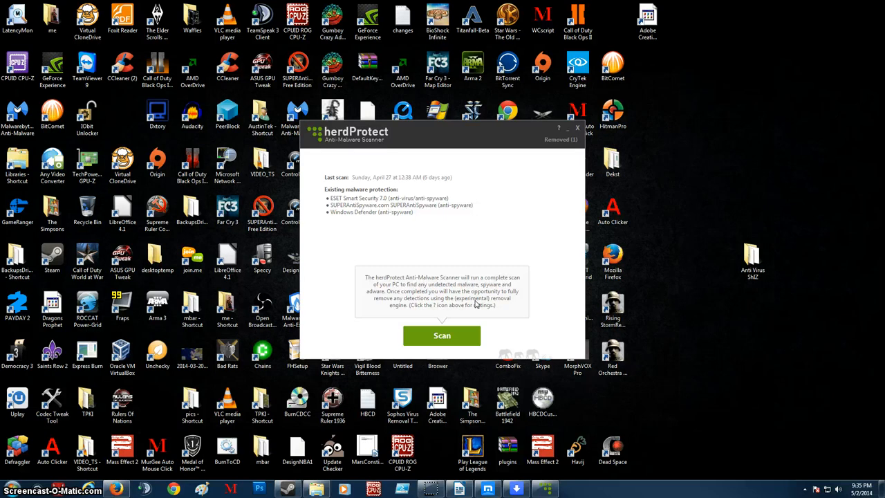
mouse_move(477, 231)
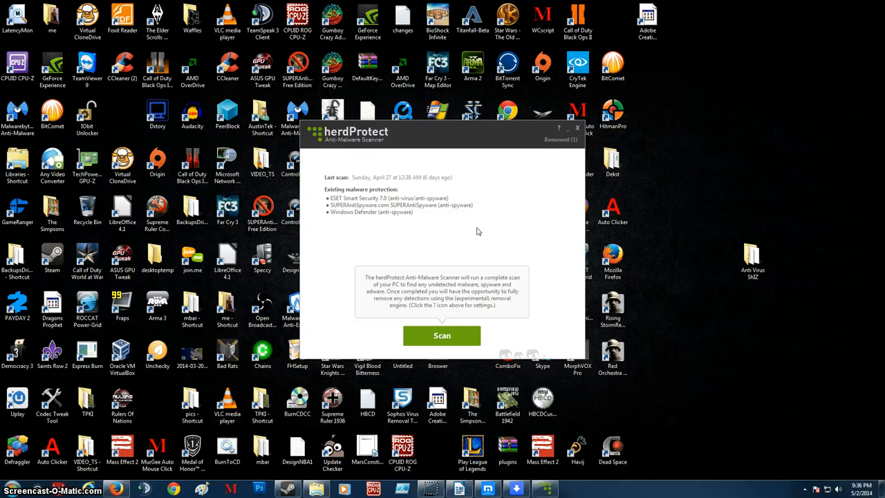
mouse_move(469, 242)
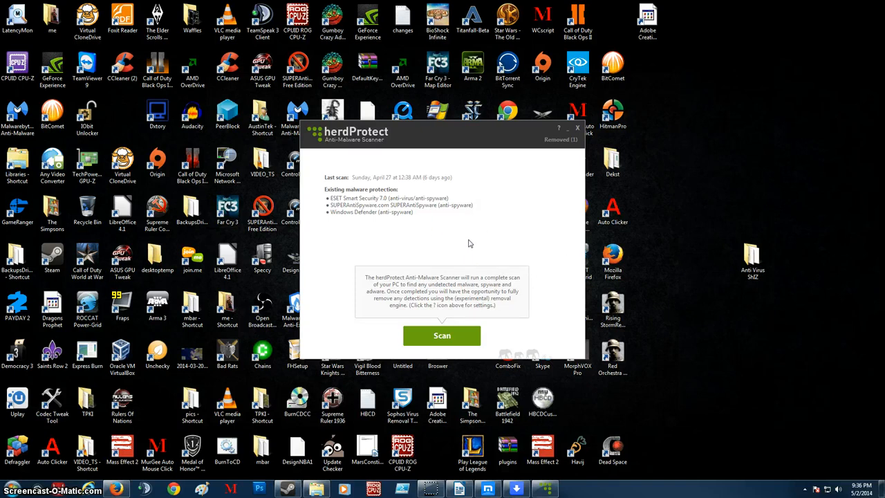
mouse_move(433, 336)
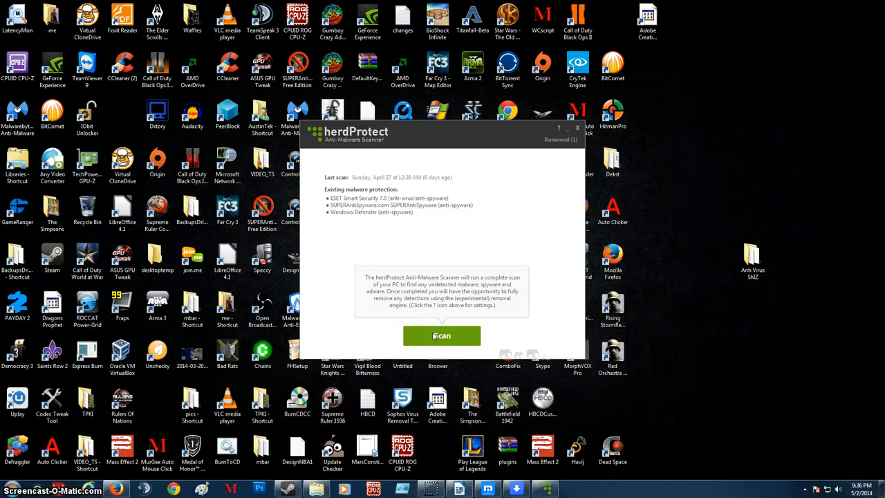
mouse_move(548, 150)
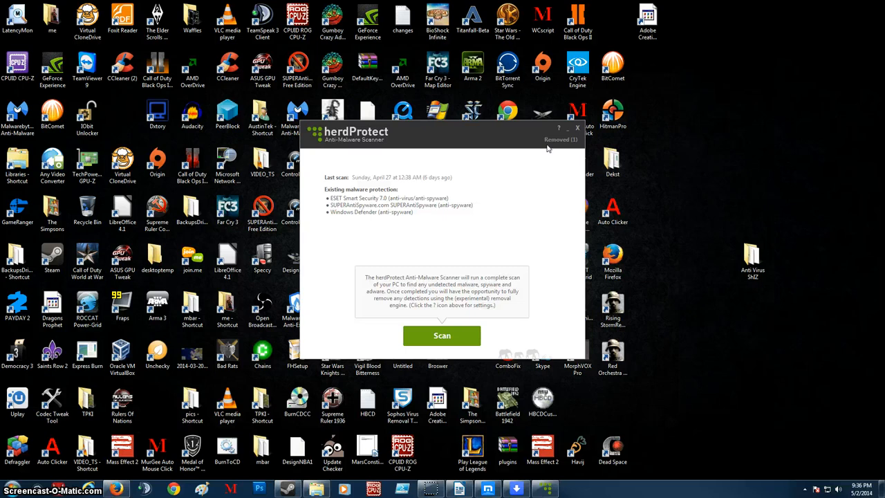
click(558, 127)
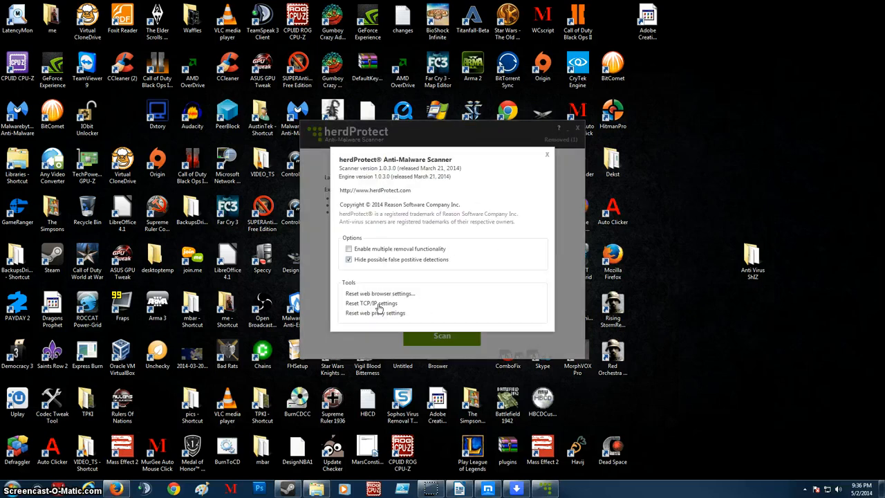
click(546, 154)
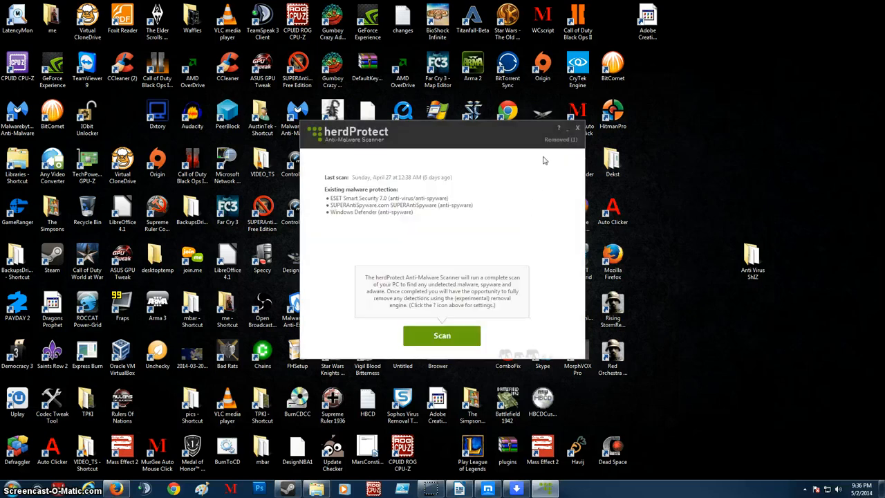
click(442, 335)
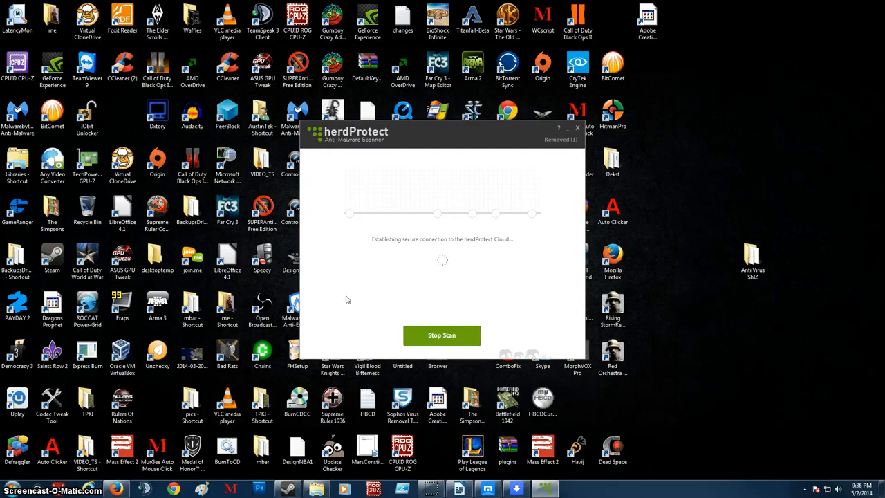
mouse_move(404, 305)
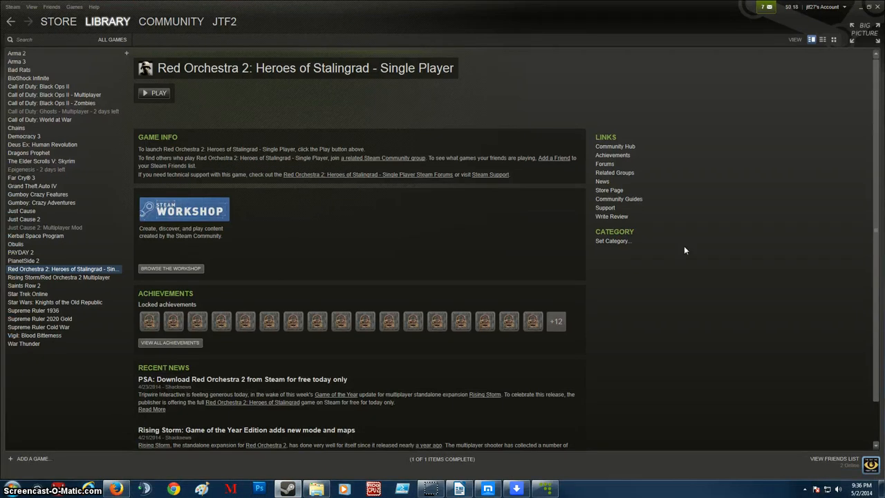
mouse_move(43, 401)
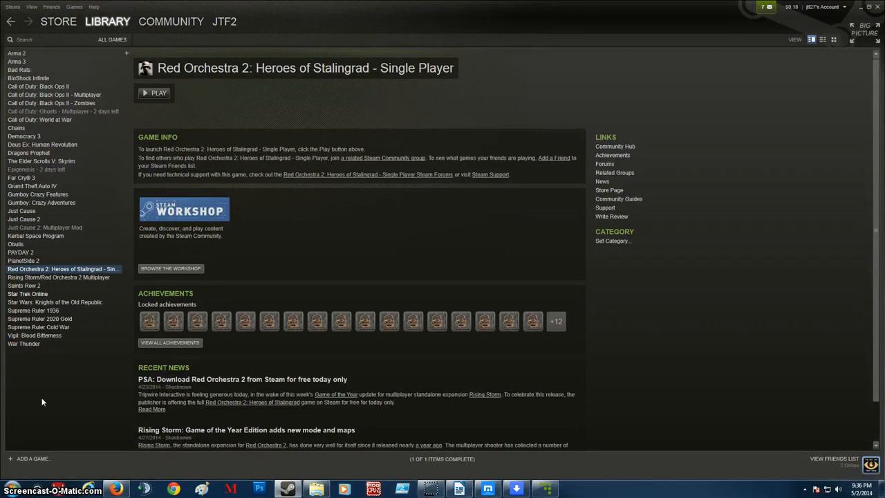
mouse_move(42, 143)
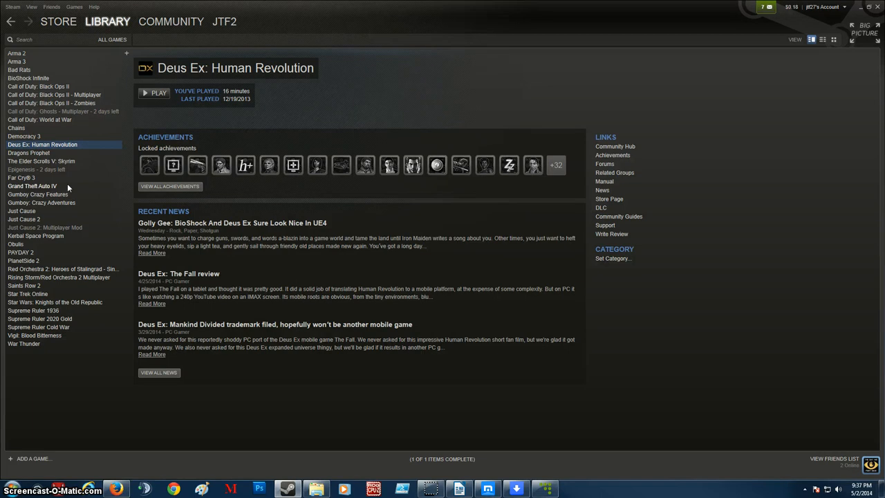
mouse_move(67, 187)
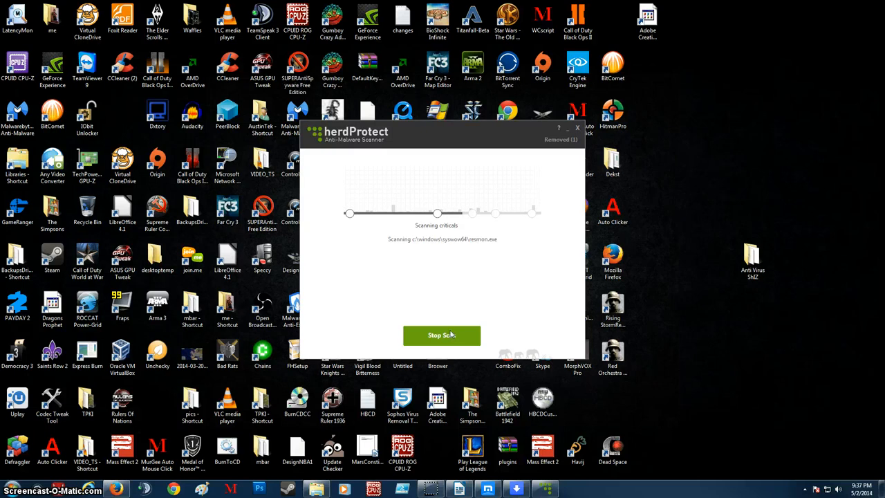
- Cancel the herdProtect scan and end the herdProtectScan.exe process tree in Task Manager
click(442, 334)
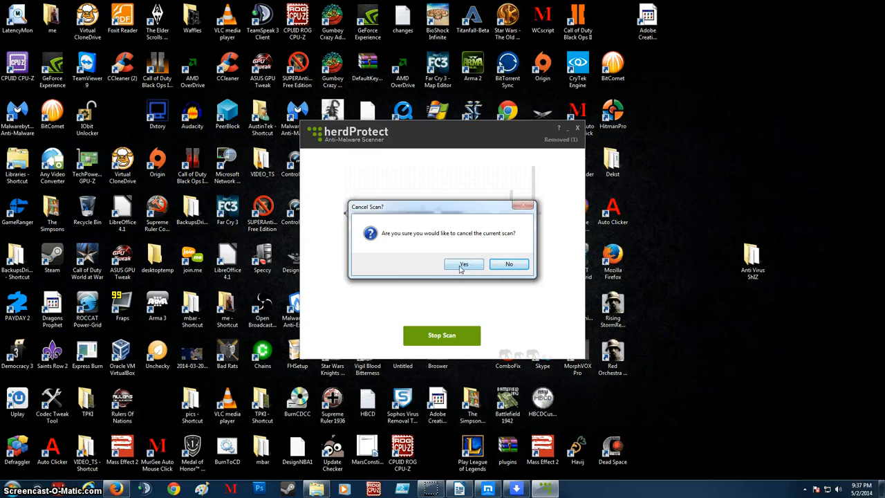
click(509, 264)
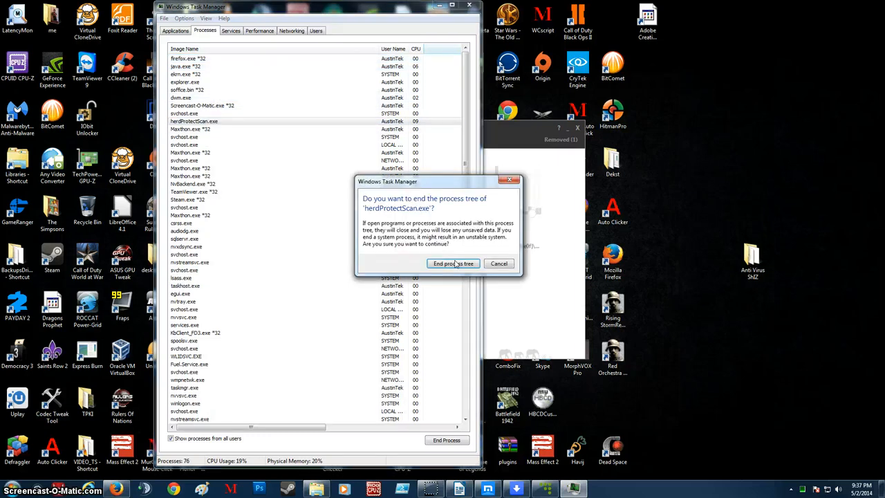
click(452, 264)
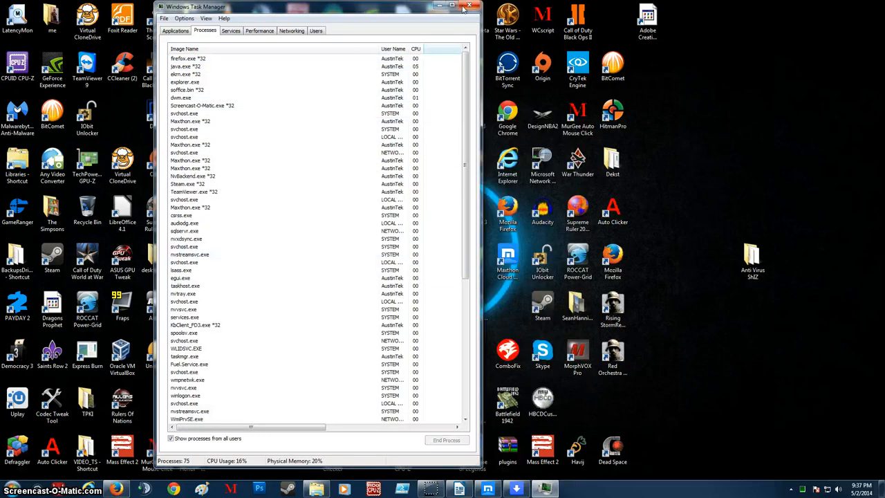
click(469, 6)
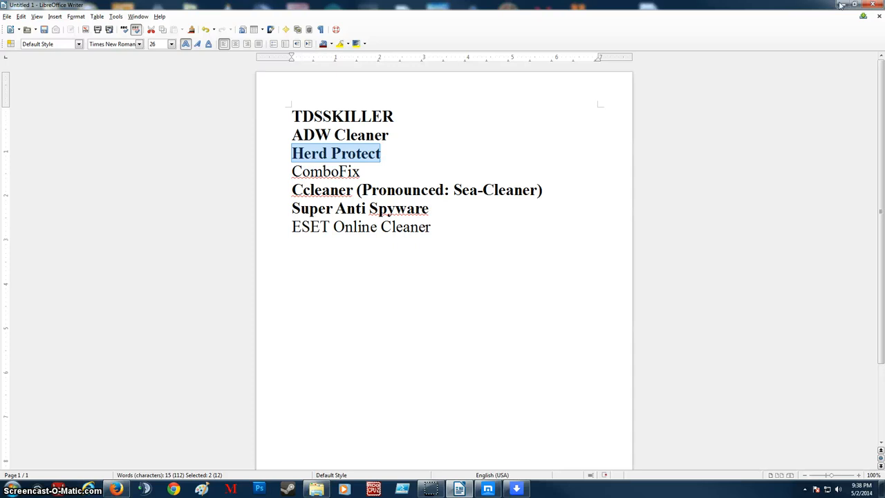
- Minimize the LibreOffice Writer notes document now that Herd Protect is bold
click(862, 5)
text(ESE)
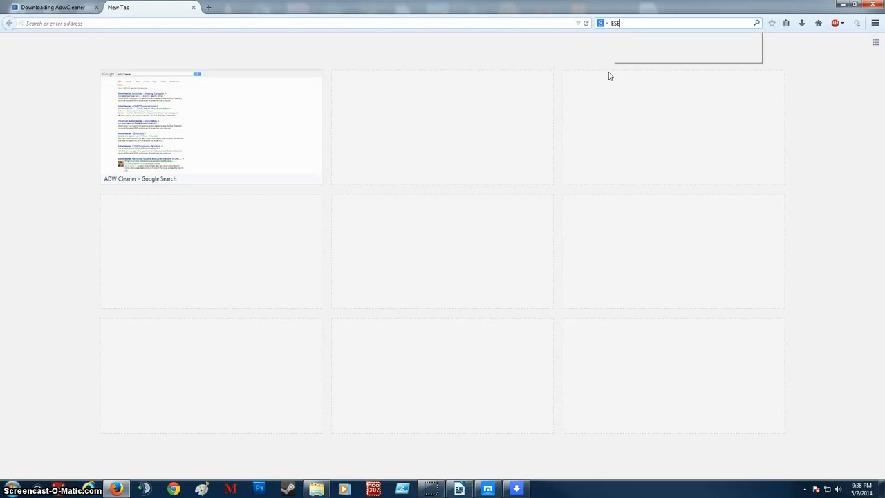
- Search for ESET and go to eset.com's Download > Utilities page
key(Return)
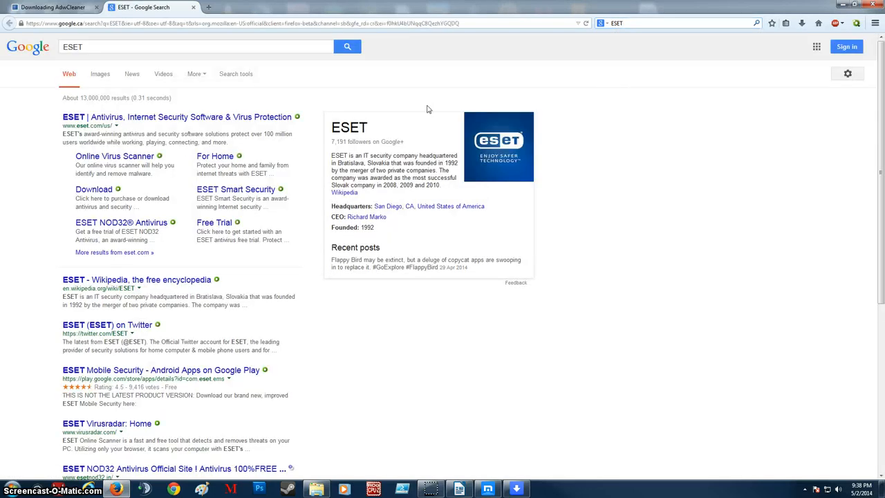
right_click(115, 156)
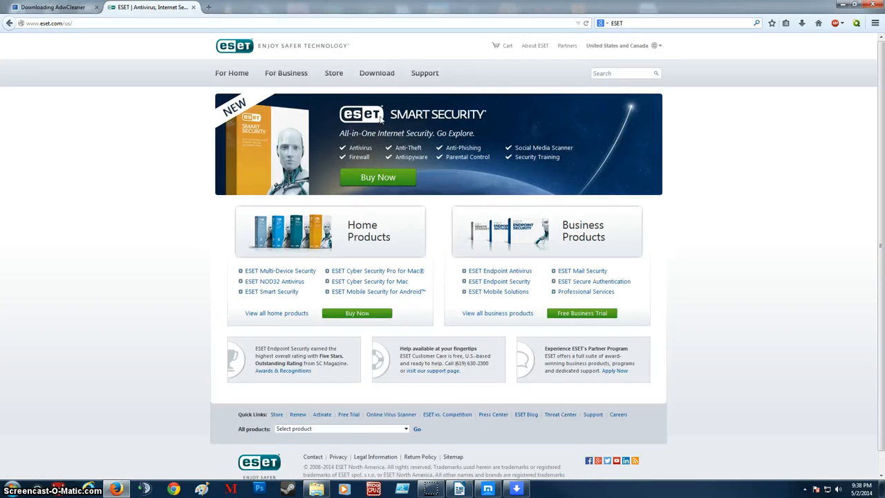
mouse_move(385, 150)
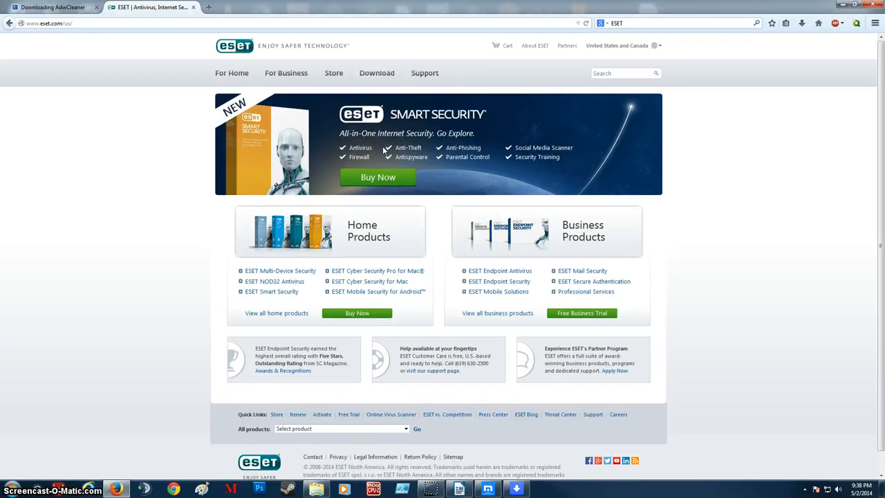
mouse_move(297, 44)
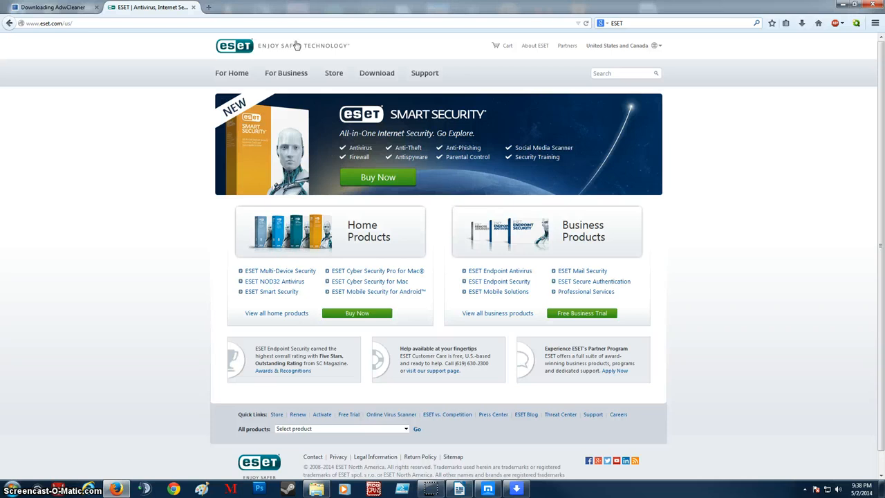
mouse_move(377, 73)
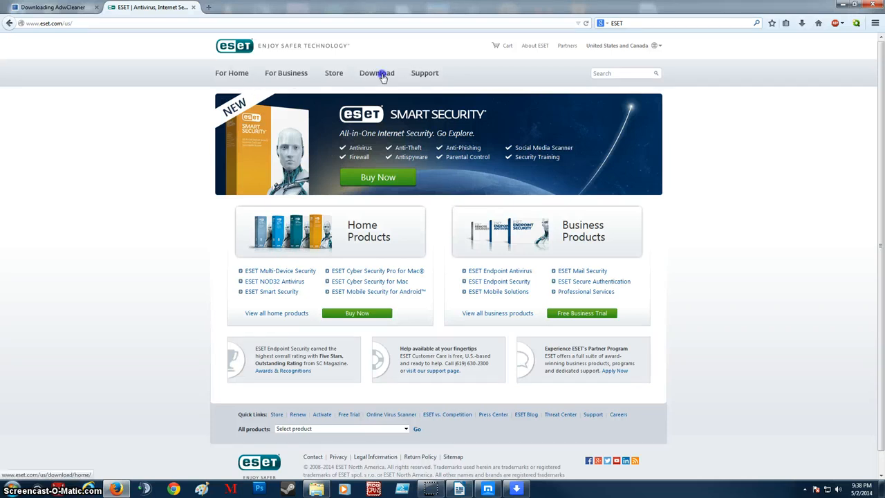
click(377, 72)
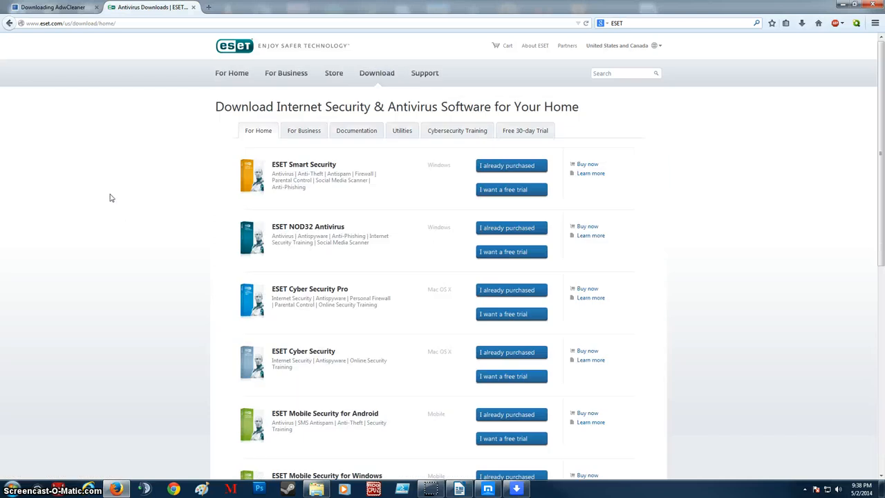
mouse_move(402, 130)
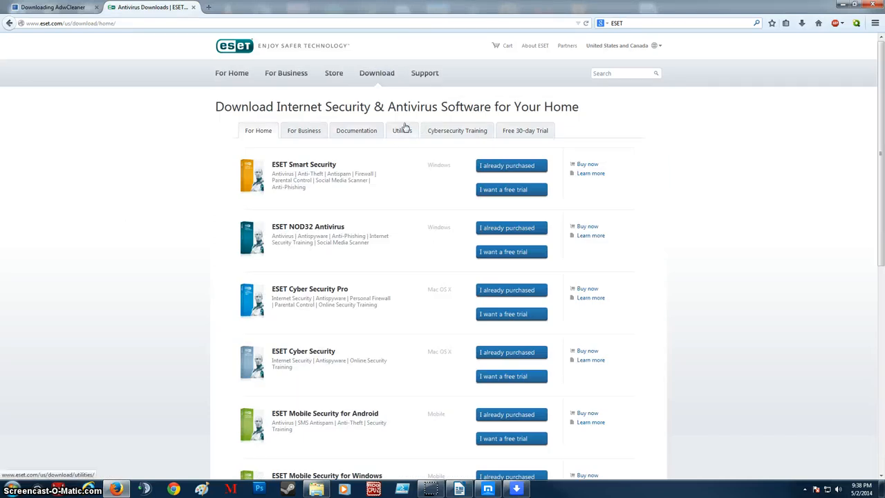
click(401, 130)
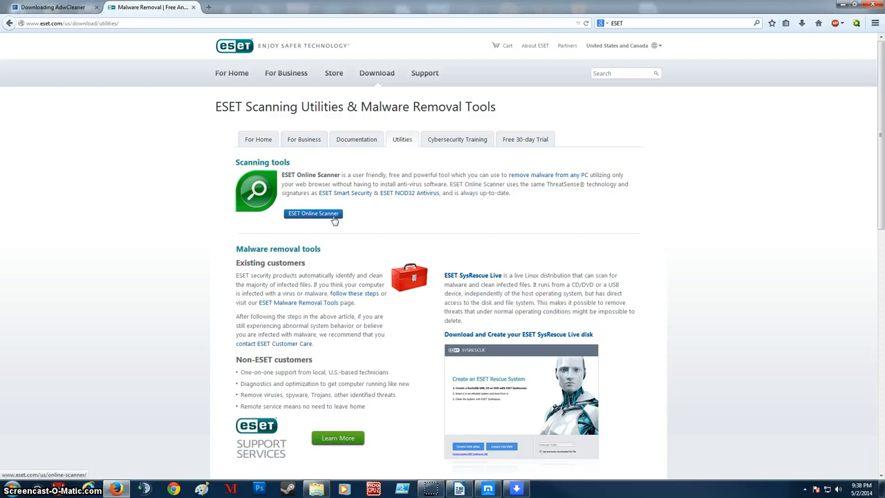
- Scroll through the Online Scanner, SysRescue and SysInspector tools listed on the page
scroll(down, 3)
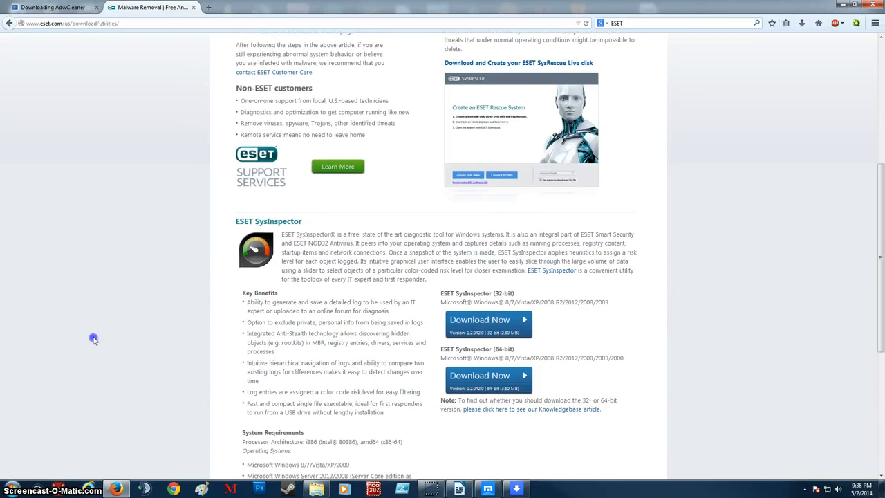
scroll(up, 3)
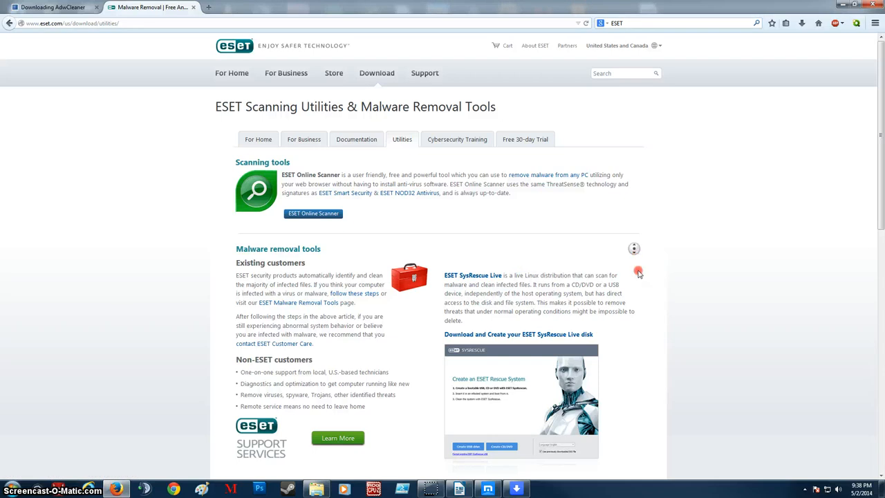
scroll(down, 3)
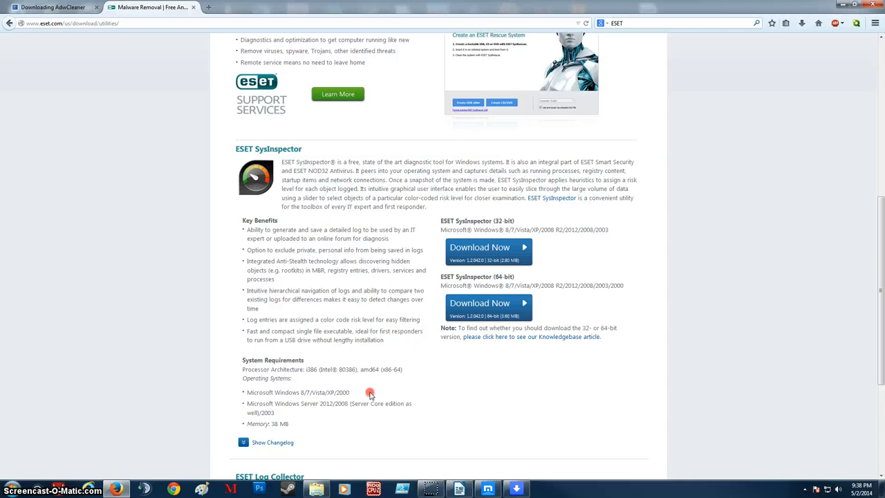
scroll(up, 3)
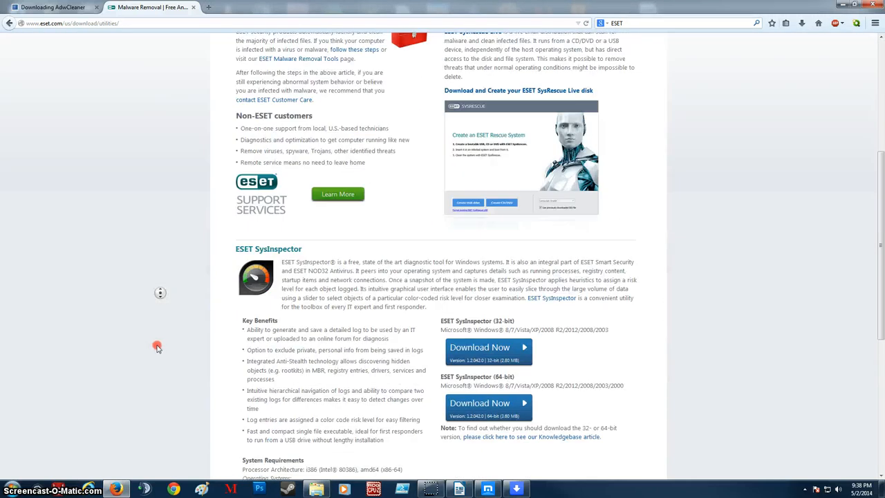
scroll(up, 3)
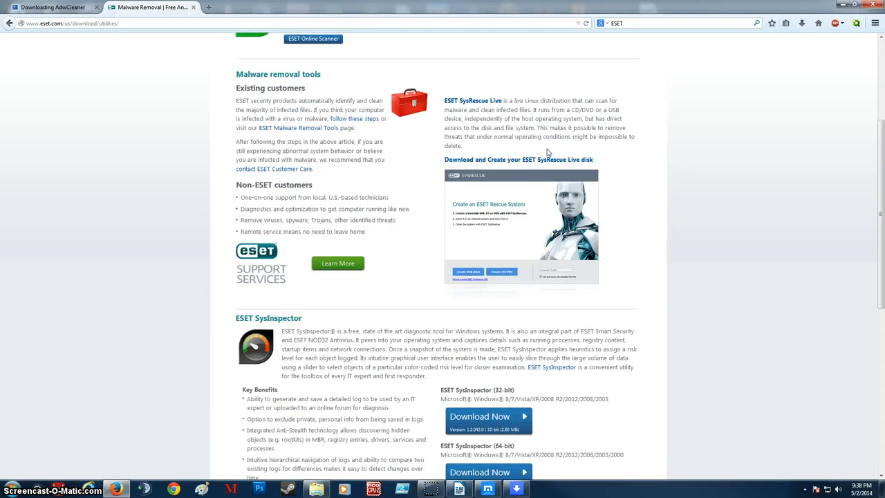
mouse_move(318, 191)
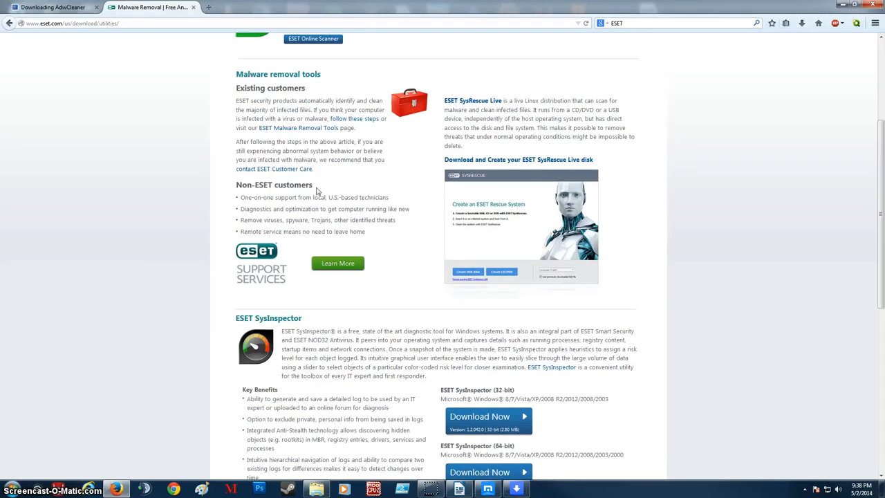
scroll(up, 3)
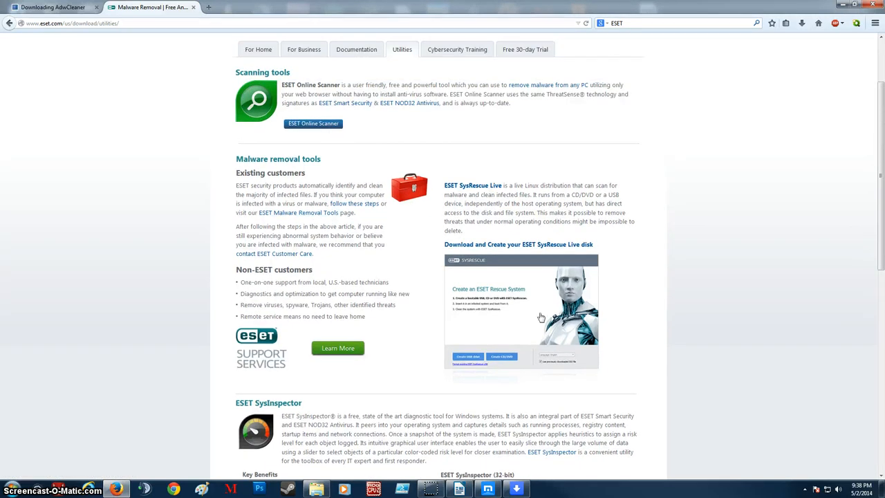
mouse_move(312, 123)
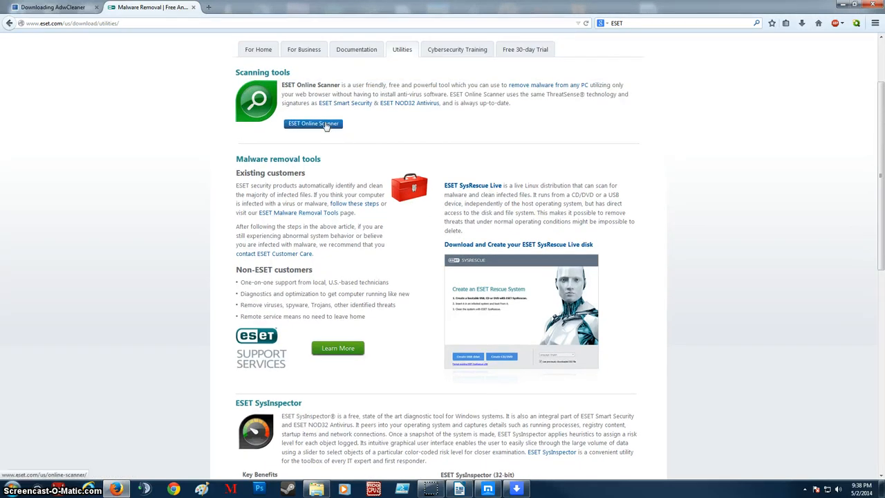
- Save esetsmartinstaller_enu.exe from the ESET Online Scanner page, then open the stand-alone removal tools article
click(312, 123)
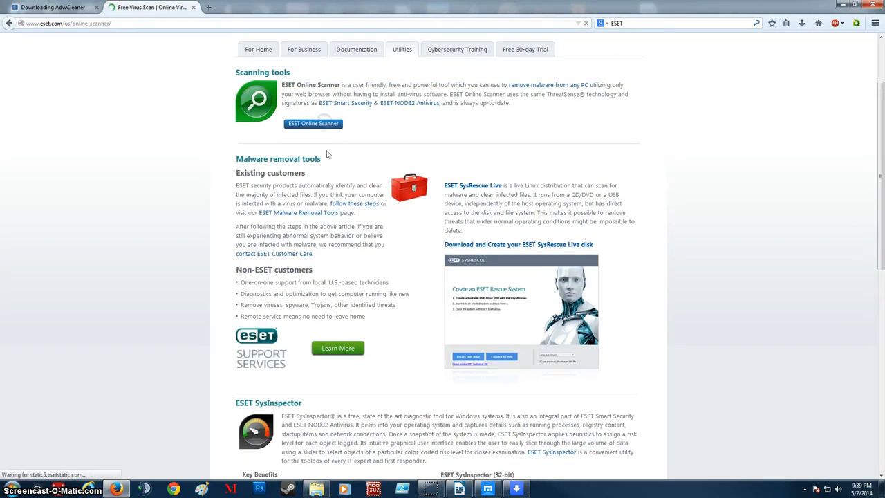
click(313, 123)
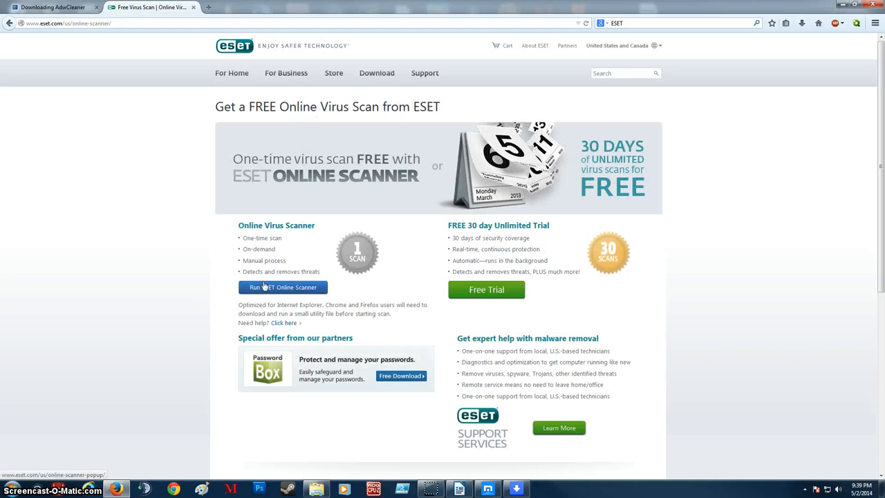
click(282, 287)
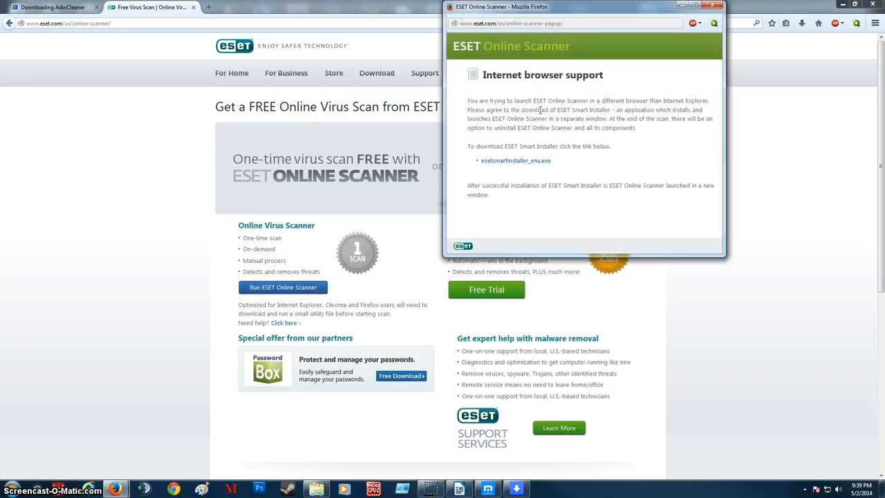
click(516, 161)
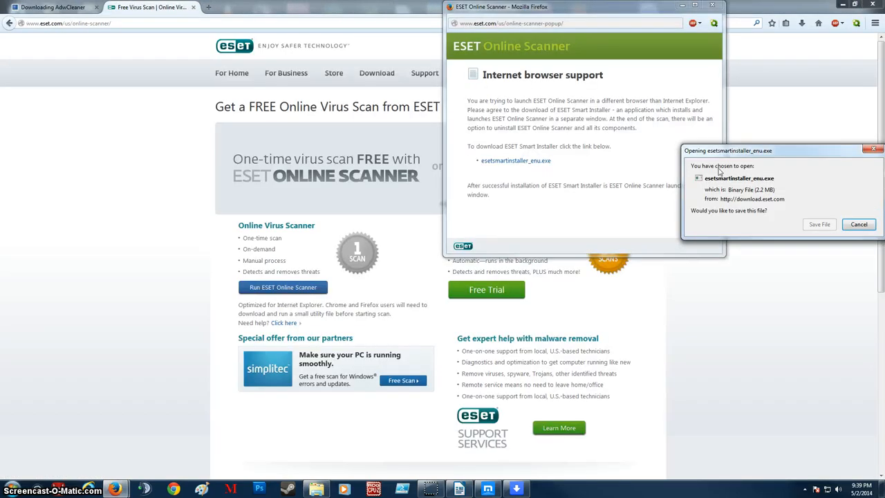
click(858, 224)
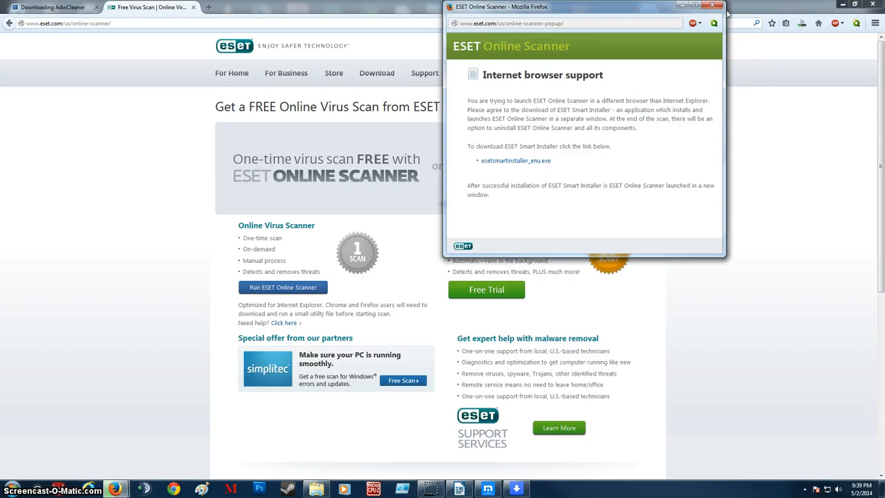
click(712, 6)
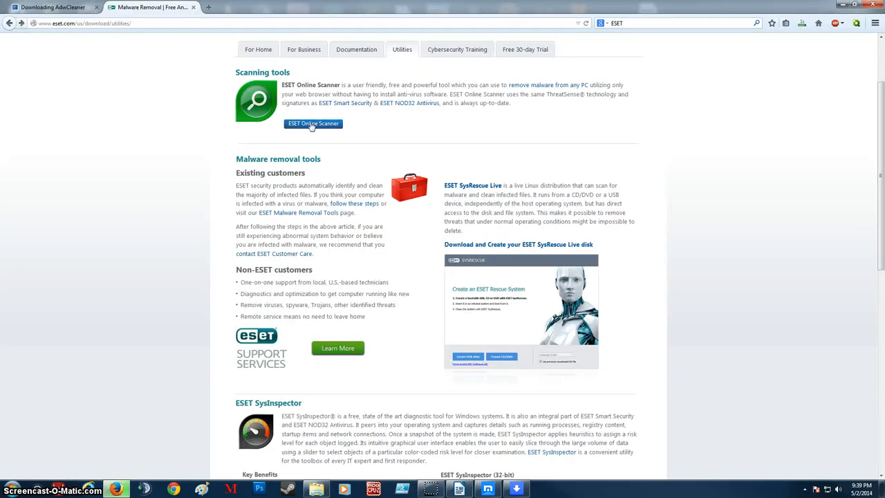
click(312, 123)
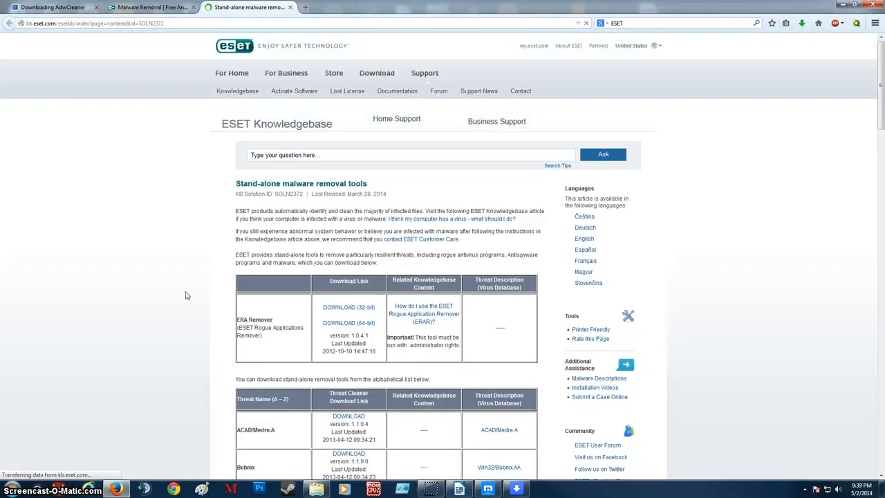
- Review the article's ERA Remover 32/64-bit and per-threat cleaner download table
scroll(down, 3)
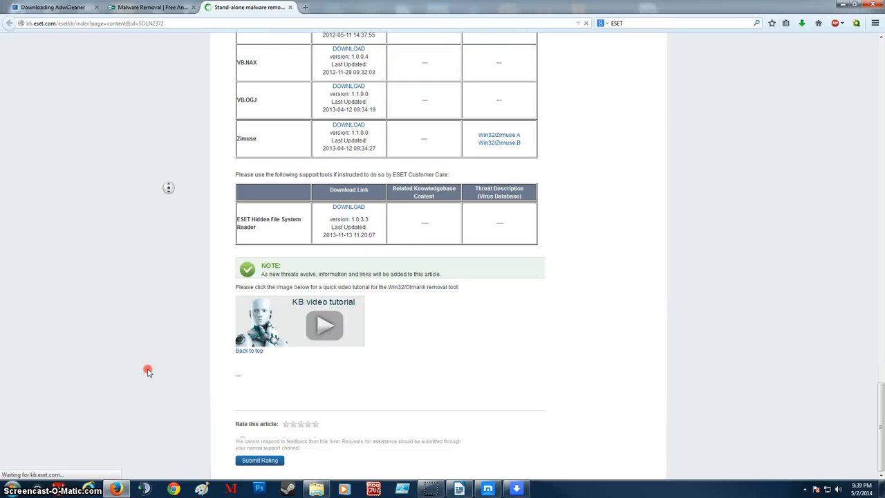
scroll(up, 3)
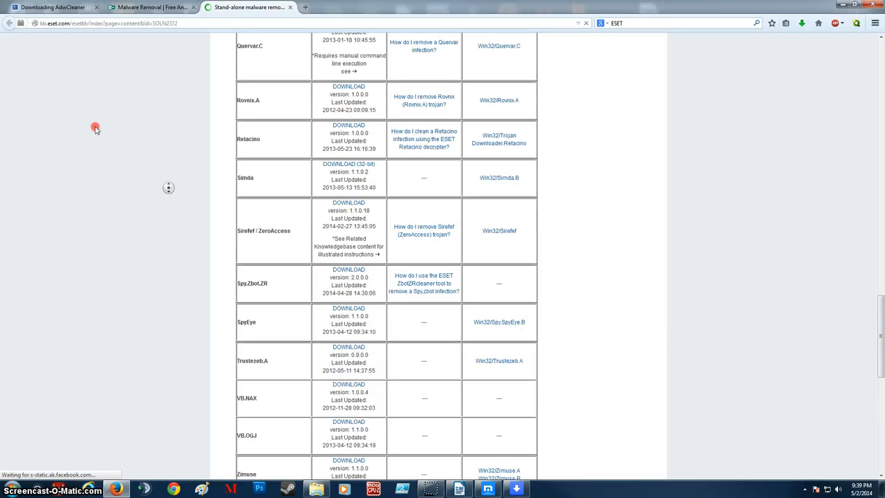
scroll(up, 3)
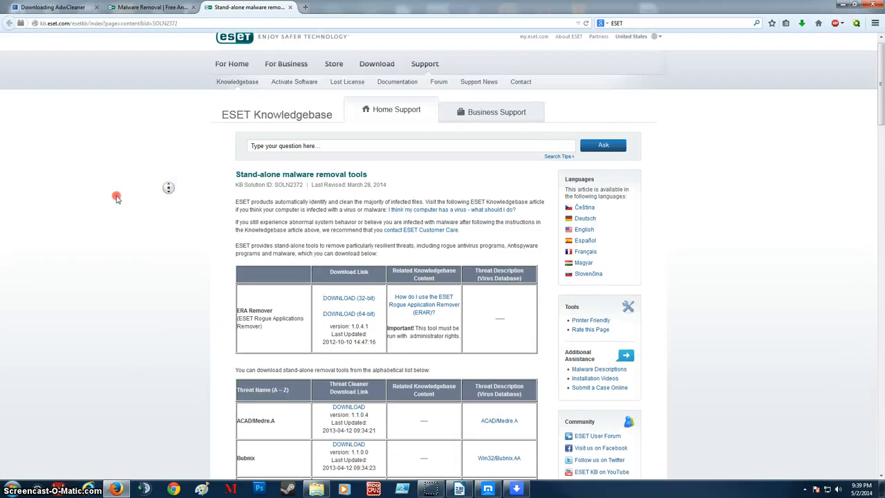
scroll(down, 3)
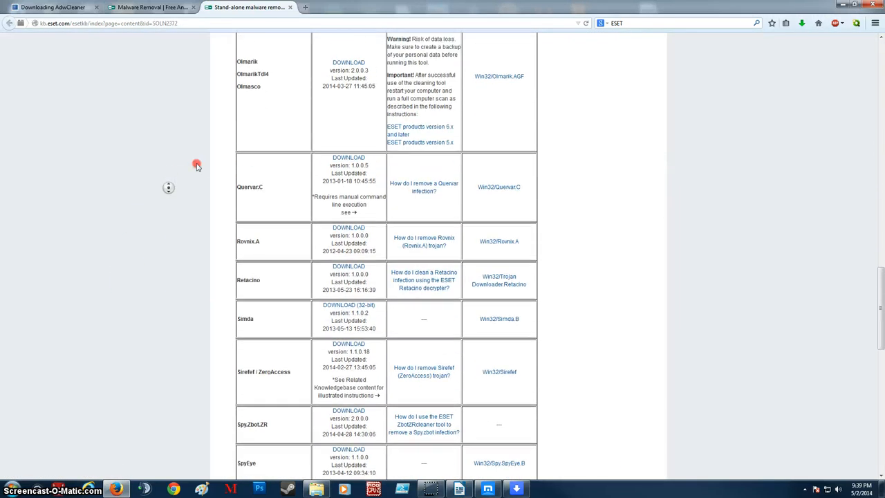
scroll(up, 3)
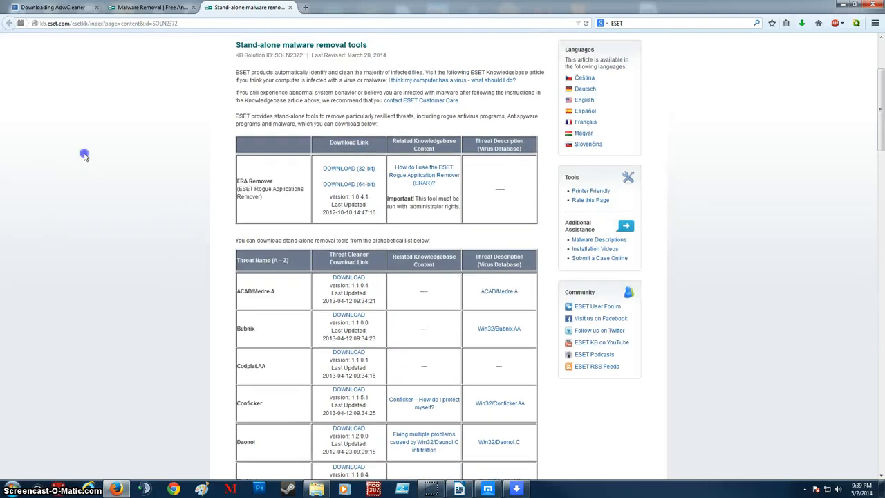
mouse_move(244, 258)
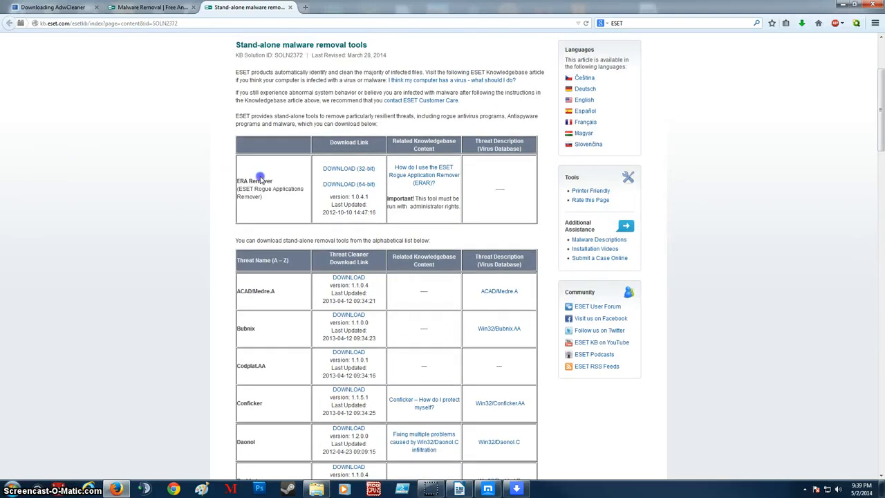
mouse_move(514, 215)
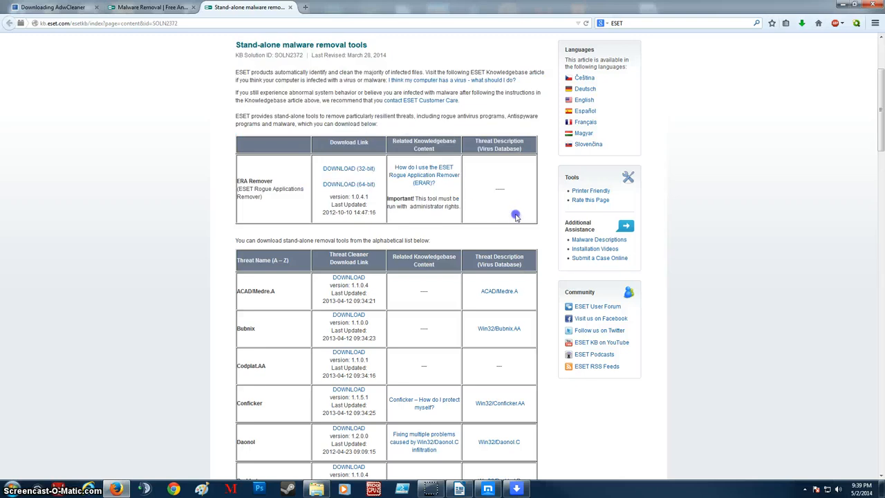
mouse_move(348, 170)
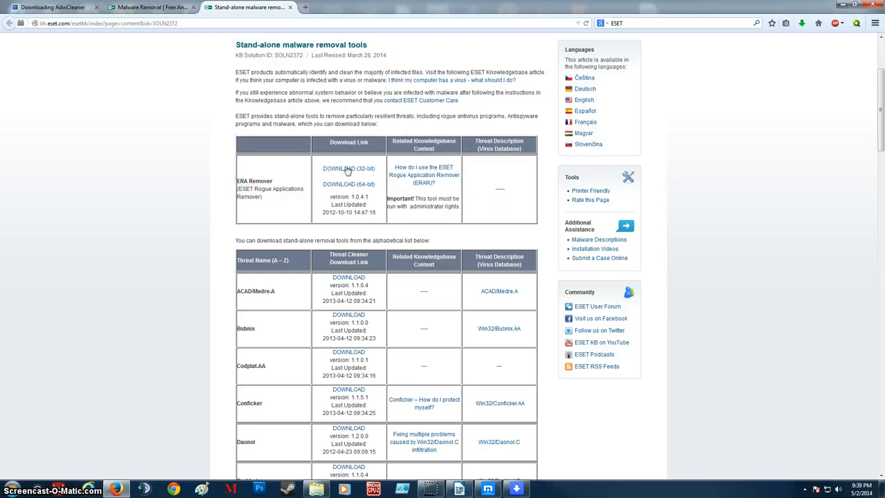
mouse_move(370, 192)
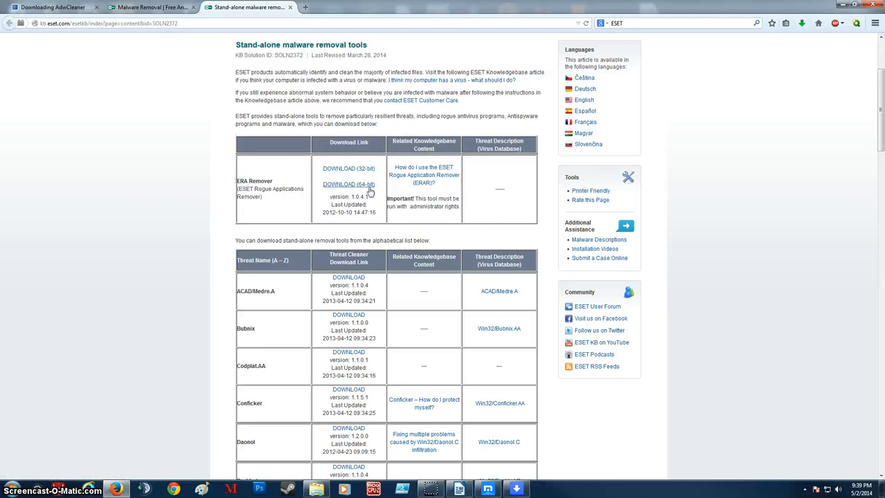
click(12, 489)
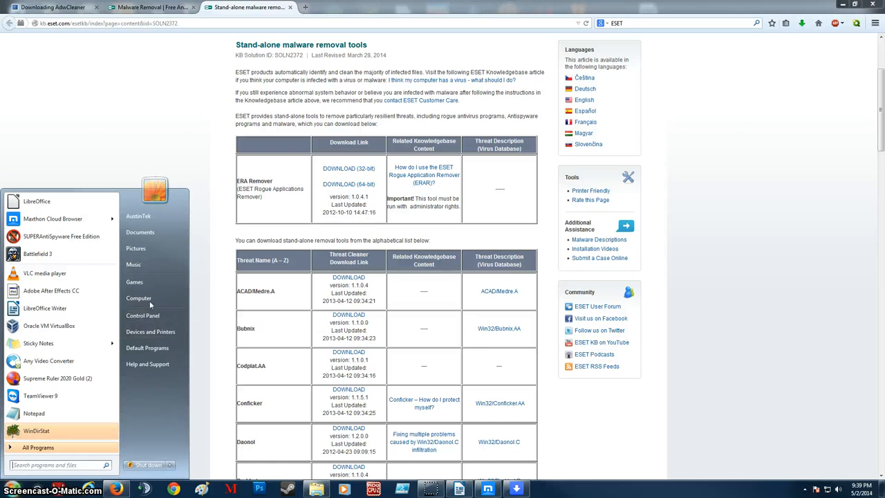